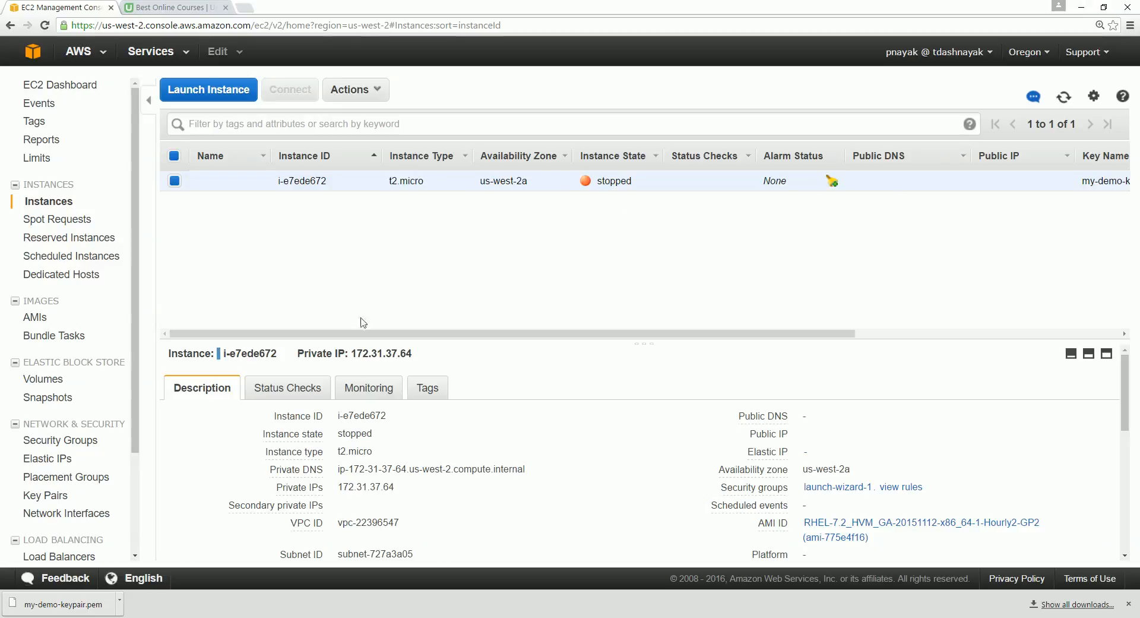
Start the stopped EC2 instance i-e7ede672 and confirm the start
click(400, 124)
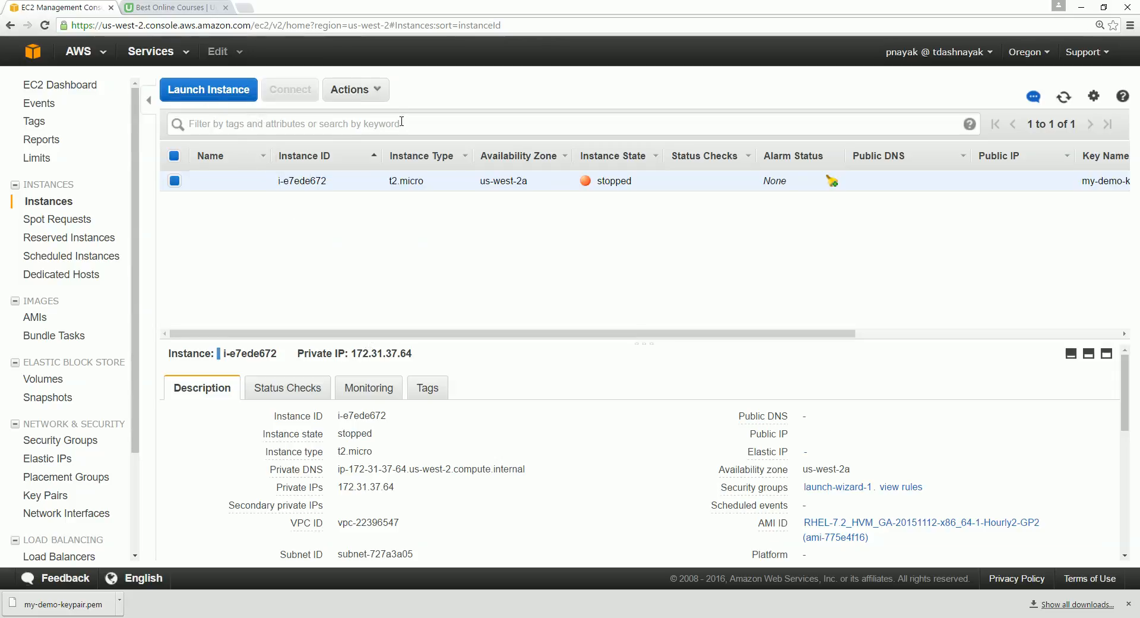
click(350, 89)
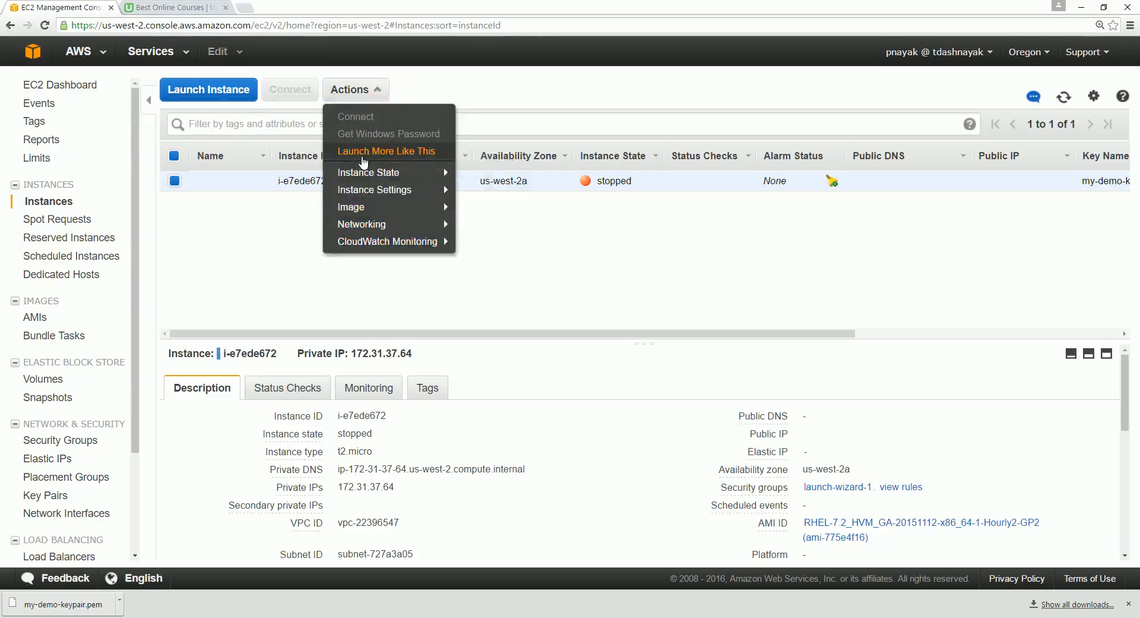
mouse_move(368, 172)
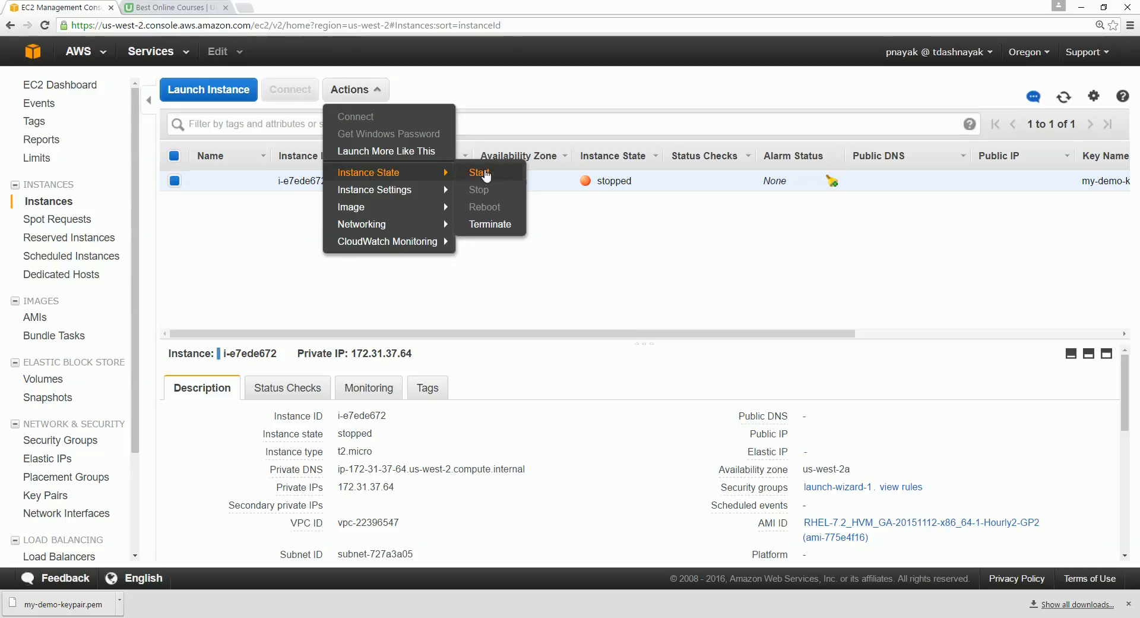
click(480, 173)
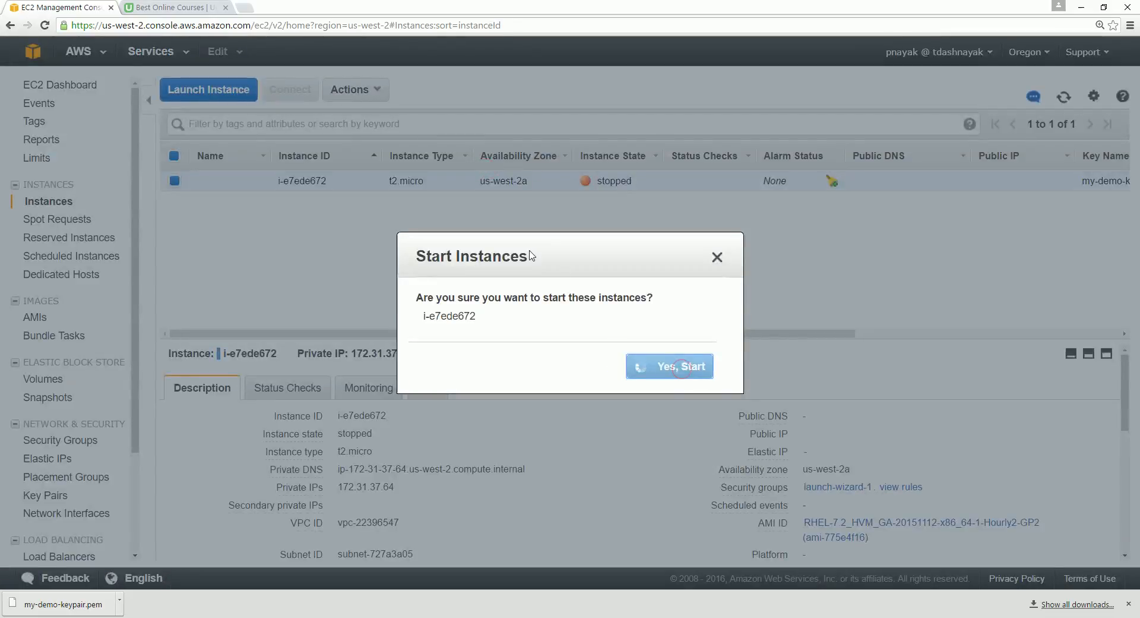
click(669, 366)
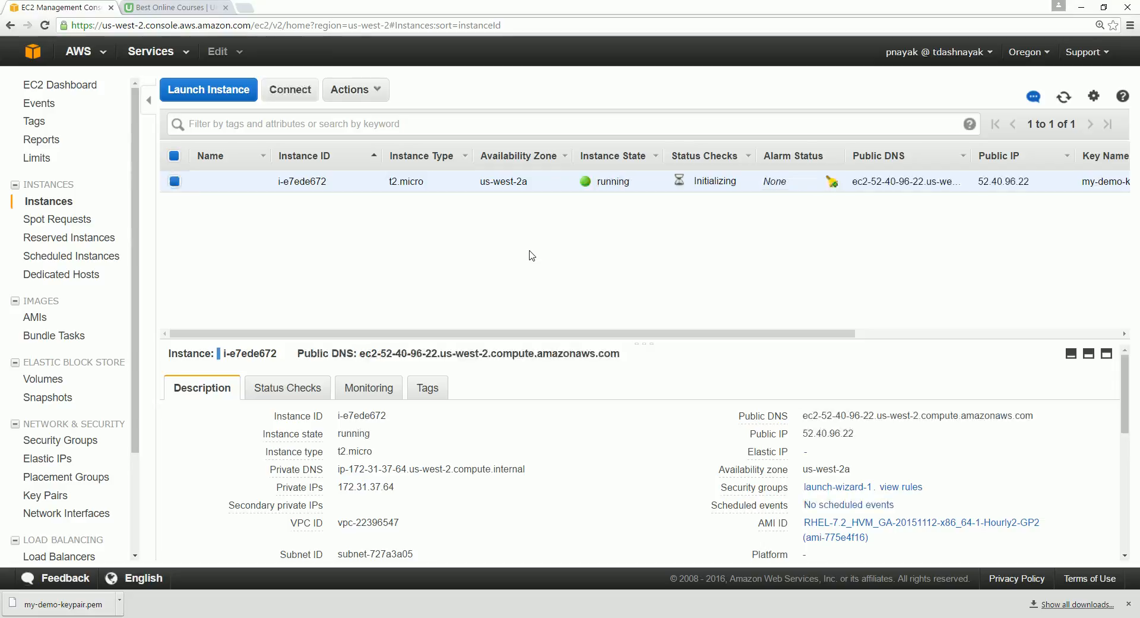
mouse_move(458, 249)
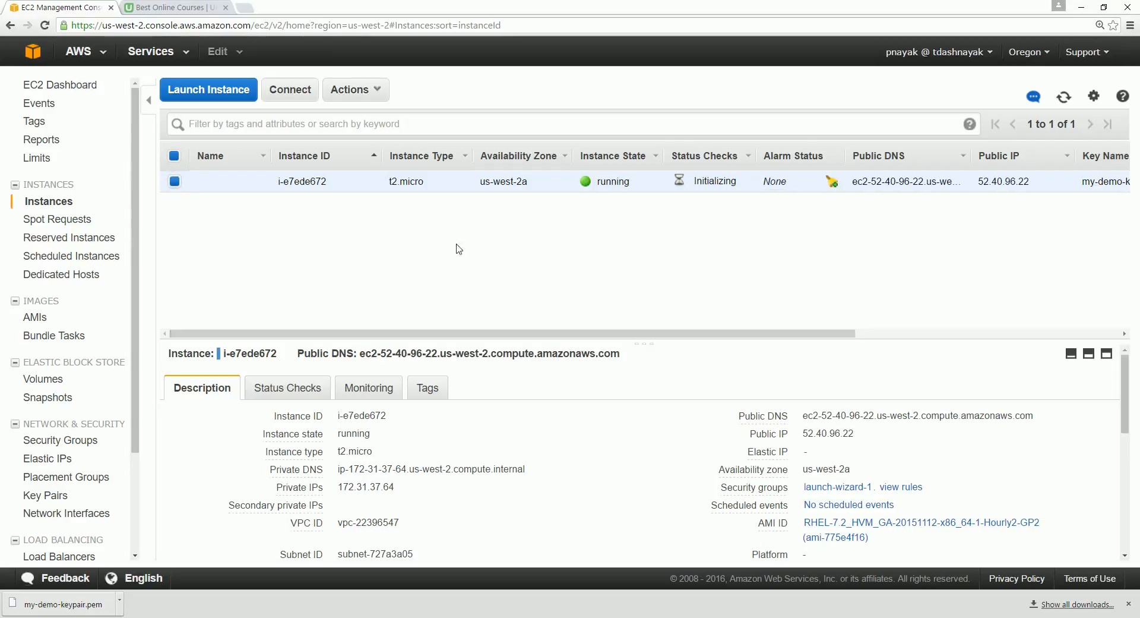
mouse_move(465, 286)
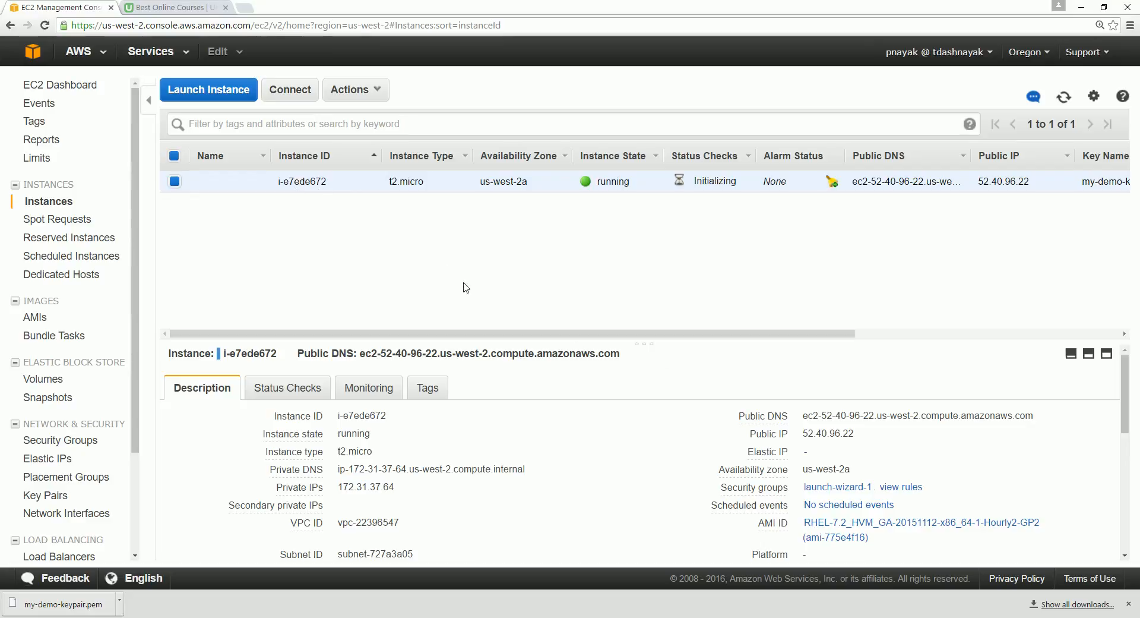
mouse_move(508, 343)
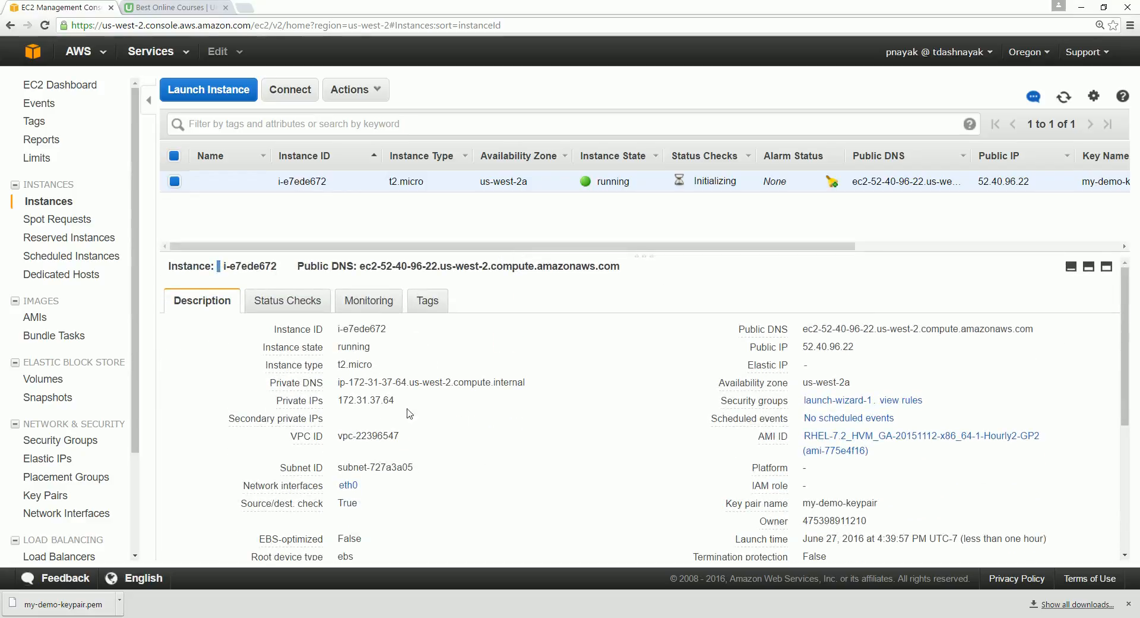
mouse_move(763, 329)
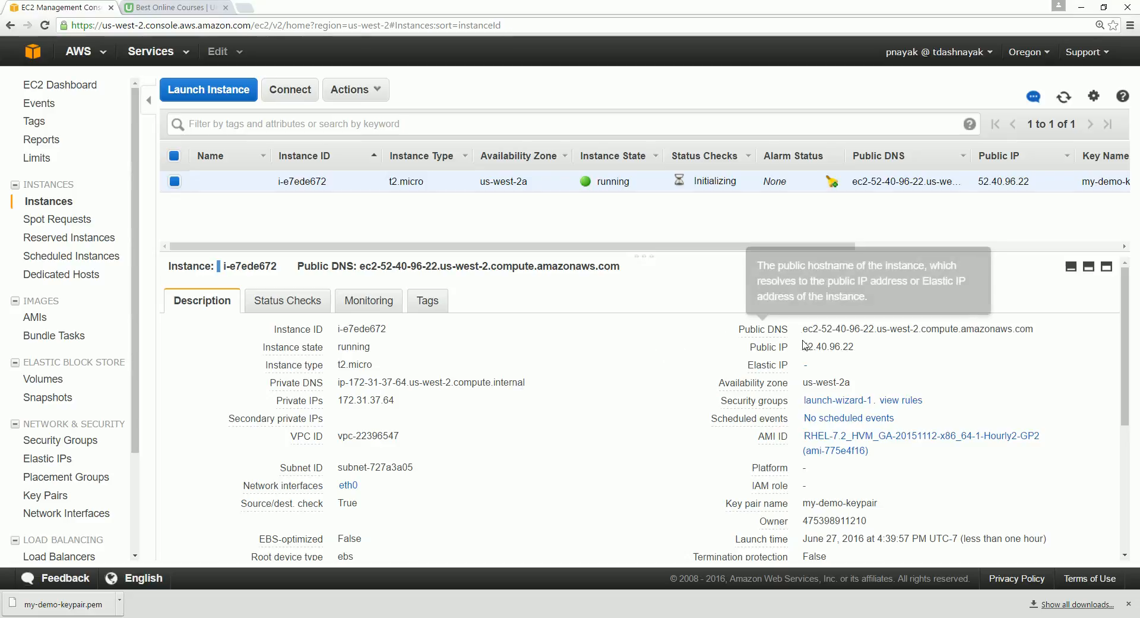
Select and copy the instance's public IP 52.40.96.22 from its description
double_click(827, 346)
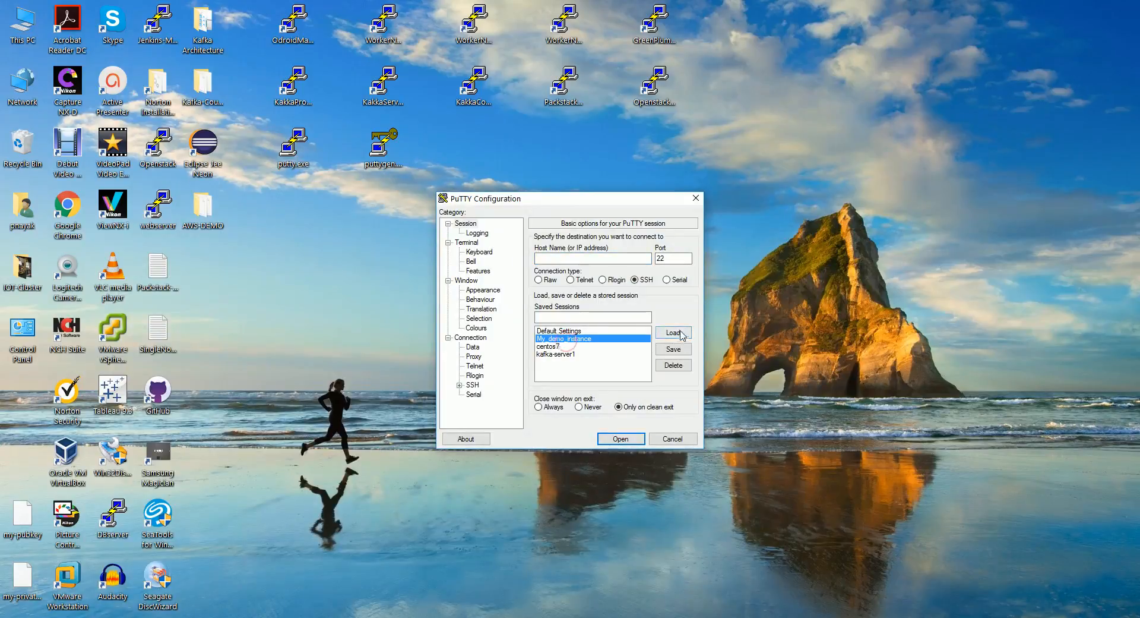
Load my_demo_instance and save it as session My_Demo_Kafka_Broker for 52.40.96.22
click(672, 333)
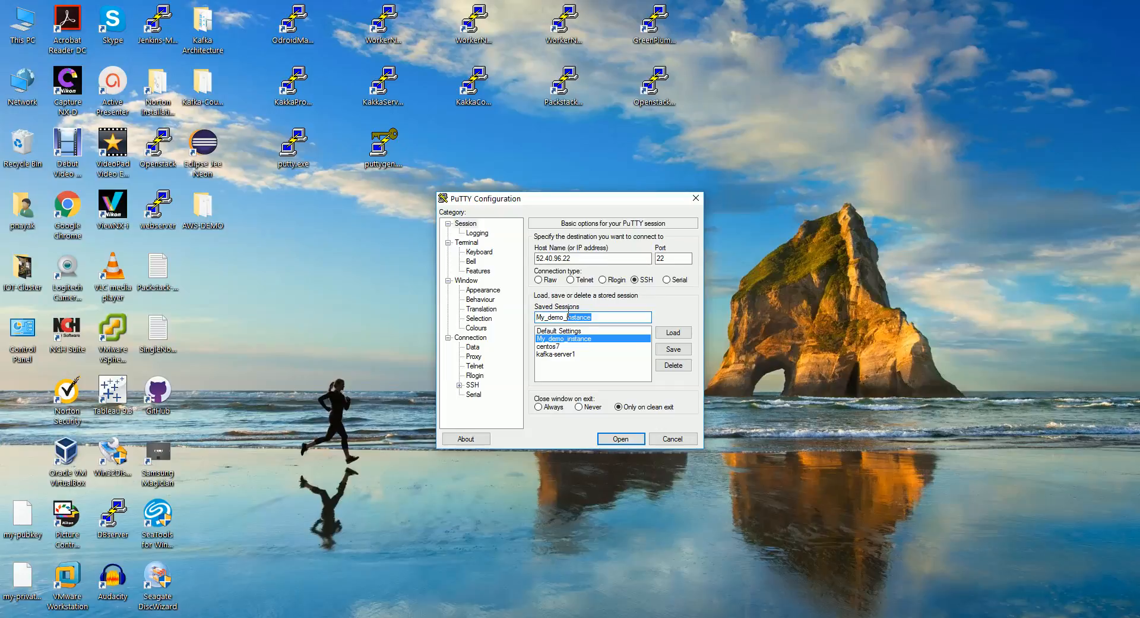
text(My_demo_Kafka)
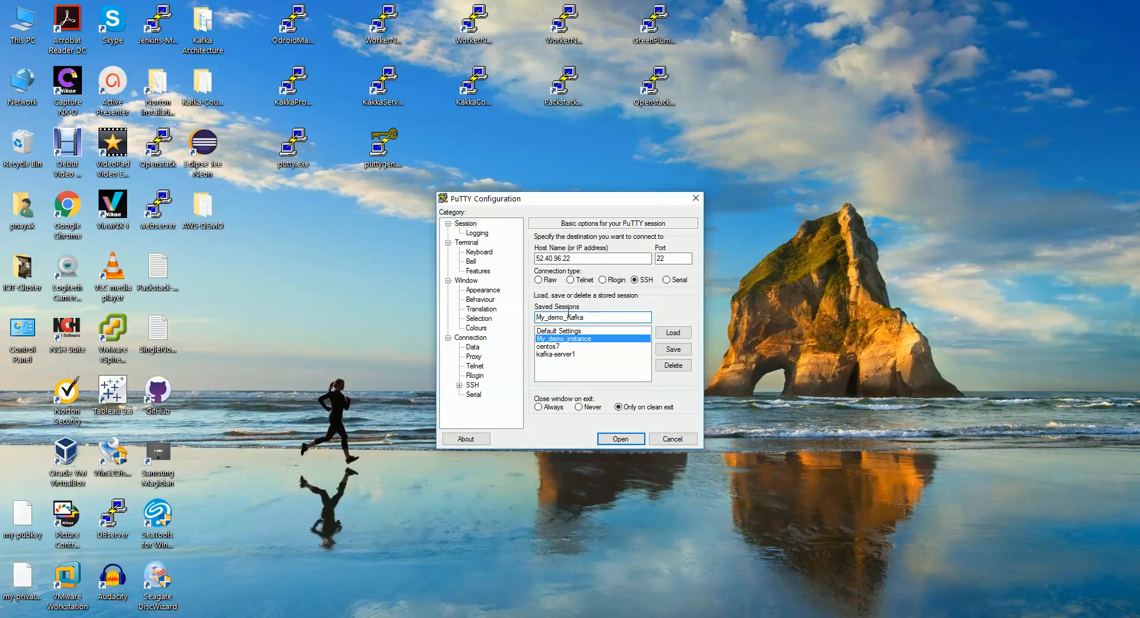
text(_Broker)
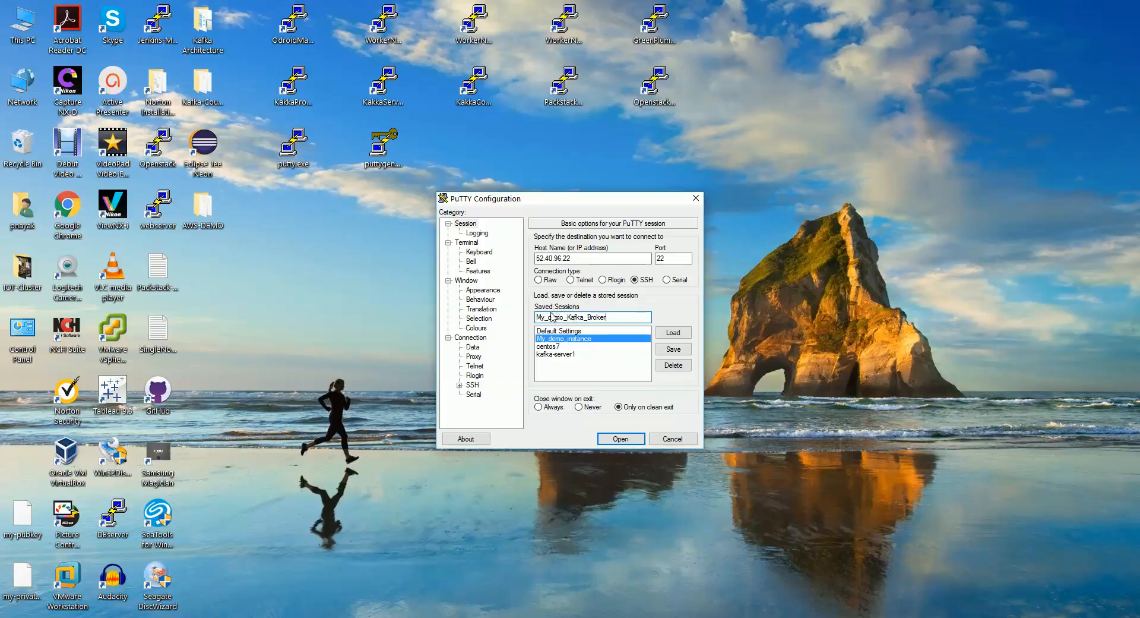
click(548, 347)
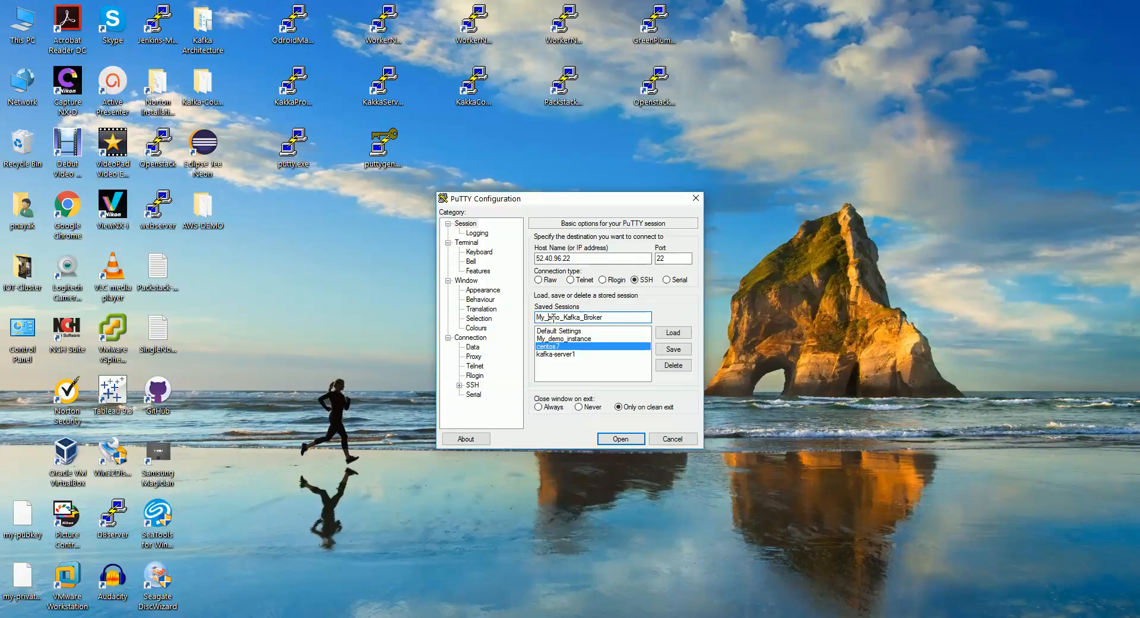
click(564, 338)
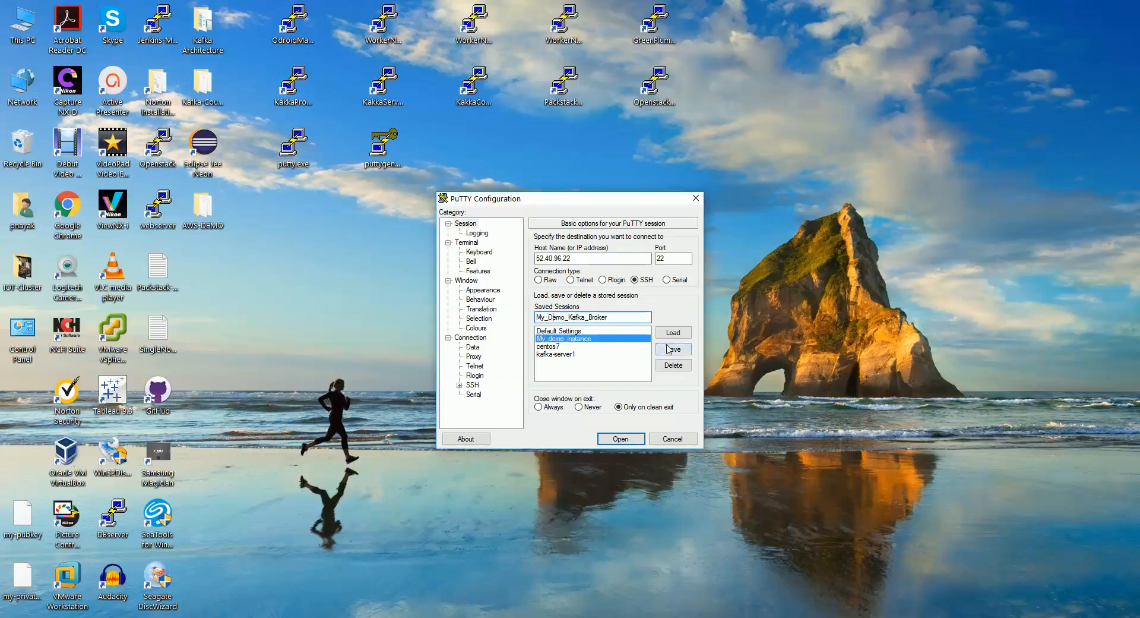
click(671, 349)
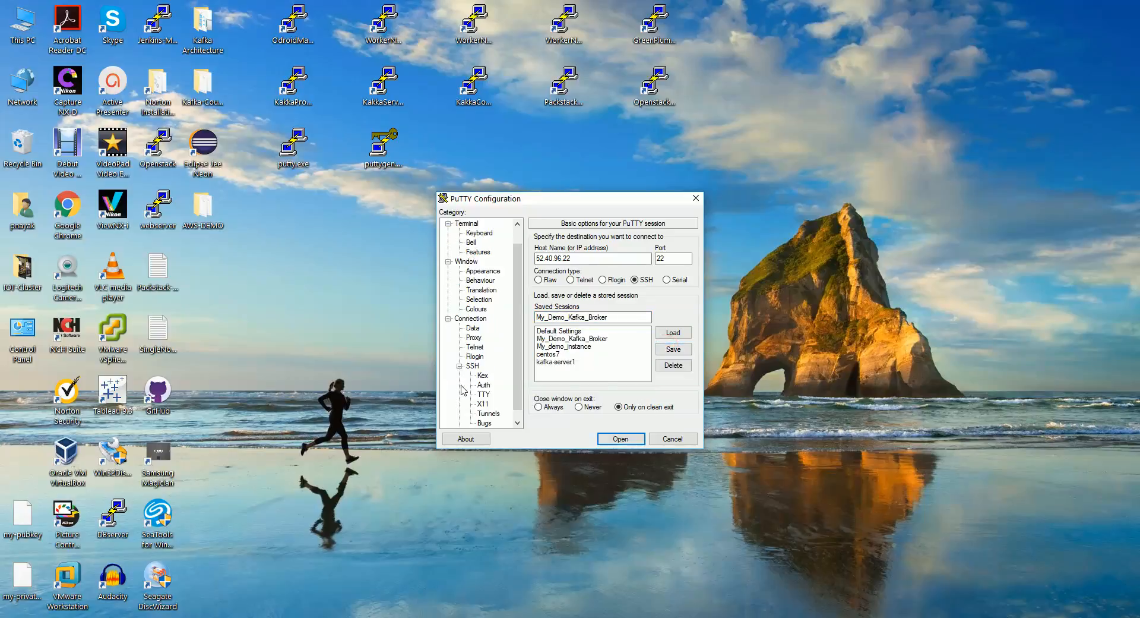
Review the private key file and ec2-user auto-login settings, then return to Session
click(483, 385)
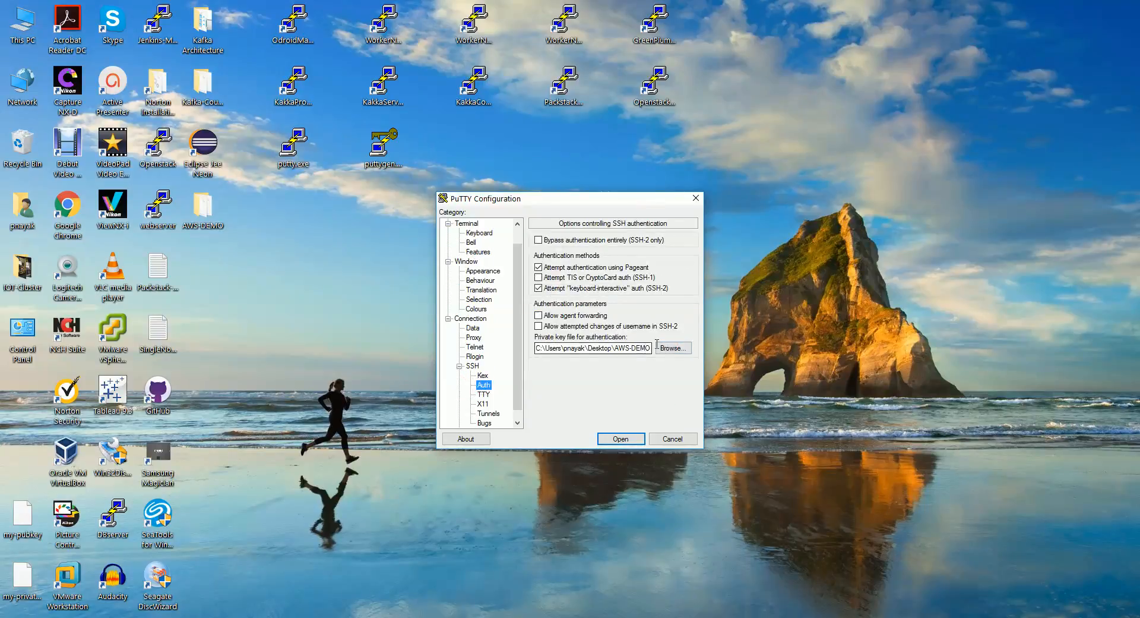
click(472, 327)
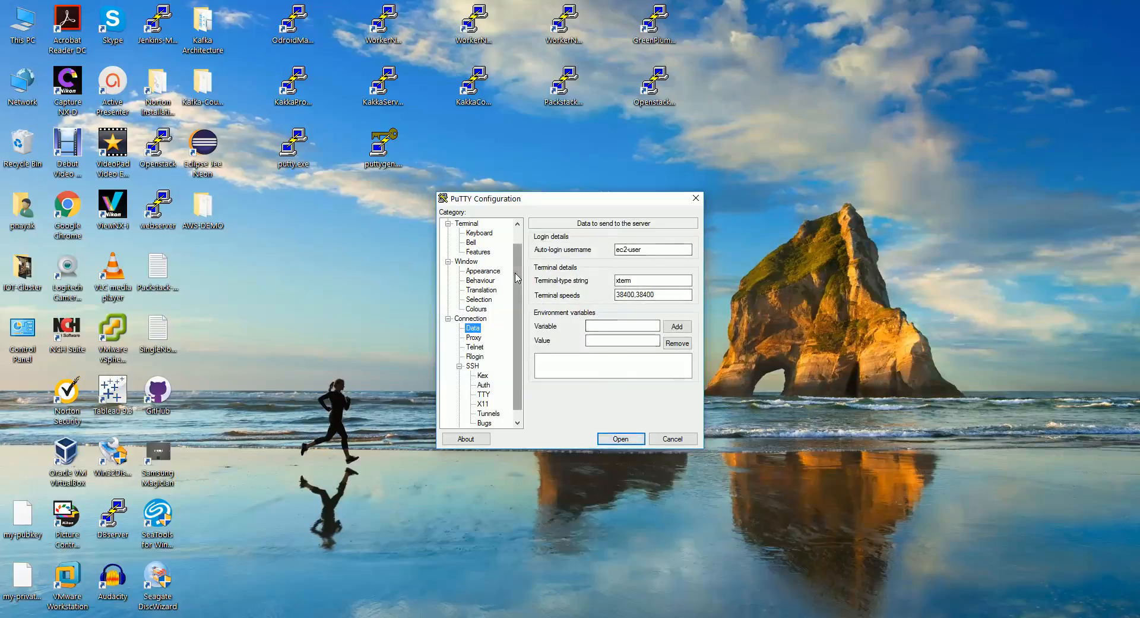
click(466, 223)
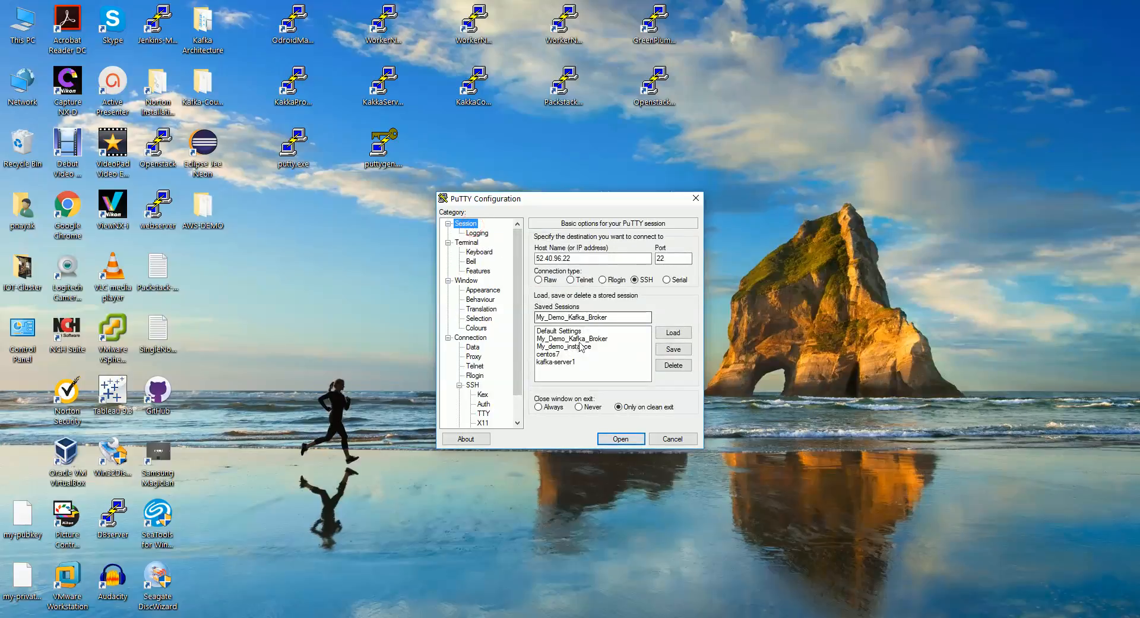
Connect to 52.40.96.22, accept the host key, and maximise the terminal window
click(619, 438)
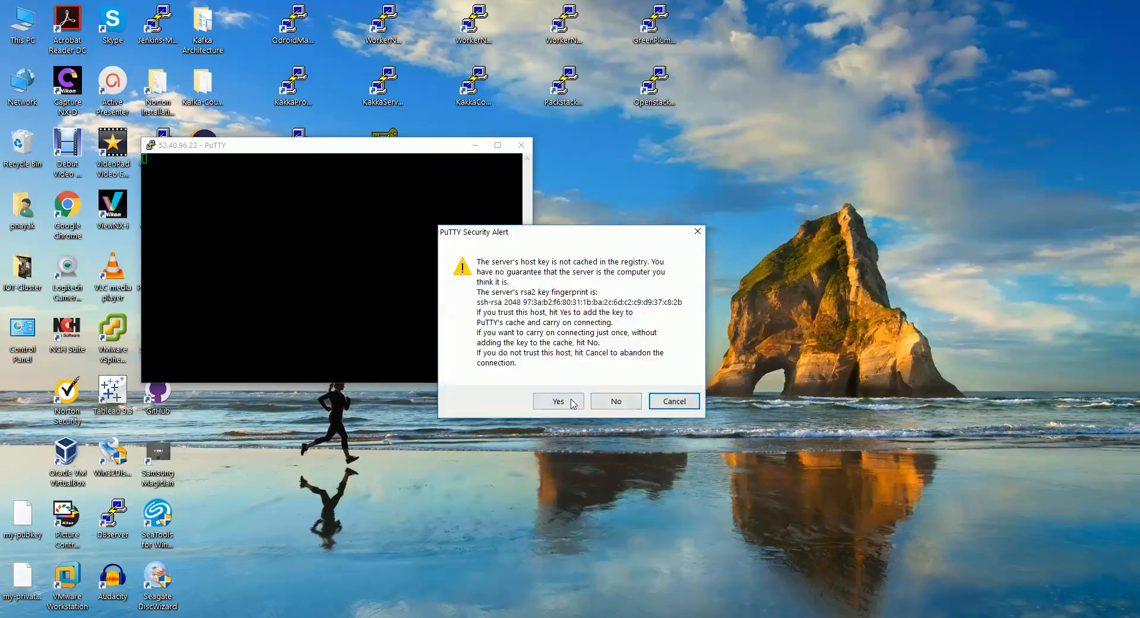
click(558, 401)
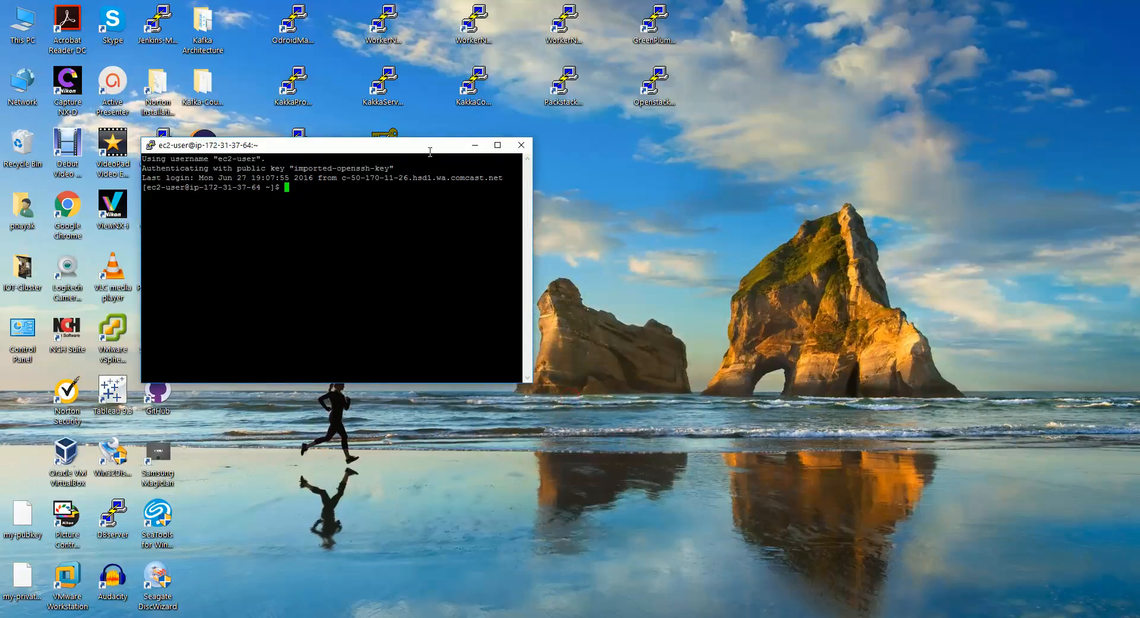
click(497, 145)
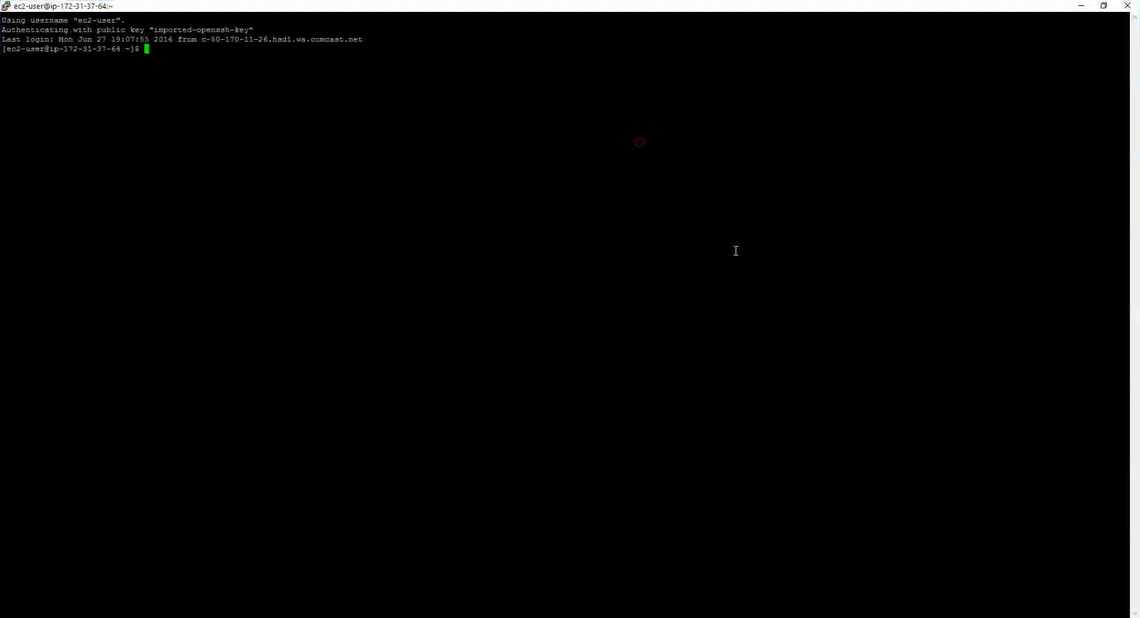
mouse_move(686, 262)
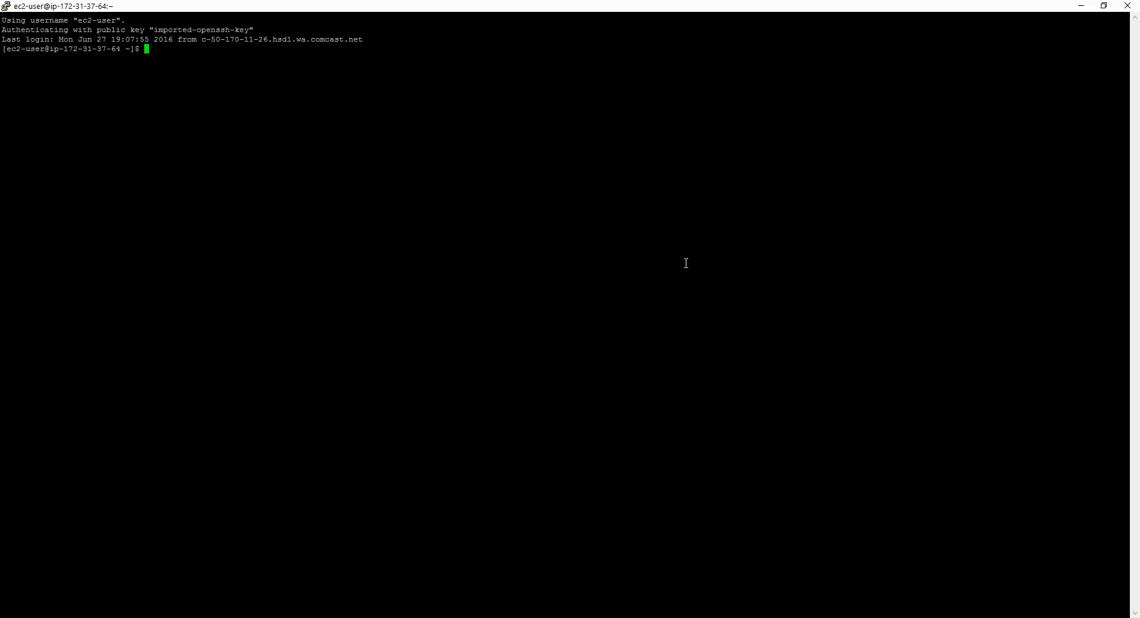
Run sudo yum update and approve the 118 MB update transaction with y
text(sudo)
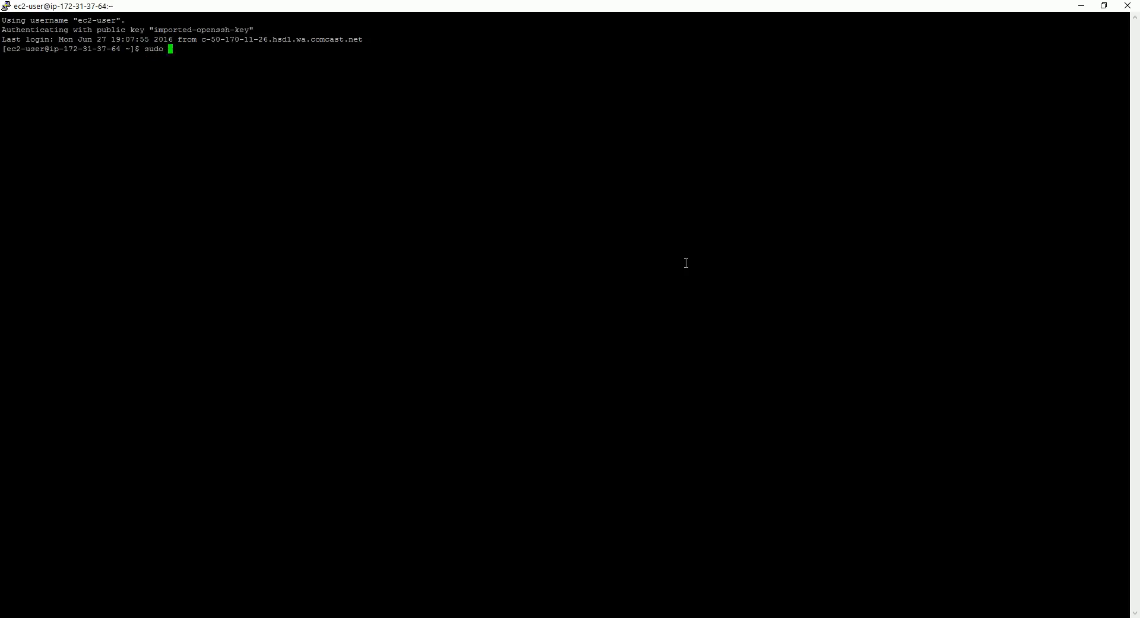
text(yum update)
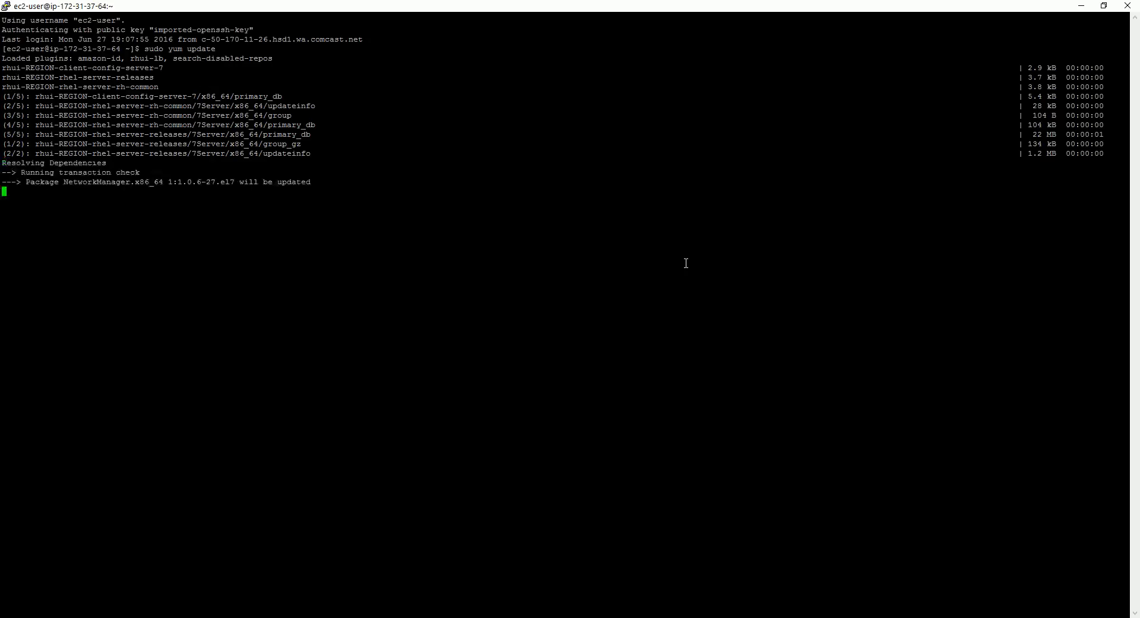
scroll(down, 3)
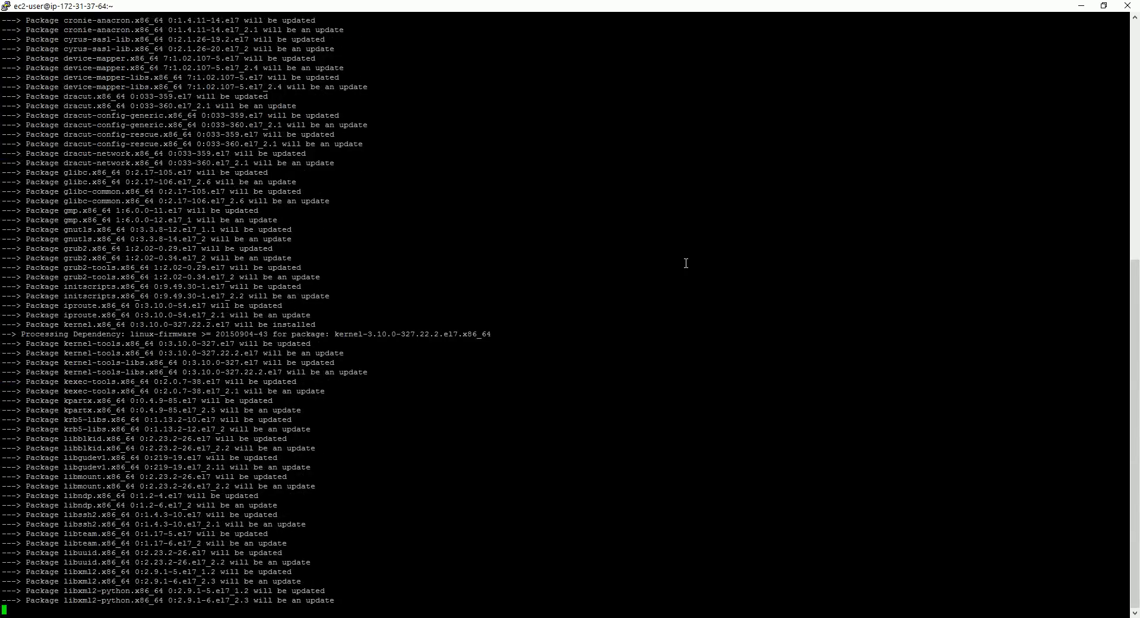
scroll(down, 3)
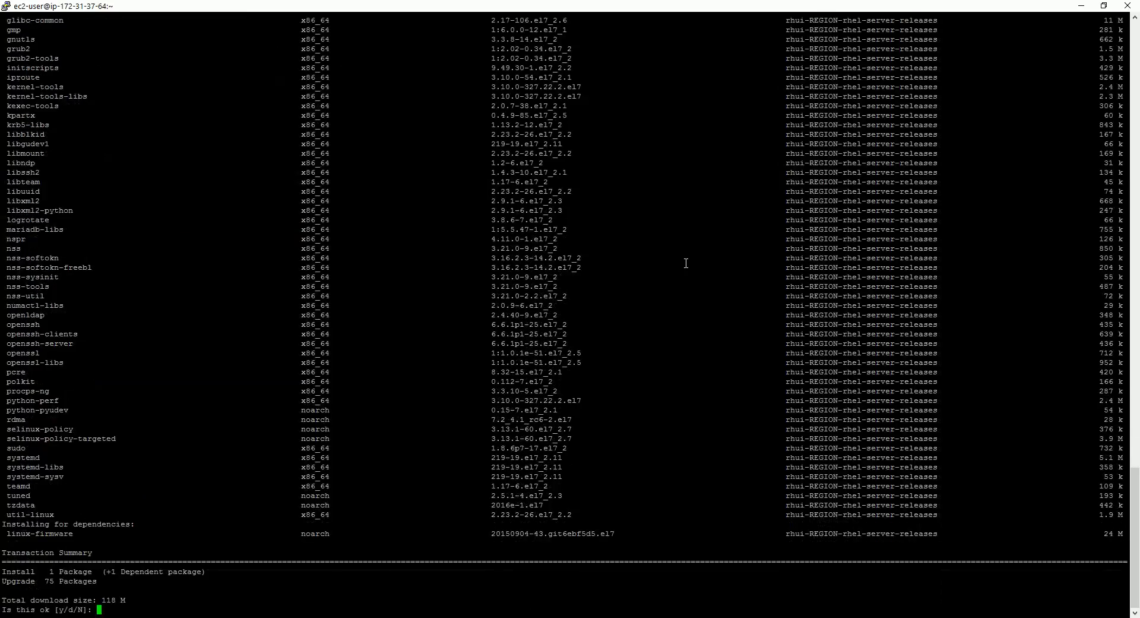
text(y)
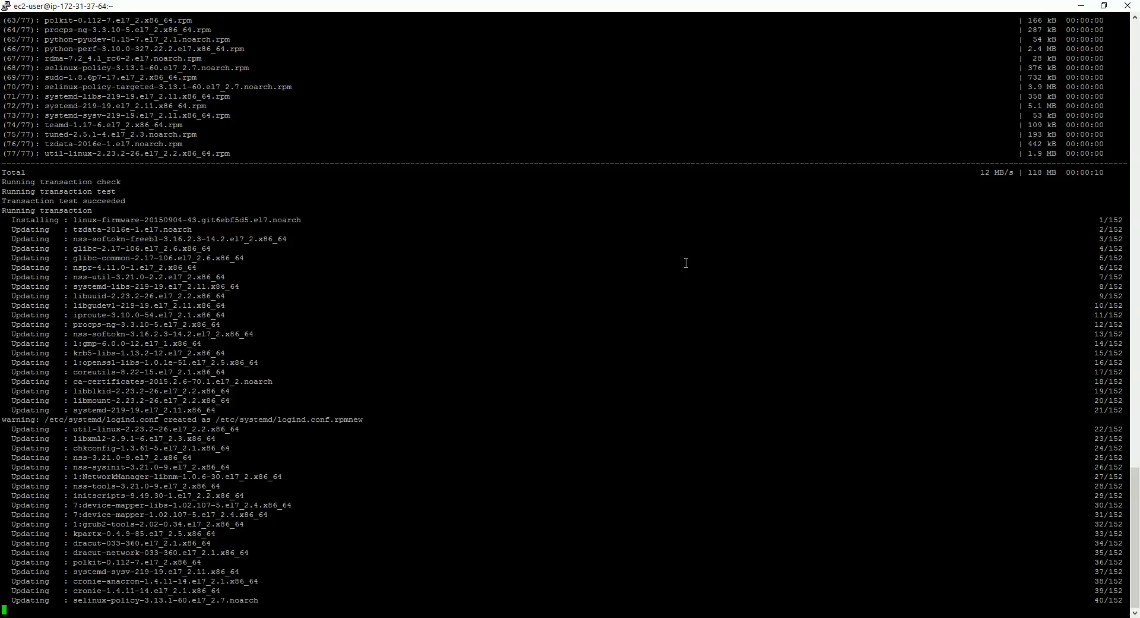
mouse_move(428, 582)
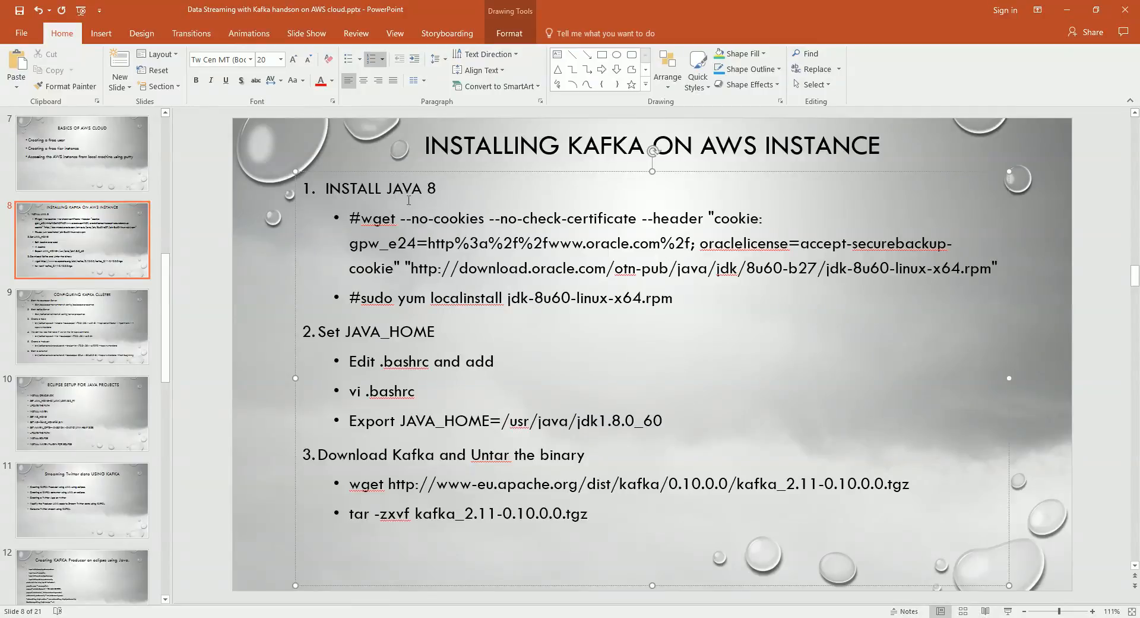
drag(353, 218, 693, 243)
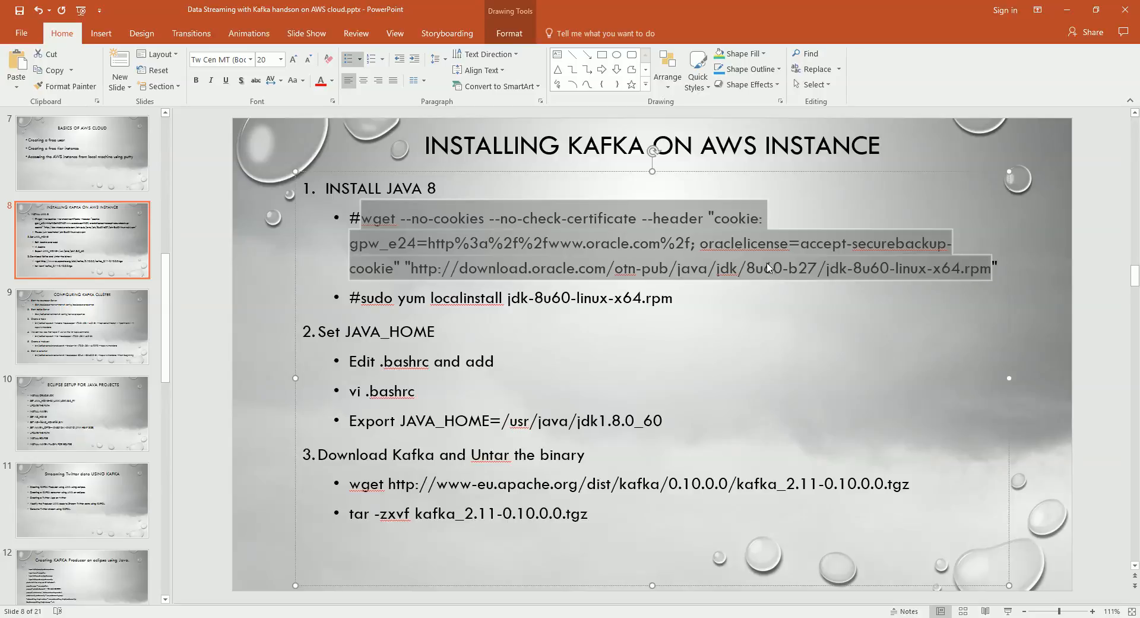
right_click(378, 217)
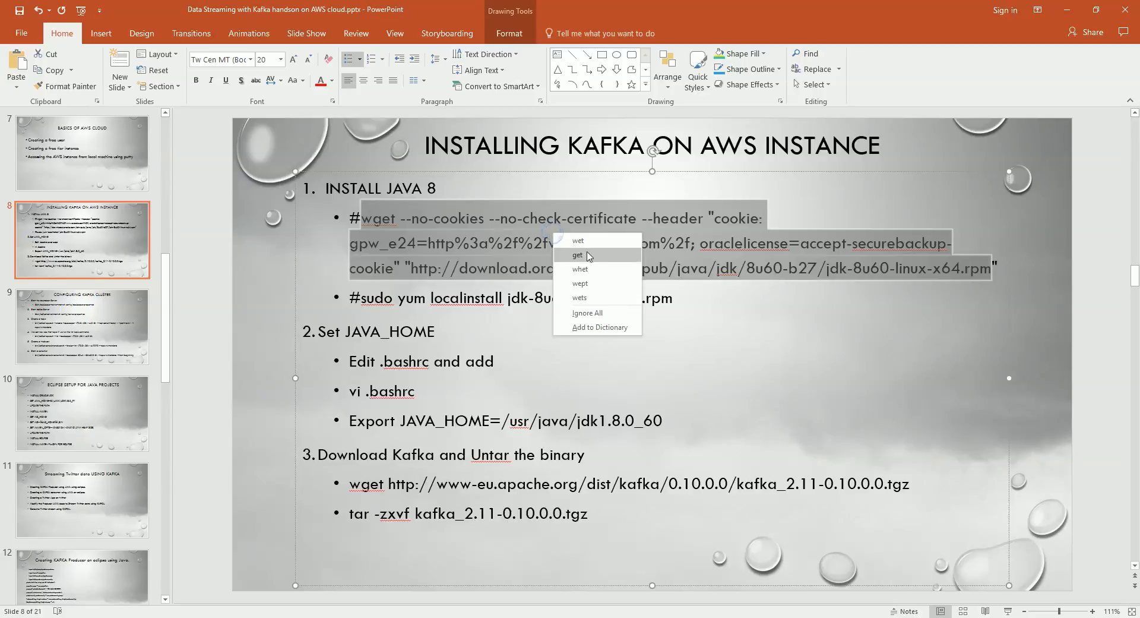
mouse_move(580, 284)
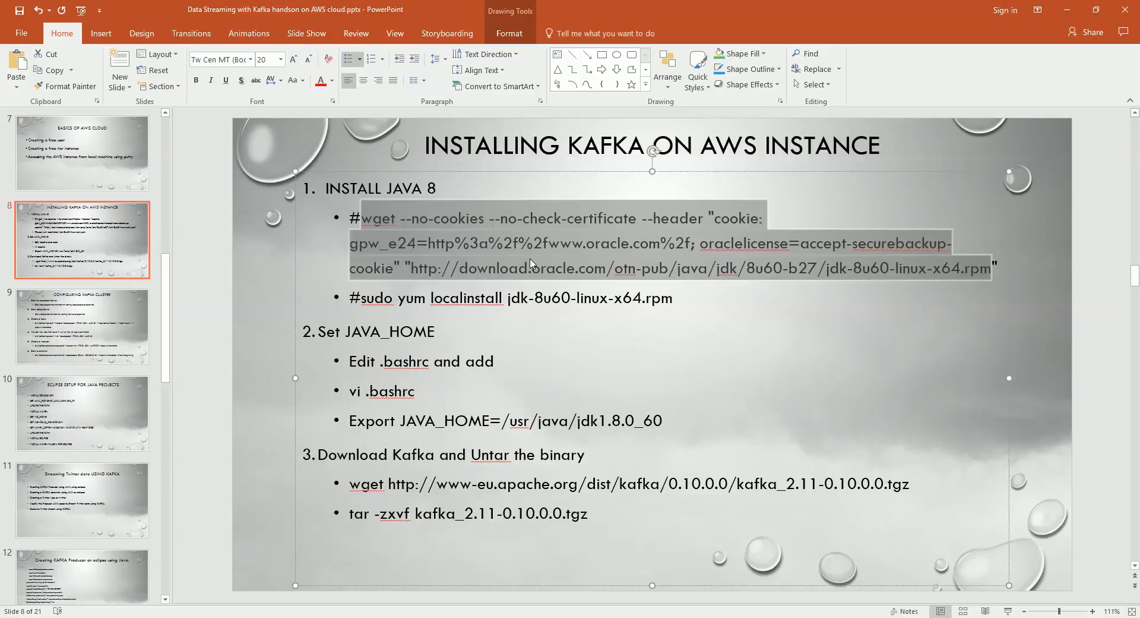
mouse_move(417, 529)
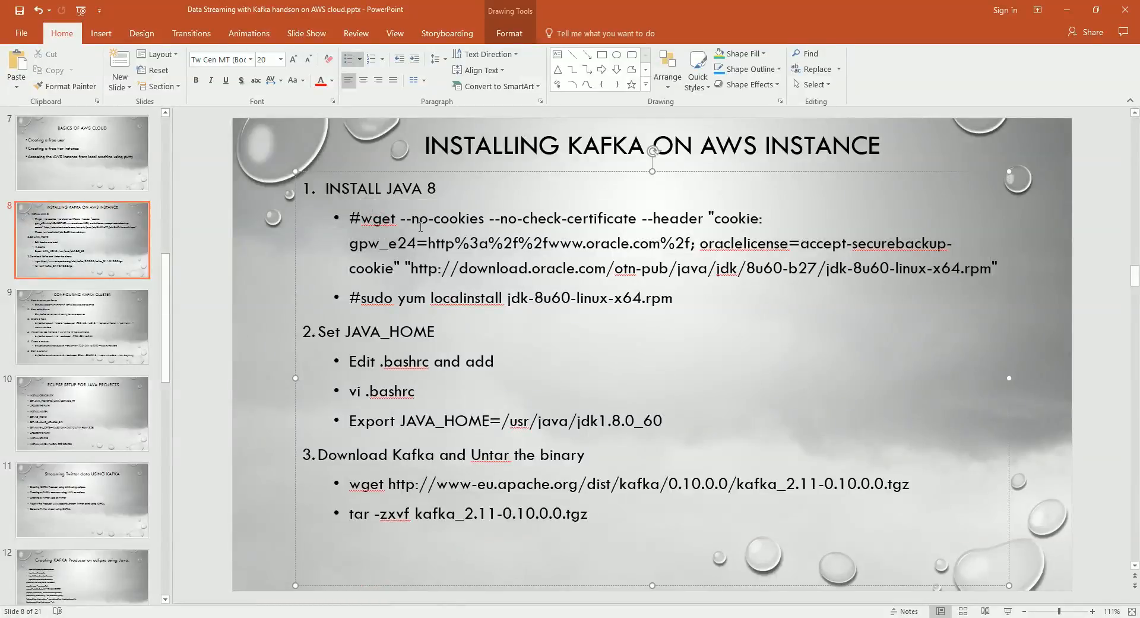
mouse_move(884, 278)
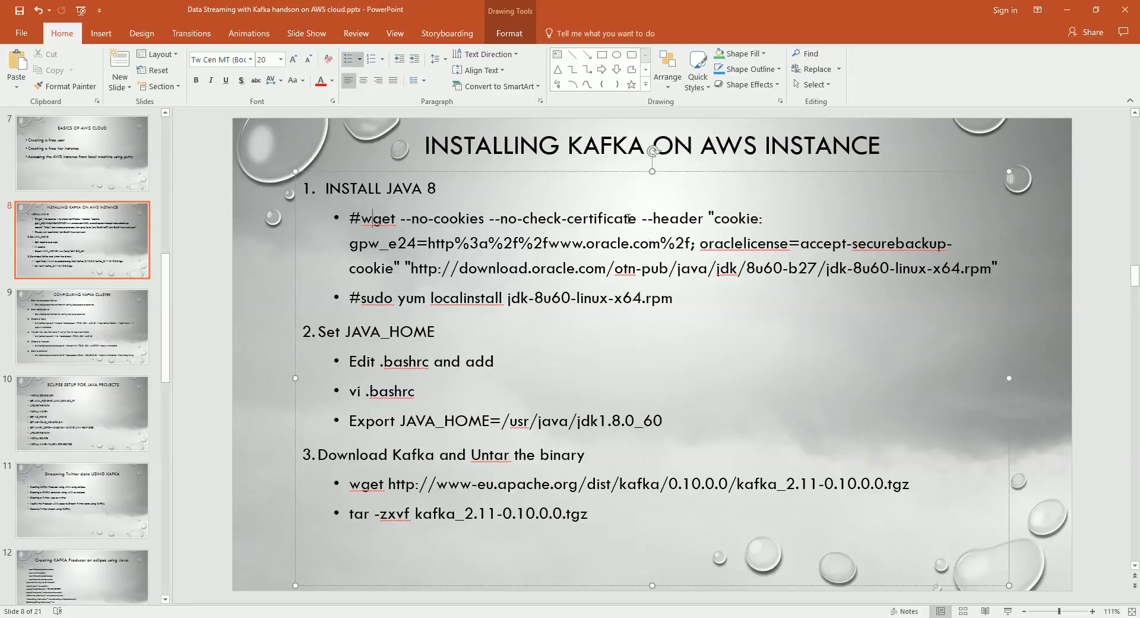
double_click(579, 218)
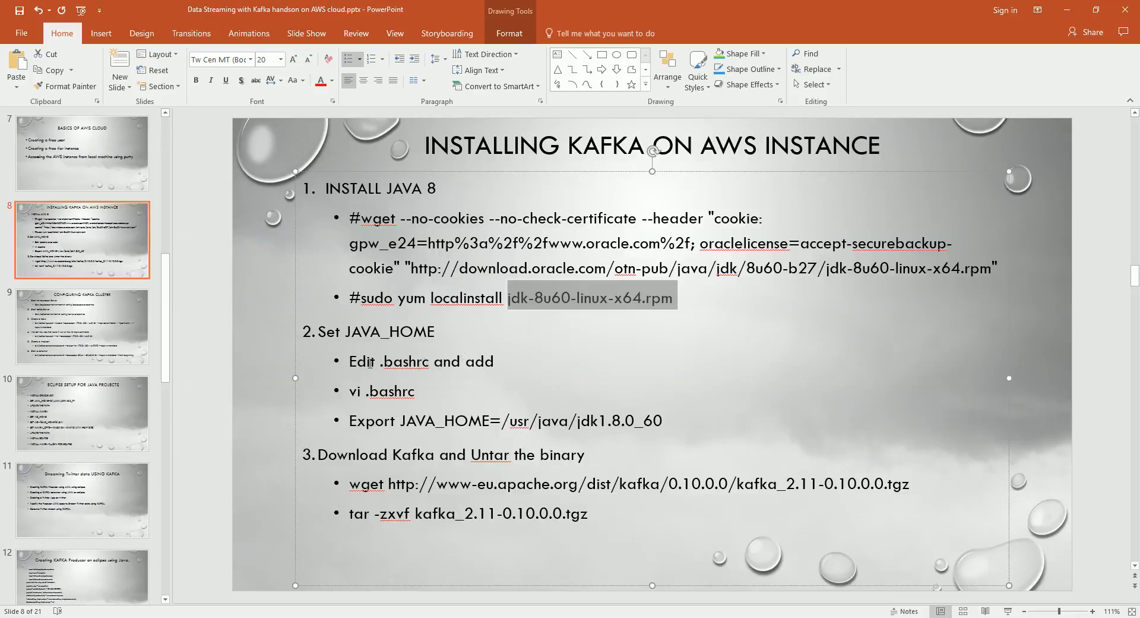
mouse_move(458, 330)
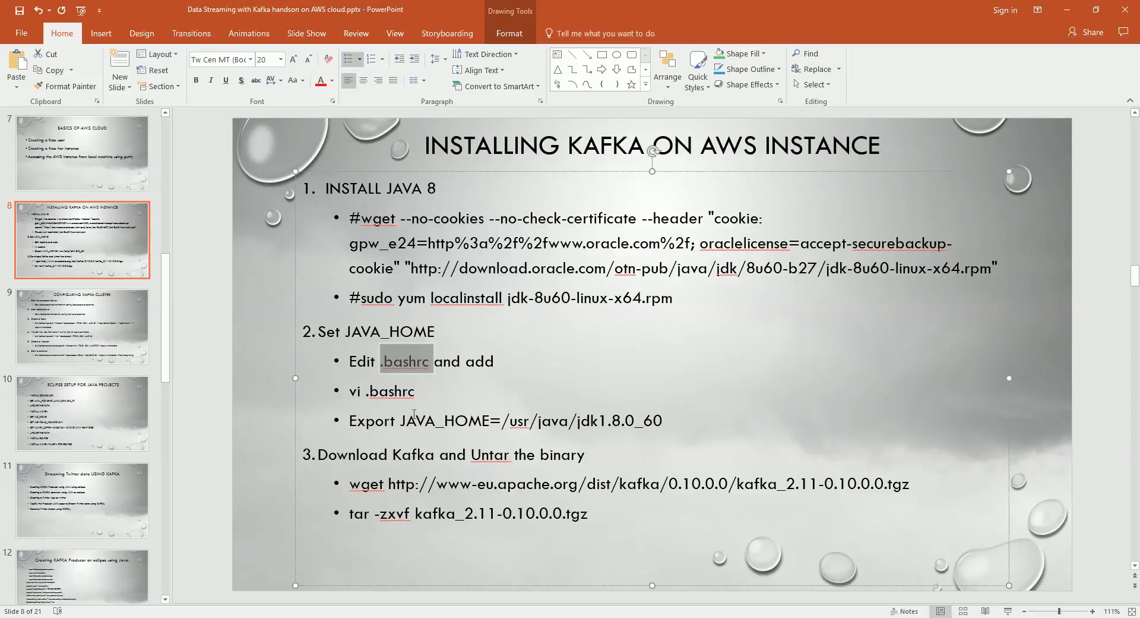
double_click(445, 421)
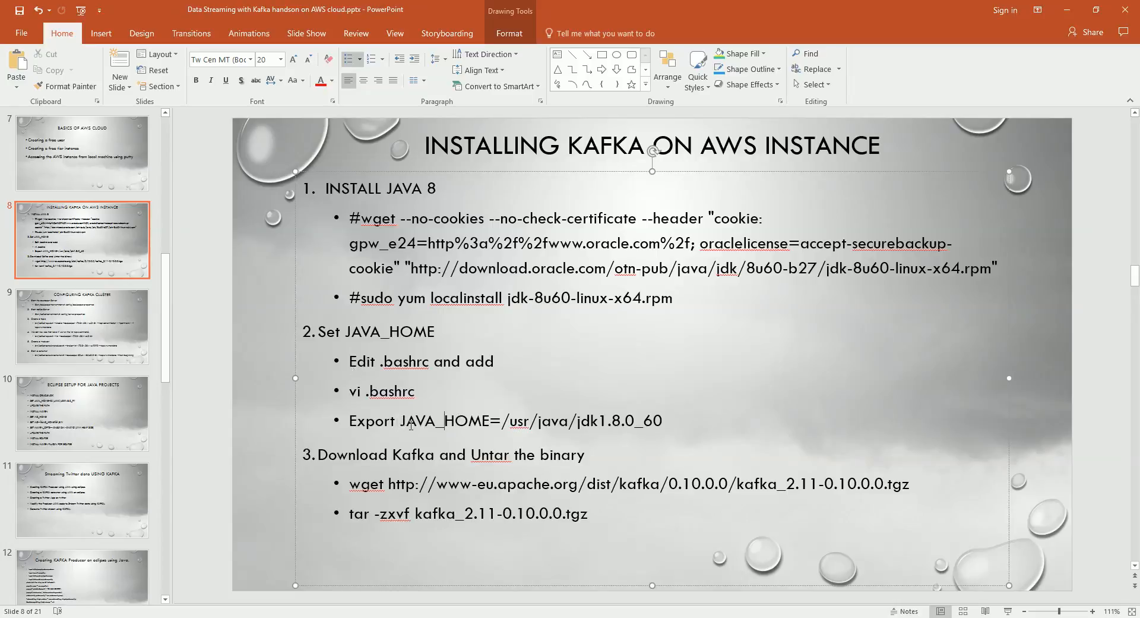
mouse_move(569, 474)
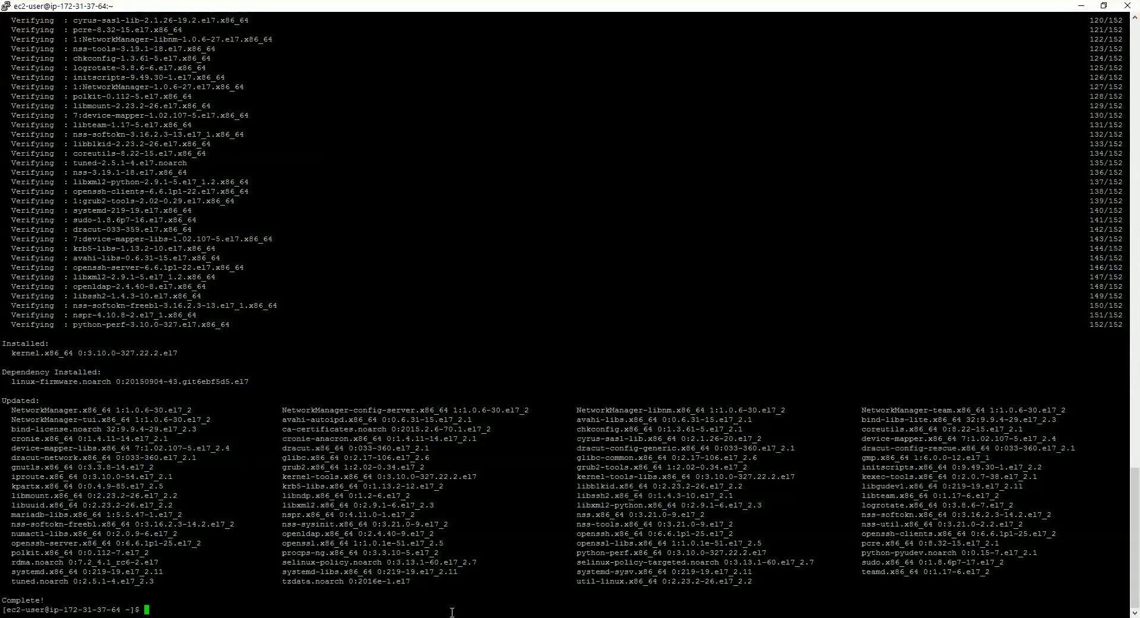
mouse_move(554, 194)
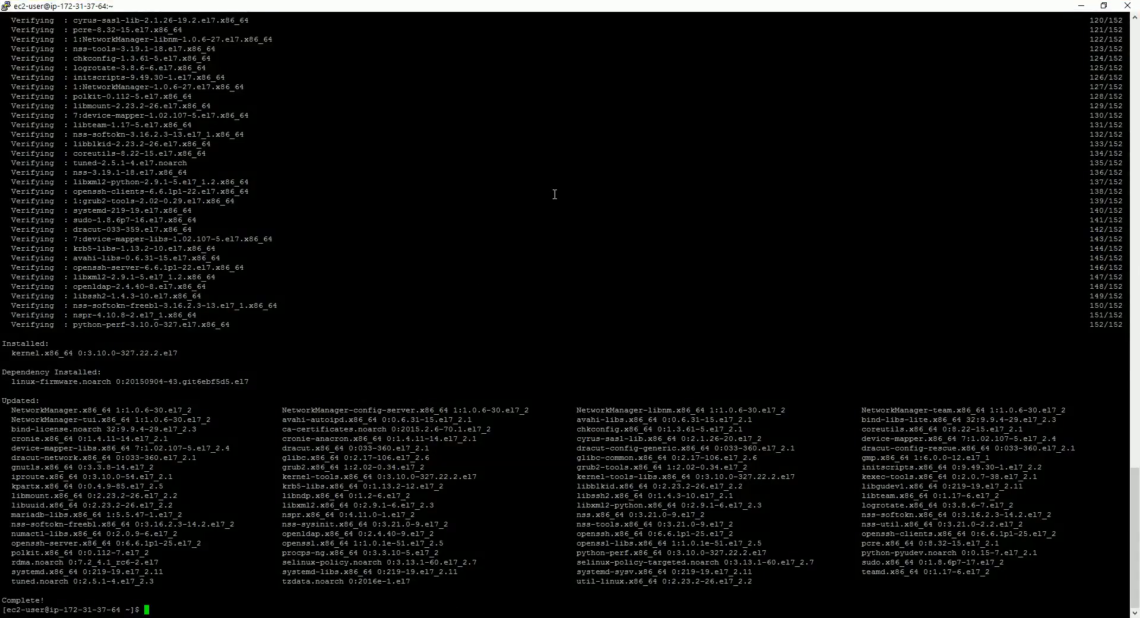
Install the missing wget package with sudo yum install wget, approving with y
text(wget)
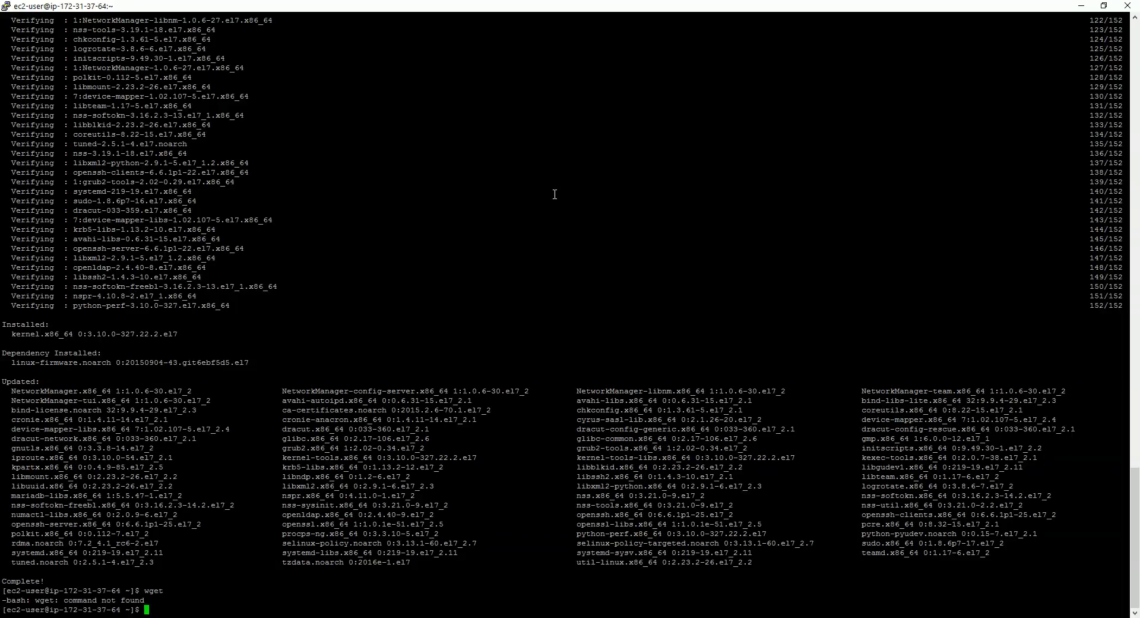
text(s)
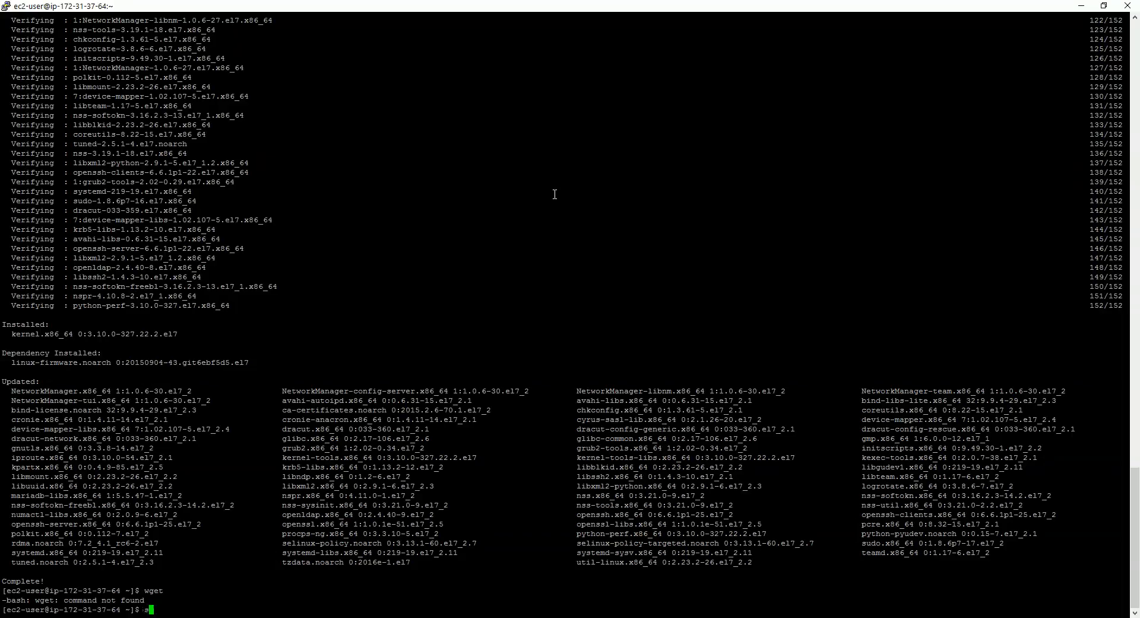
text(udo yum)
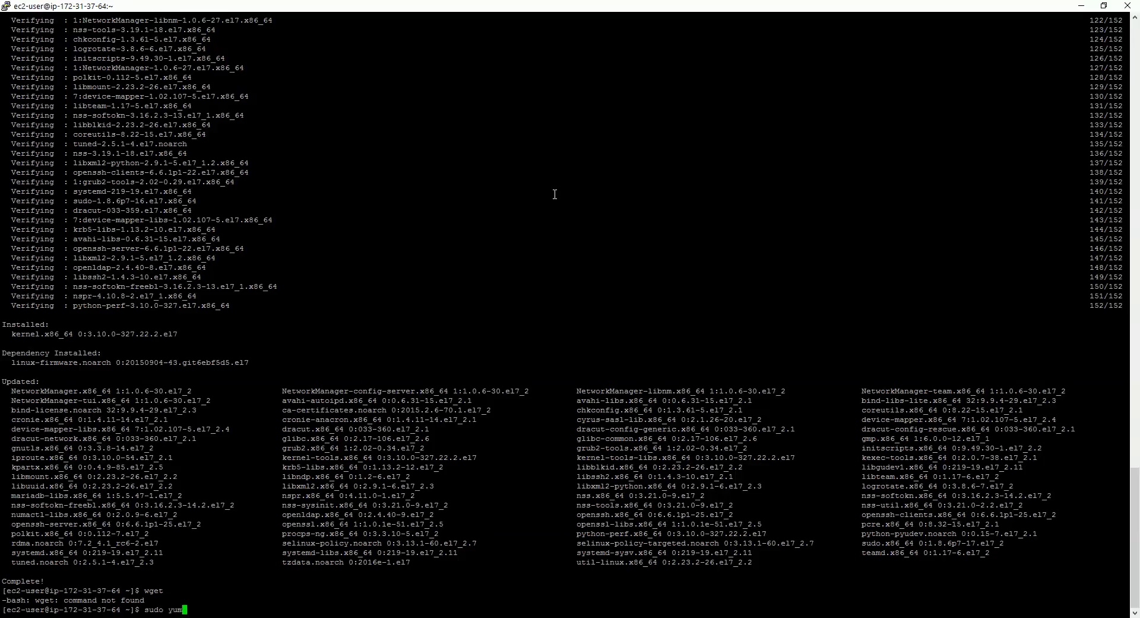
text(install)
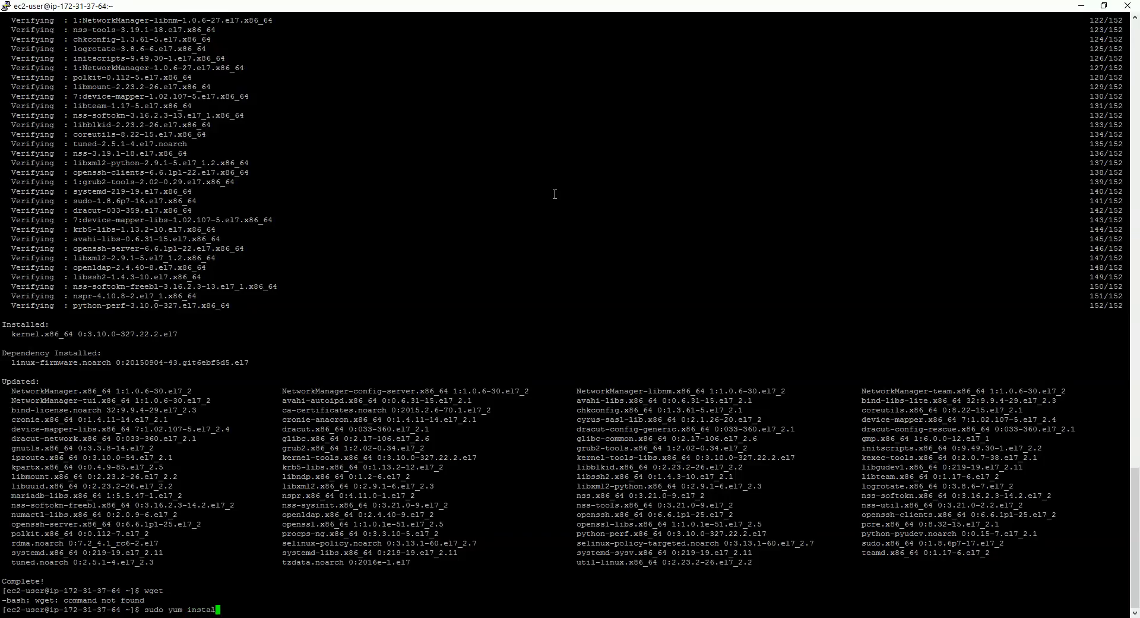
text(wget)
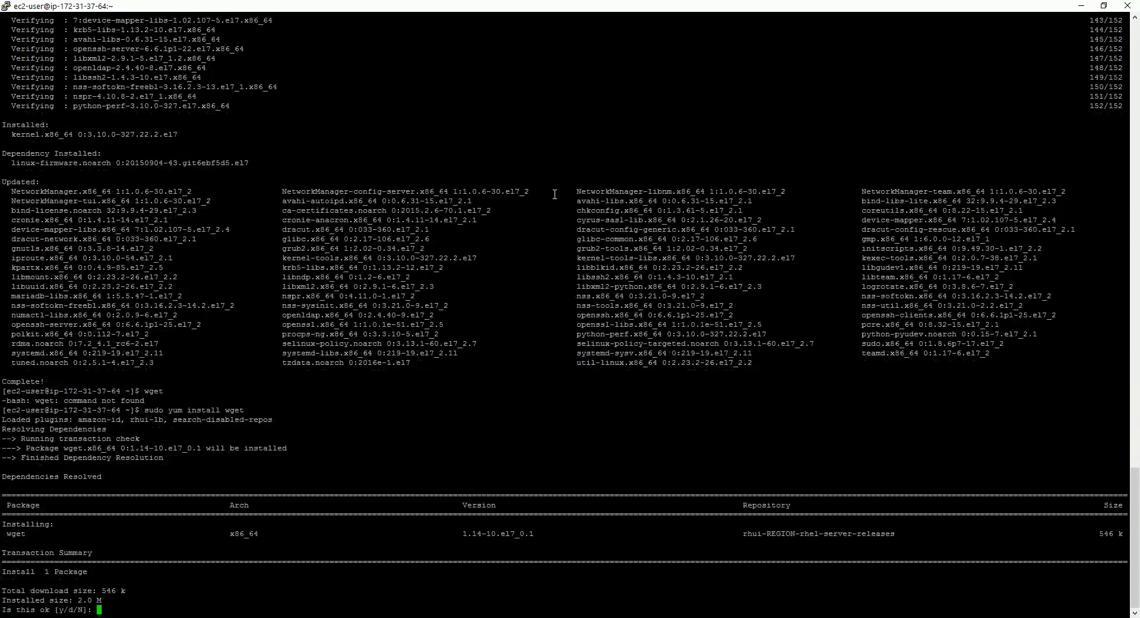
text(y)
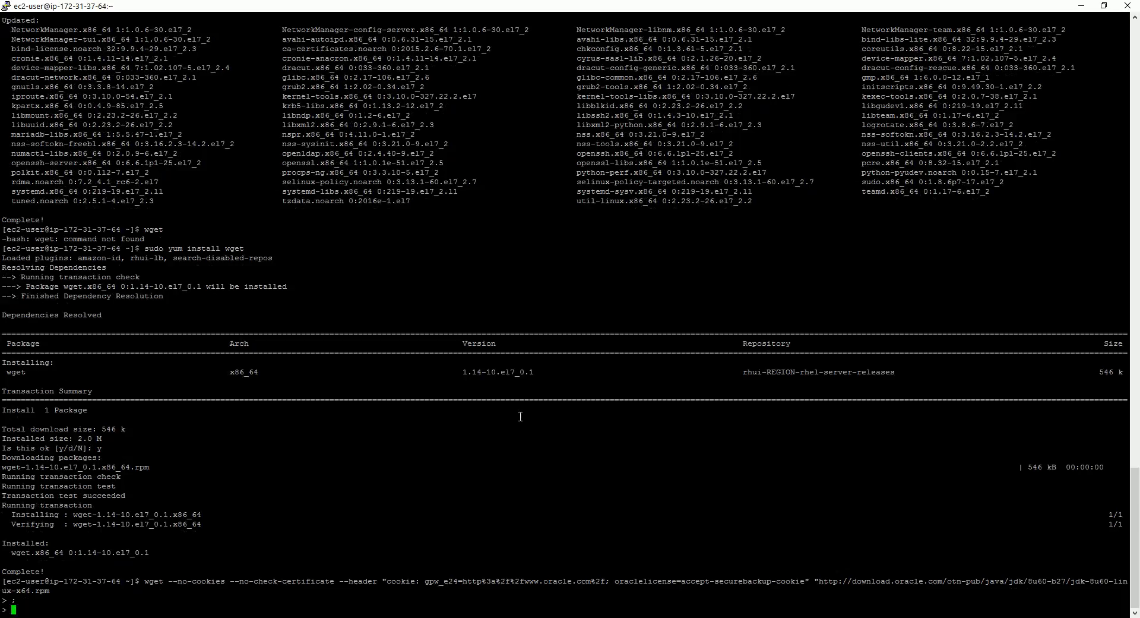
key(ctrl+c)
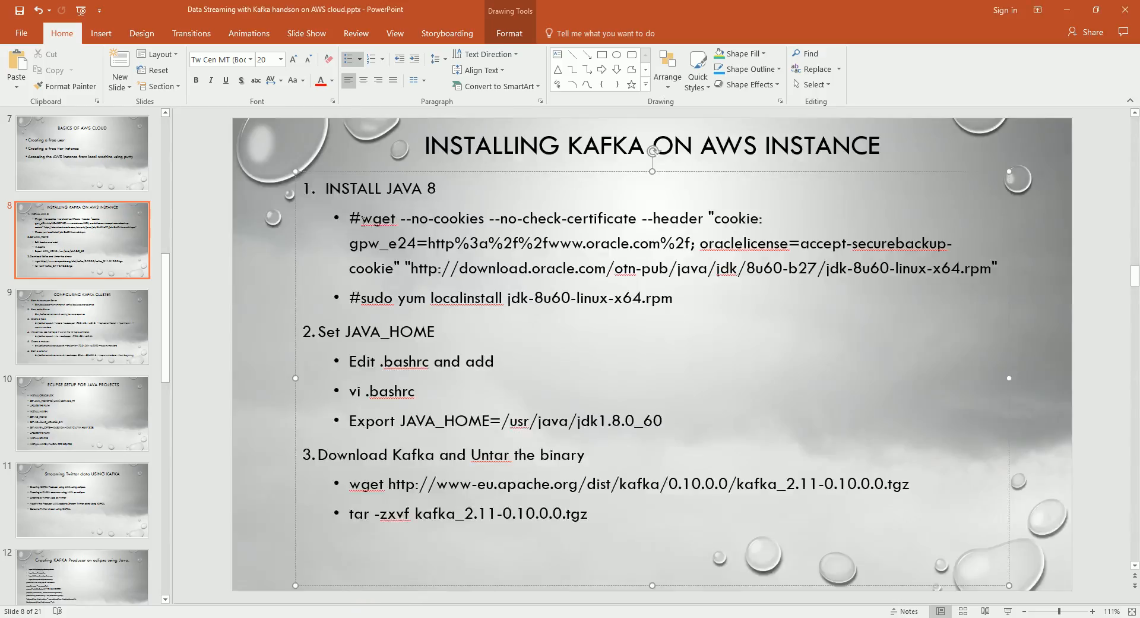
Paste the Oracle JDK wget command into Notepad and add the missing closing quote
drag(356, 217, 397, 267)
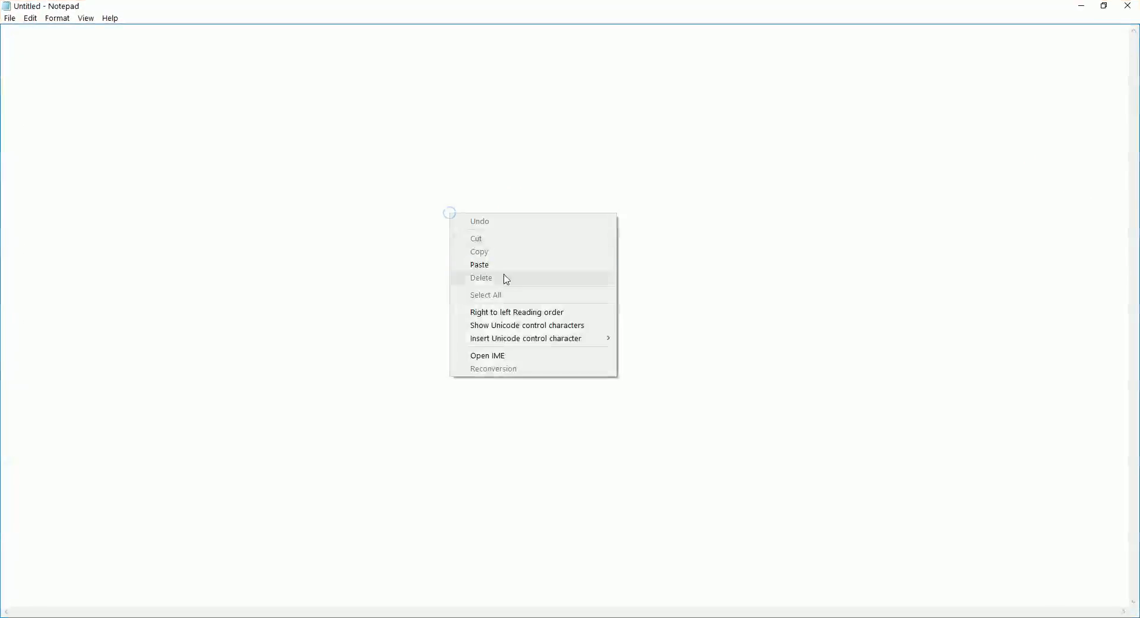
click(479, 264)
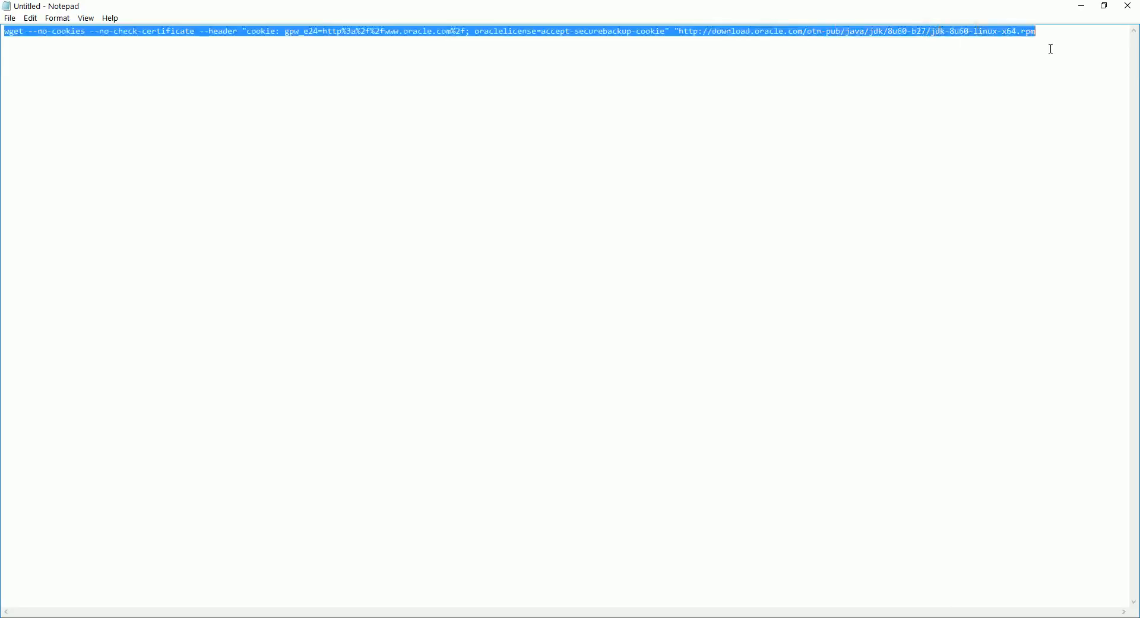
click(509, 30)
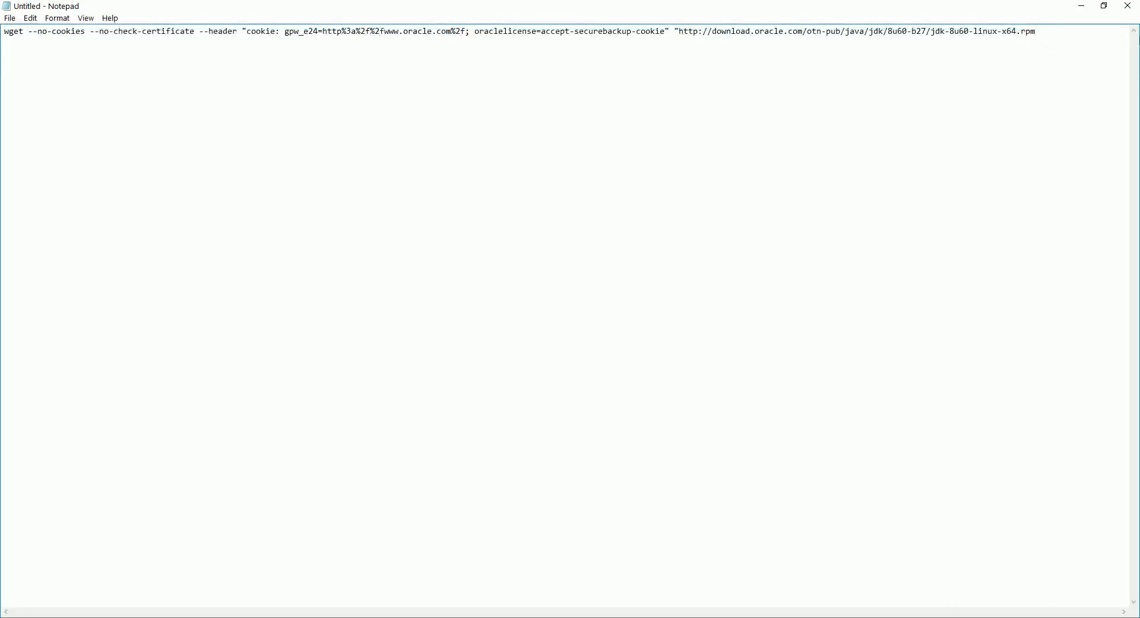
text(")
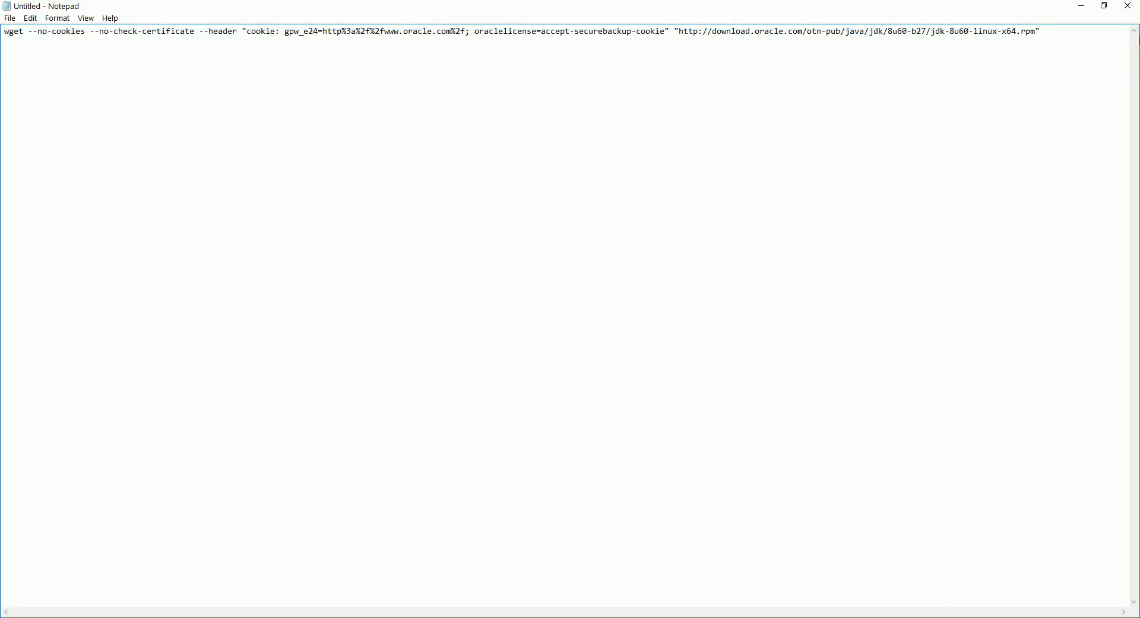
key(ctrl+a)
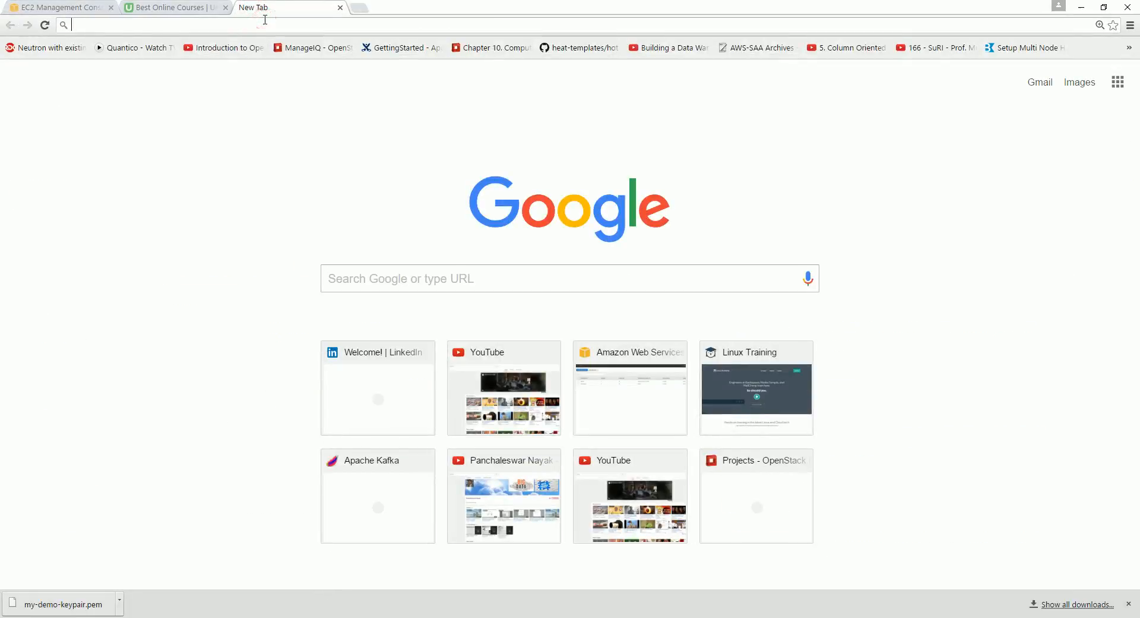
Search 'jdk download', accept the JDK 8u91 license, and pick the Windows x64 download
text(jdk download)
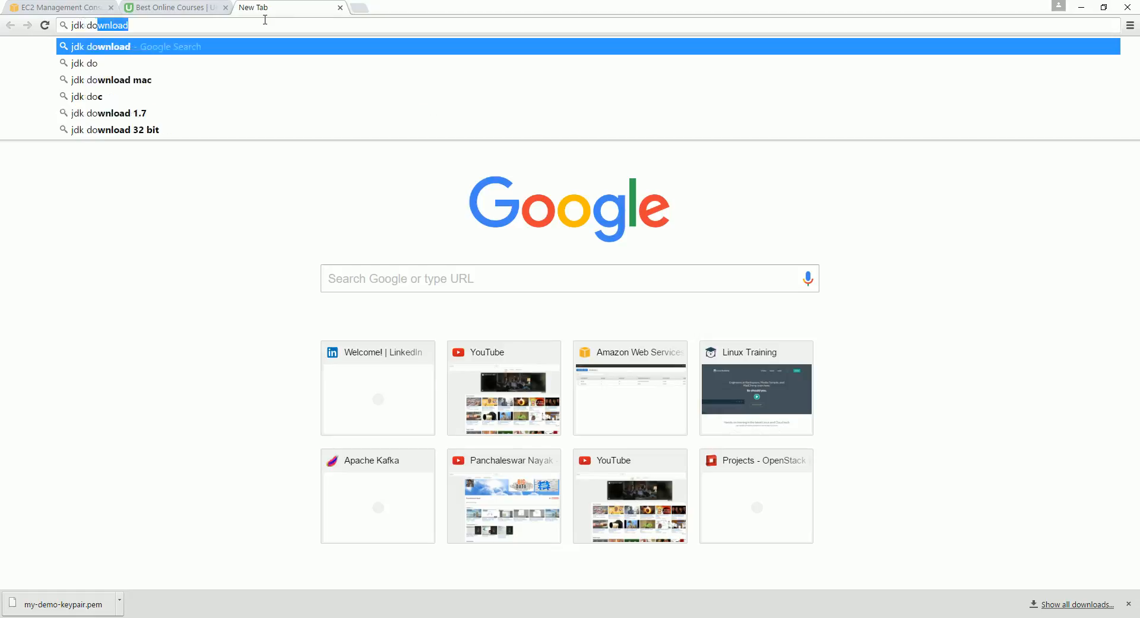
key(Backspace)
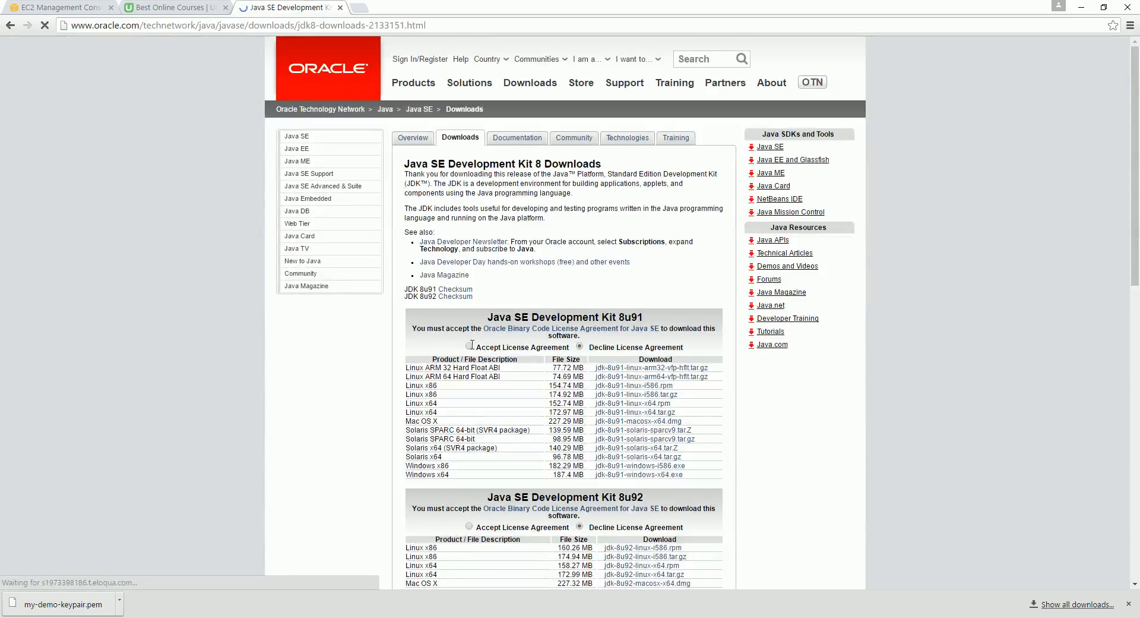
click(470, 347)
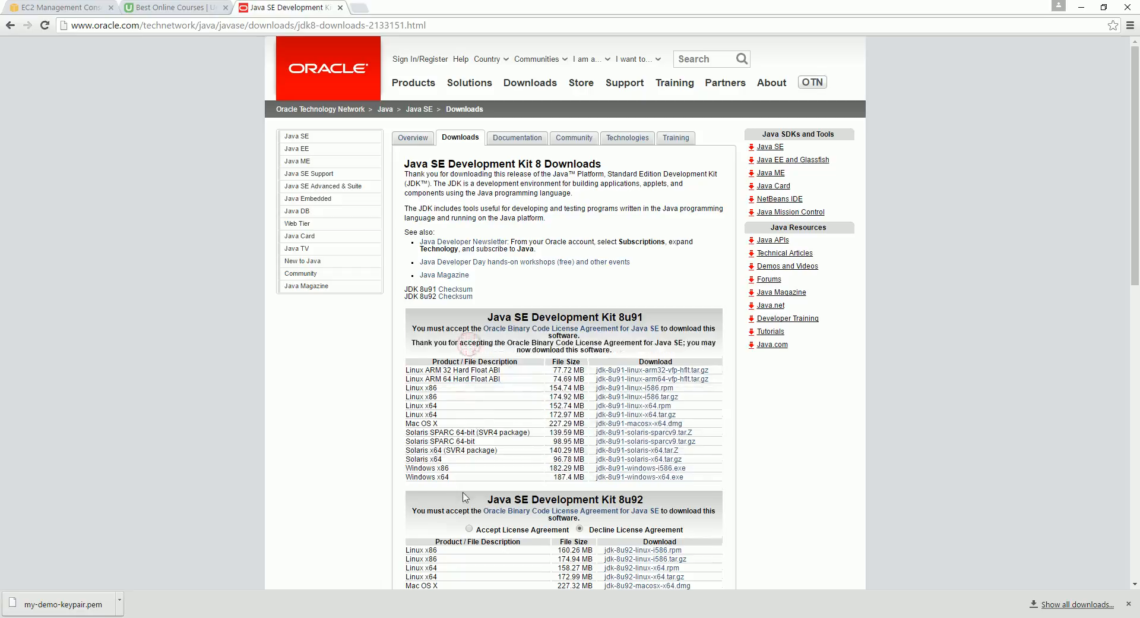
mouse_move(639, 476)
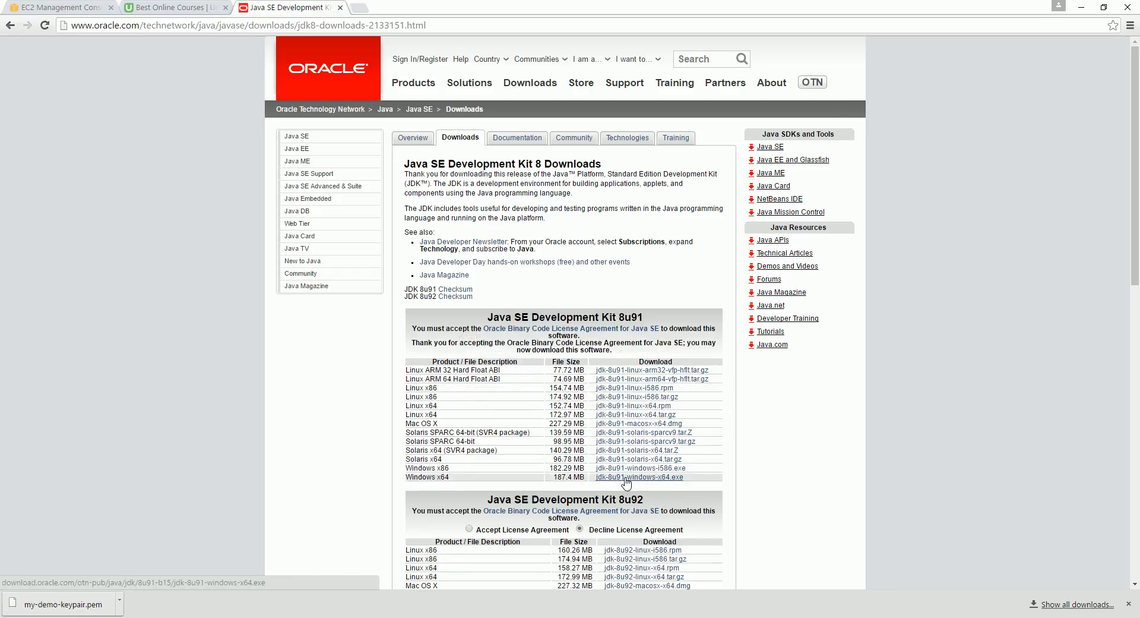
click(639, 477)
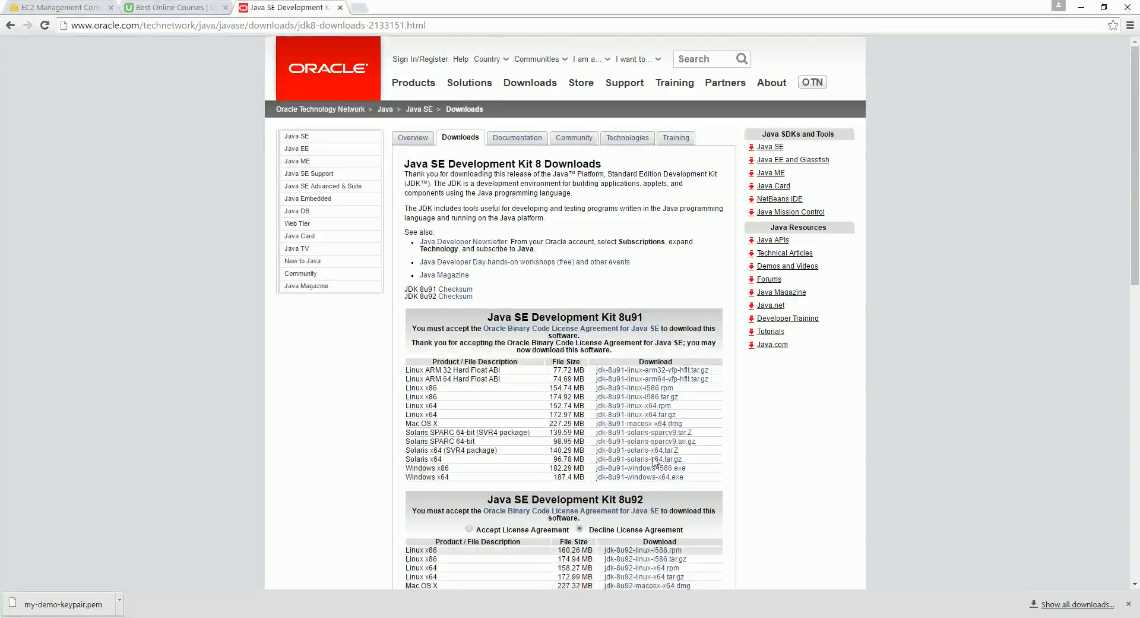
mouse_move(639, 477)
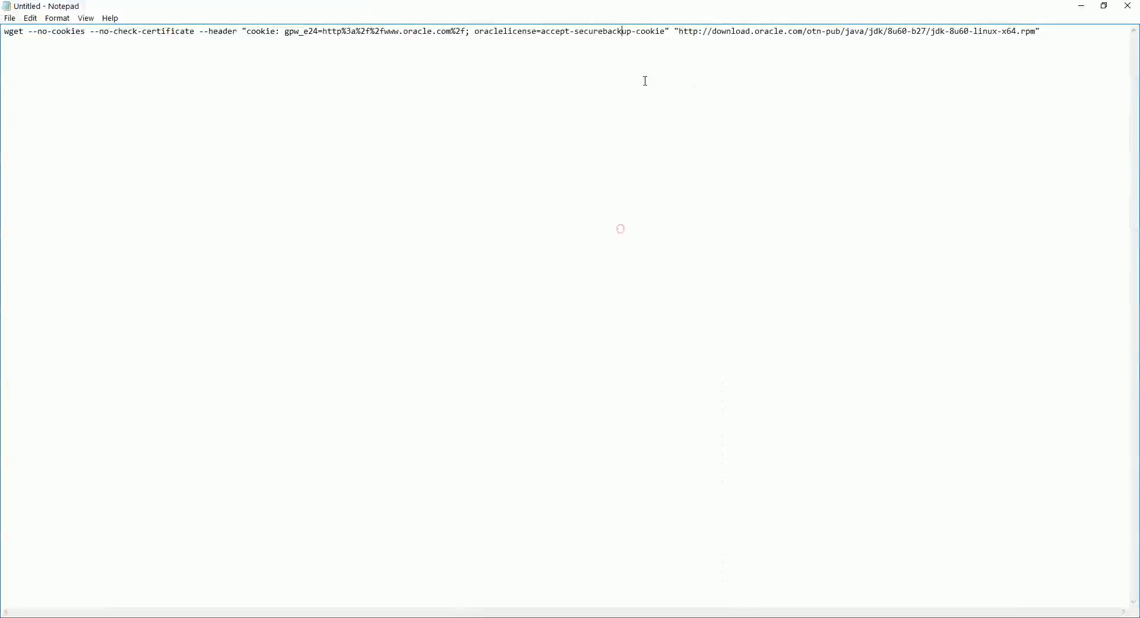
Replace the old URL in the wget command with the 8u91 link, cancelling Save As
drag(676, 30, 1021, 30)
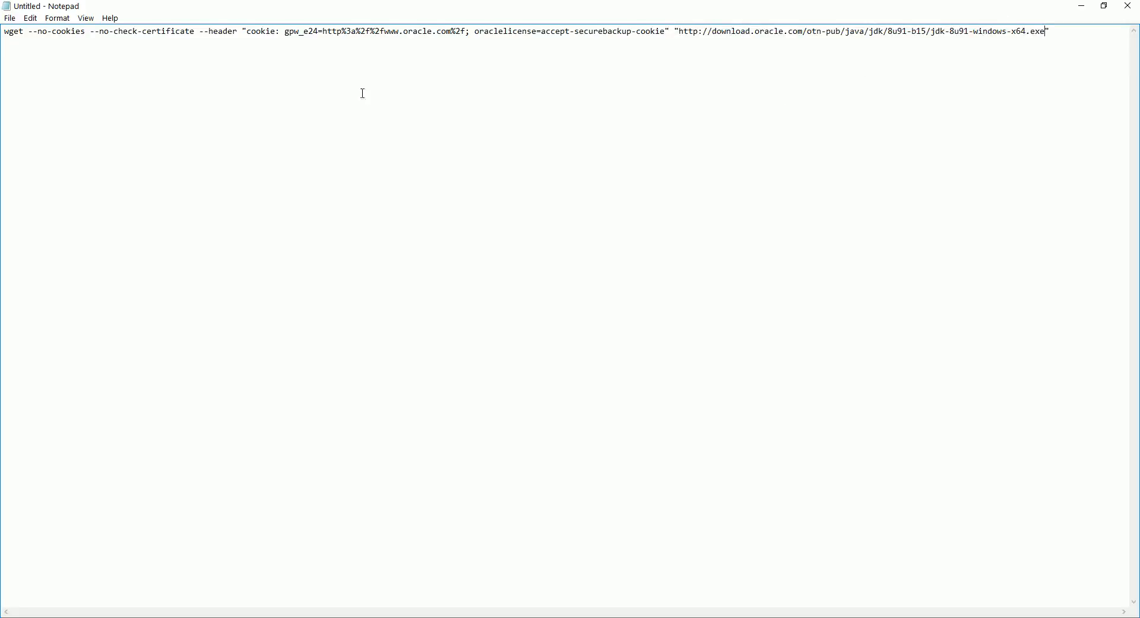
click(10, 17)
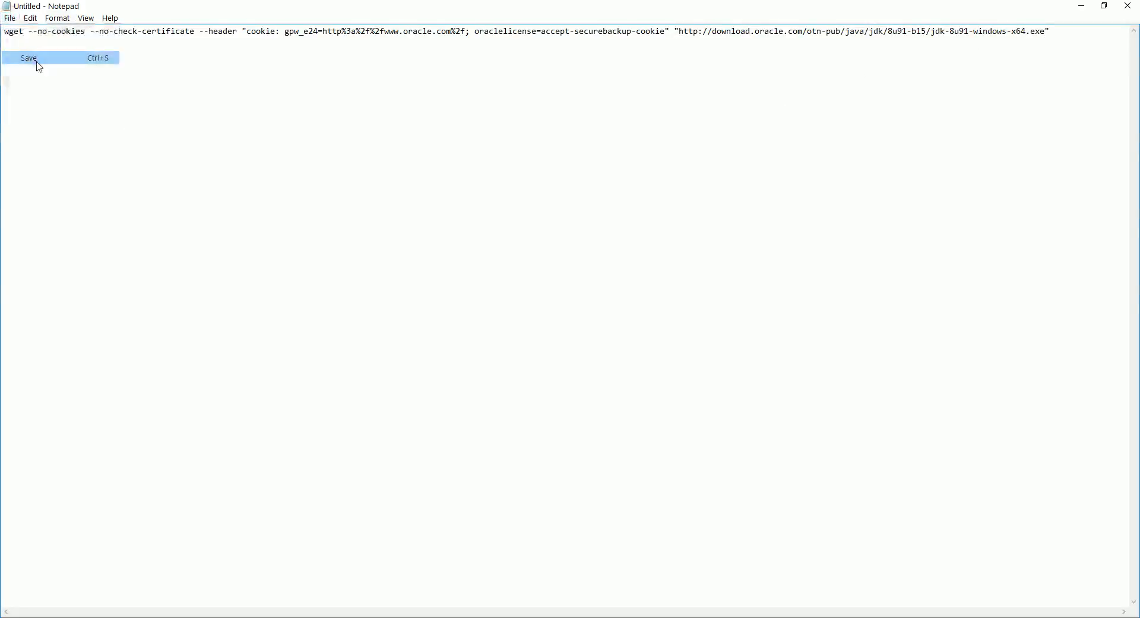
click(28, 57)
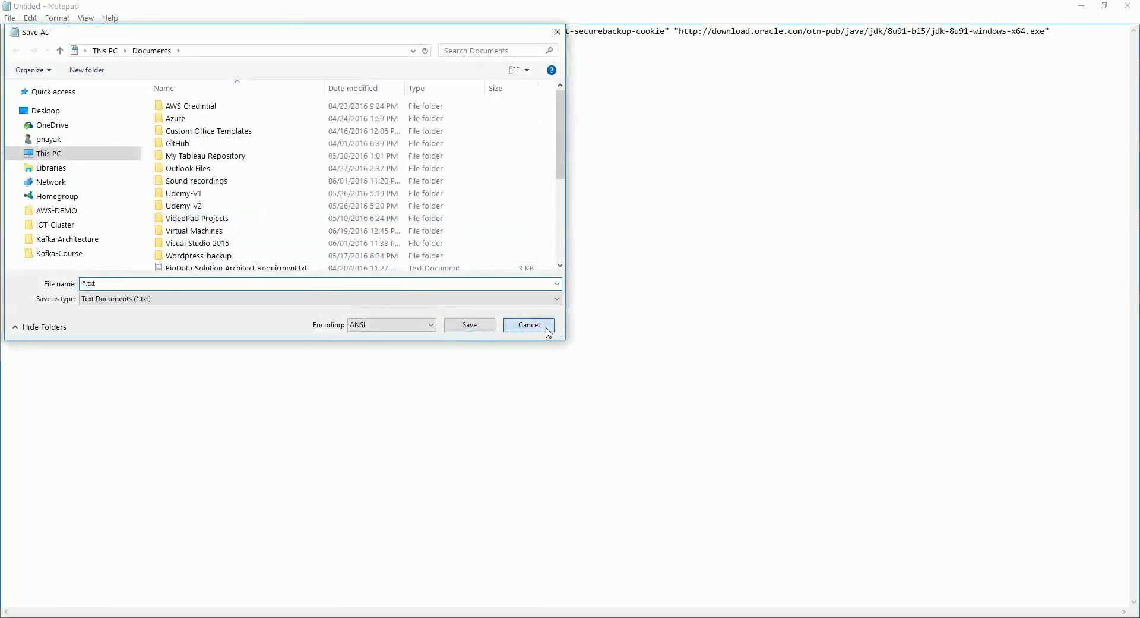
click(529, 324)
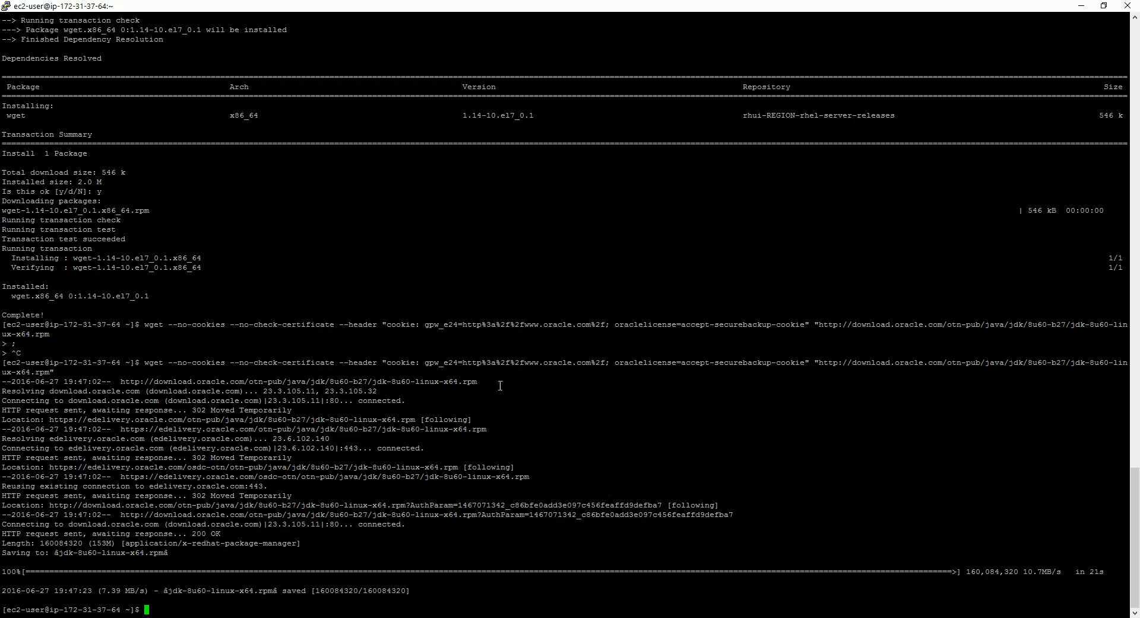
mouse_move(613, 320)
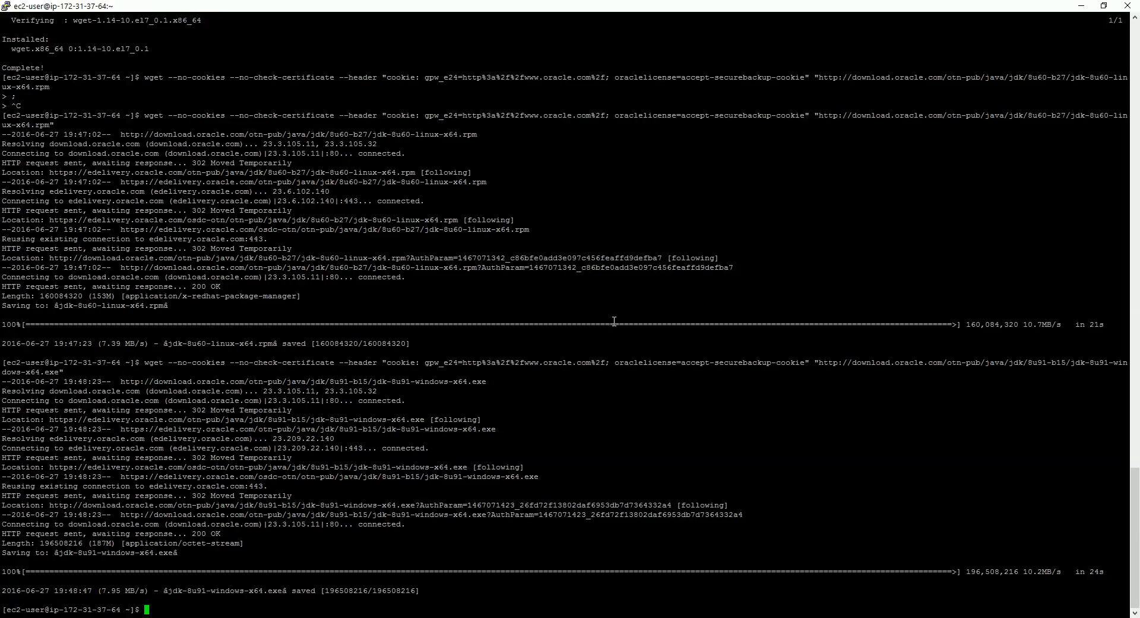
List the home folder with ls to confirm both JDK downloads, then clear
text(ls)
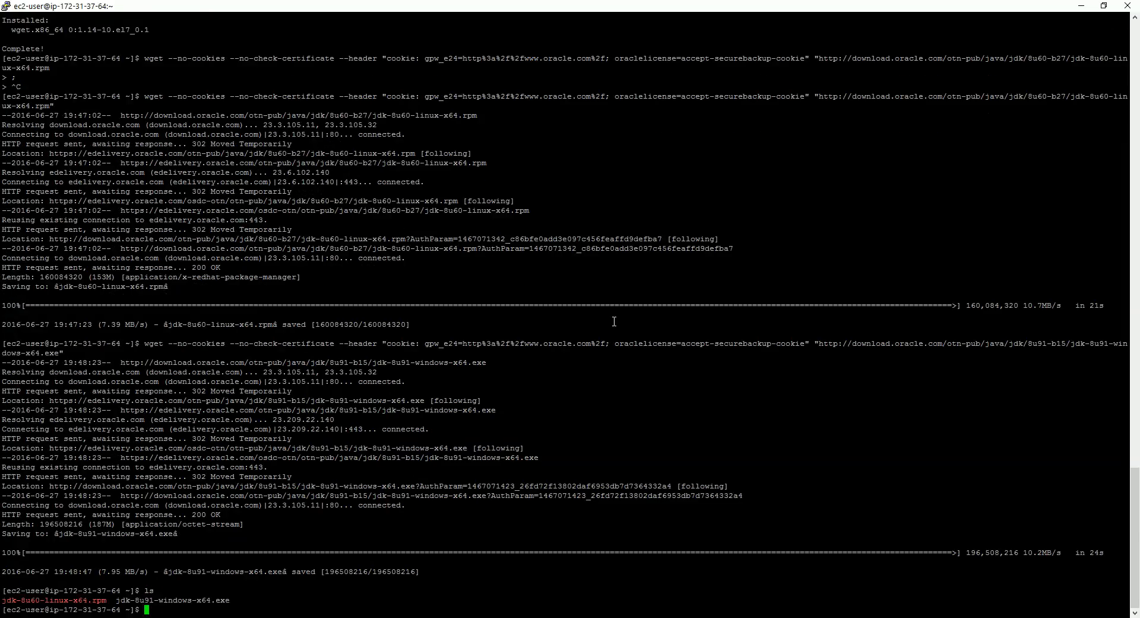
text(clea)
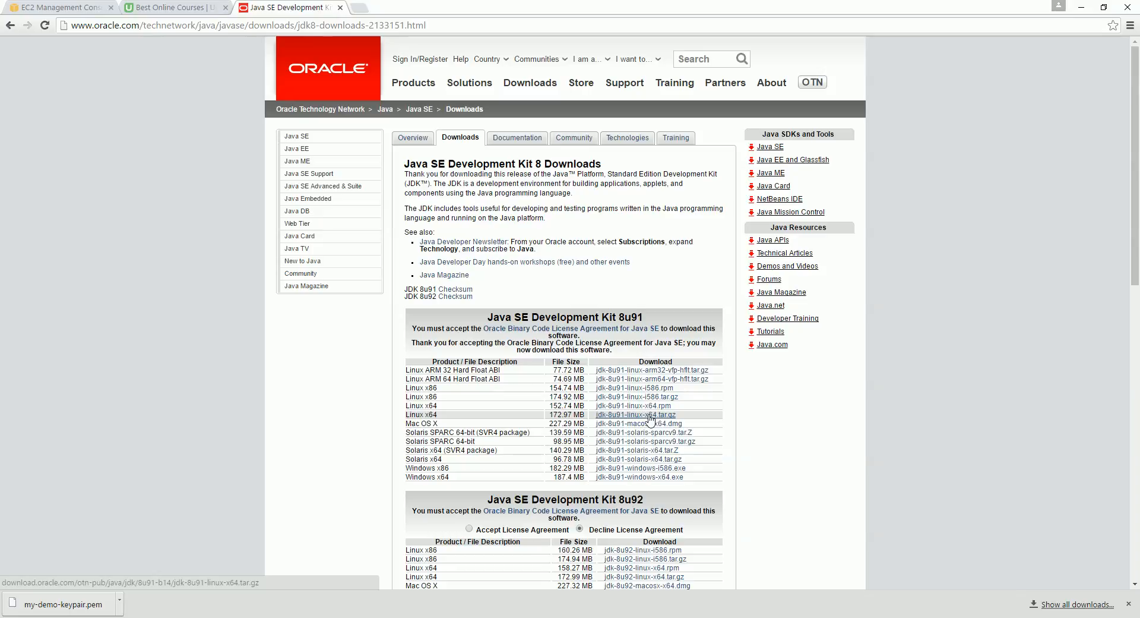
Copy the jdk-8u91-linux-x64.tar.gz link into the Notepad wget command and copy that command
right_click(635, 415)
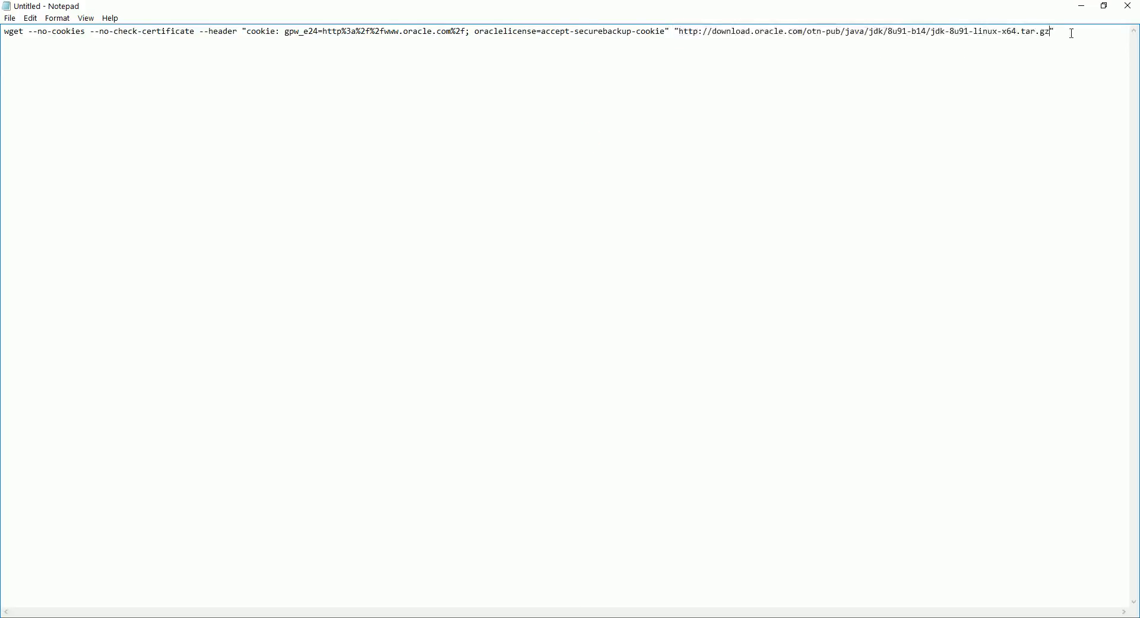
key(ctrl+a)
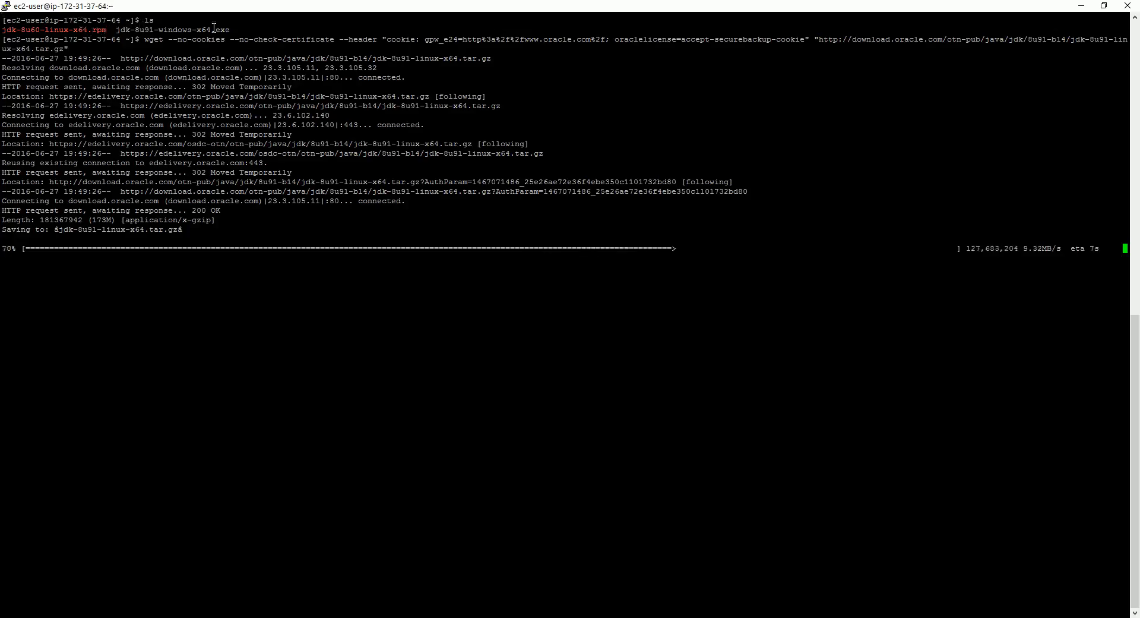
mouse_move(417, 518)
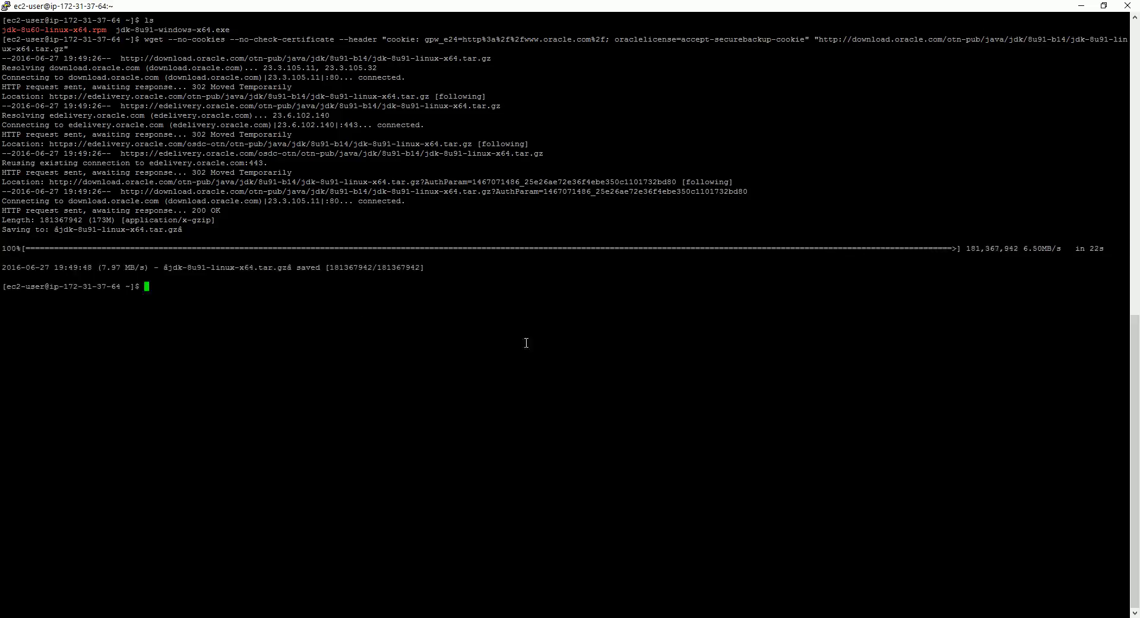
List home files, delete jdk-8u91-windows-x64.exe and jdk-8u60-linux-x64.rpm, and clear the screen
text(ls)
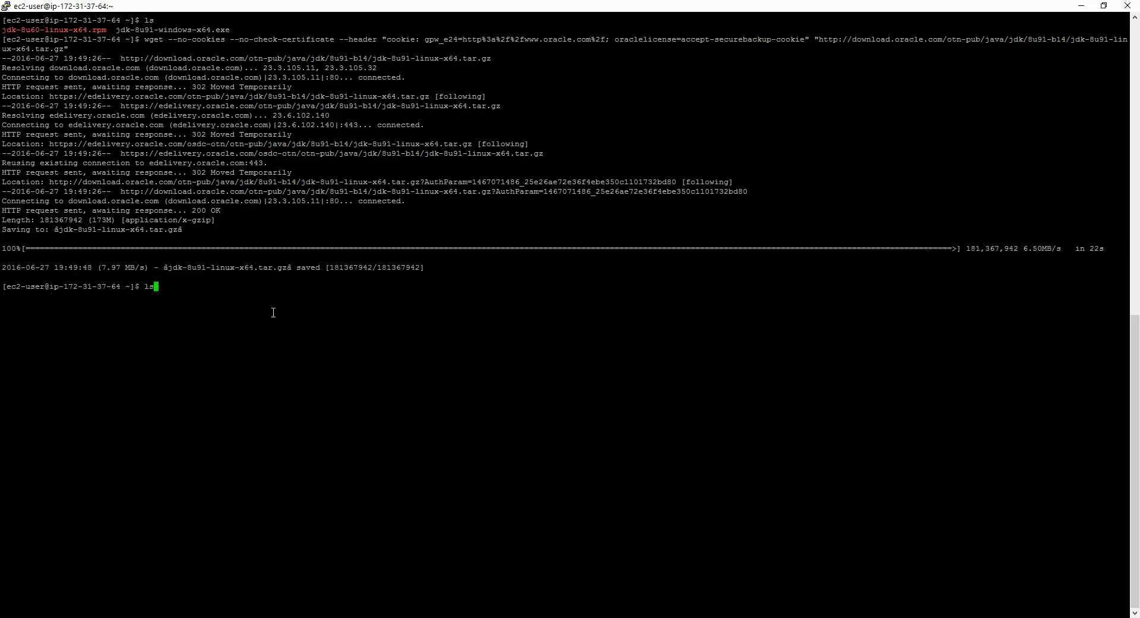
key(Return)
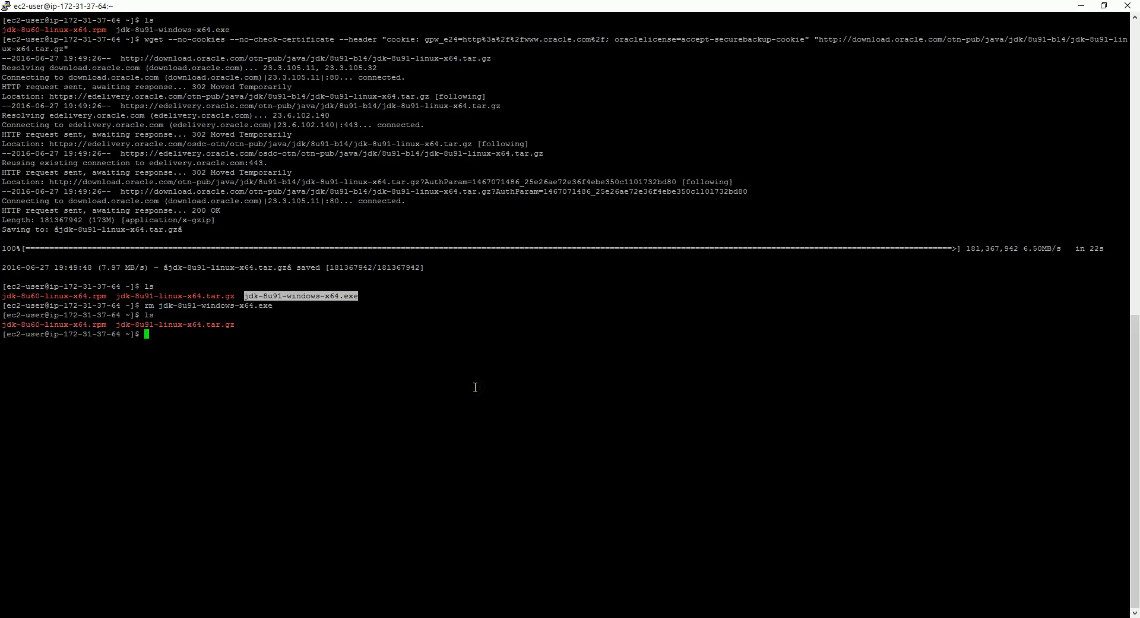
text(rm jdk-8u60-linux-x64.rpm)
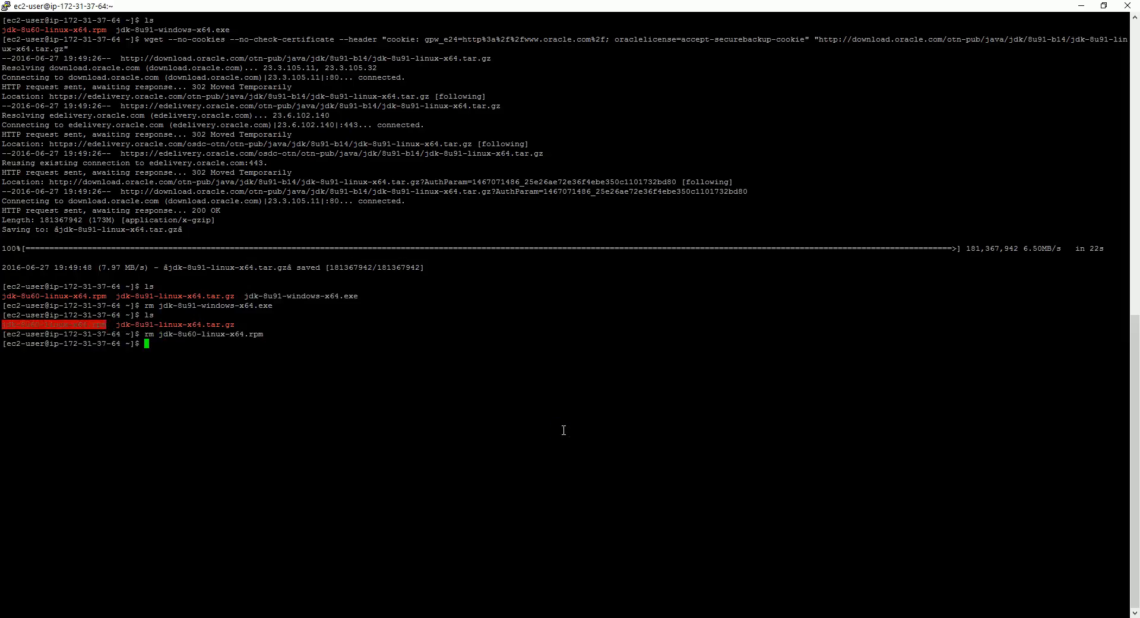
text(c)
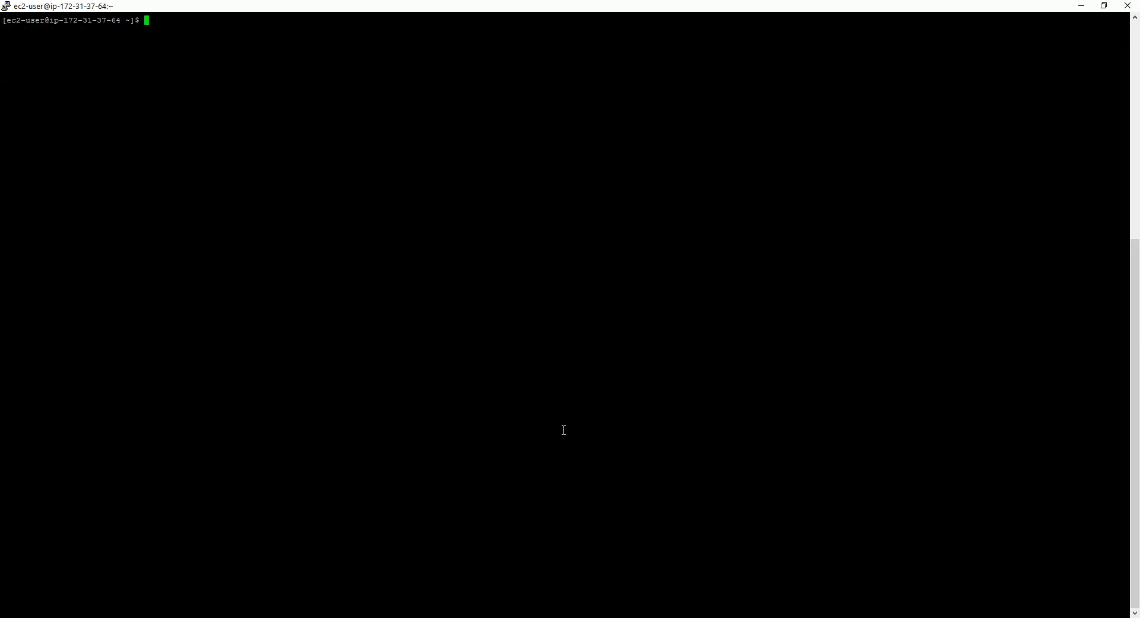
Extract jdk-8u91-linux-x64.tar.gz with tar -zxvf into the jdk1.8.0_91 folder
text(ls)
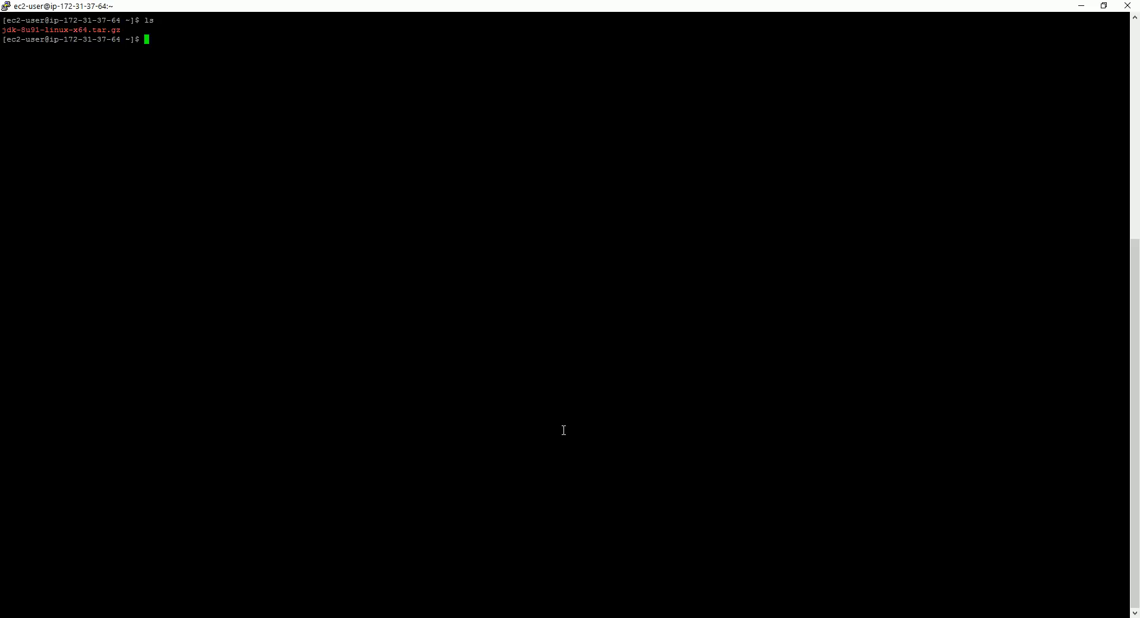
text(tar -zx)
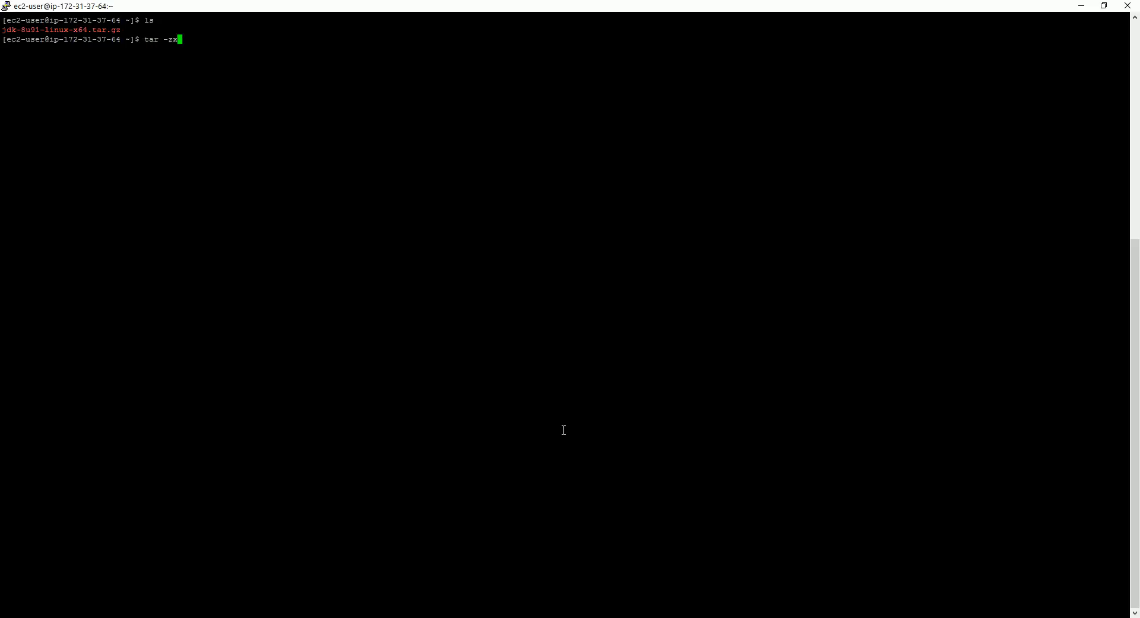
text(vf)
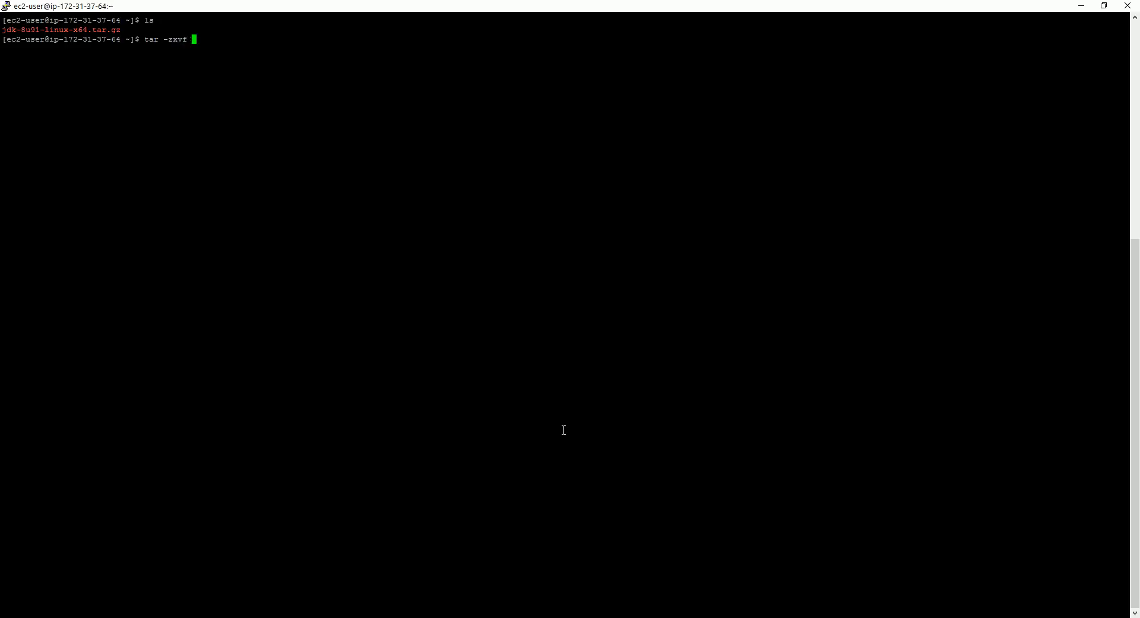
key(Return)
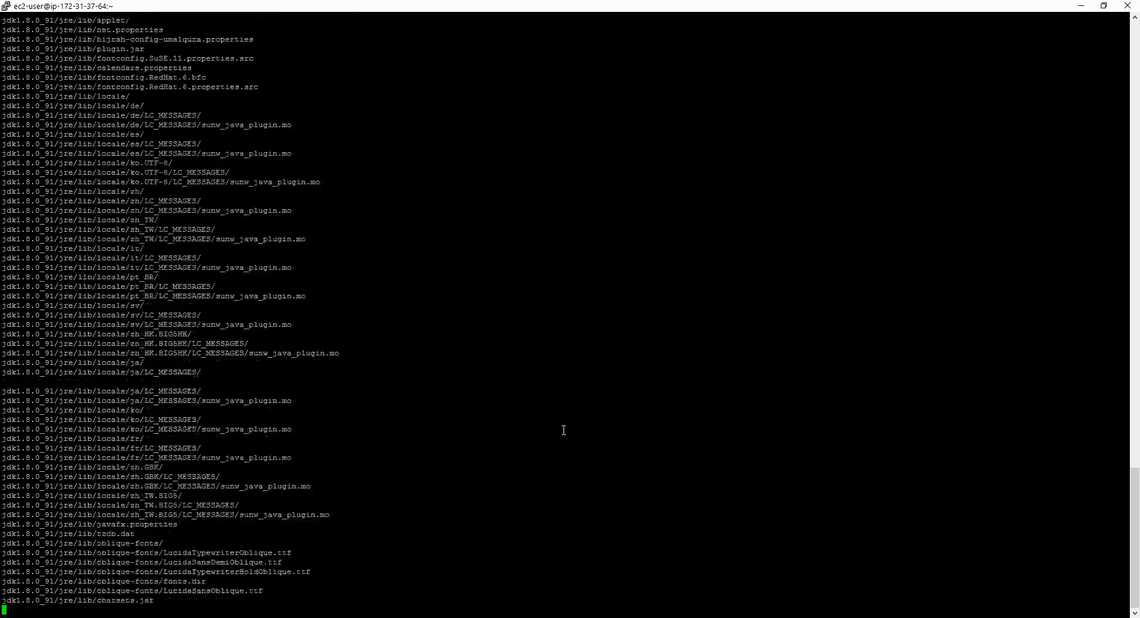
scroll(down, 3)
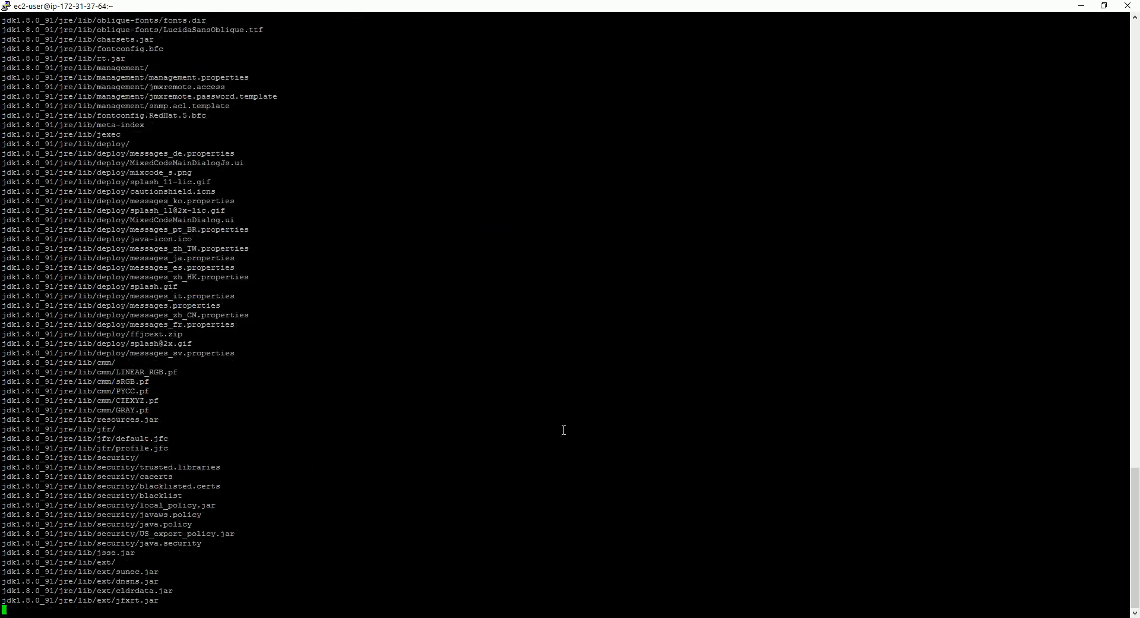
scroll(down, 3)
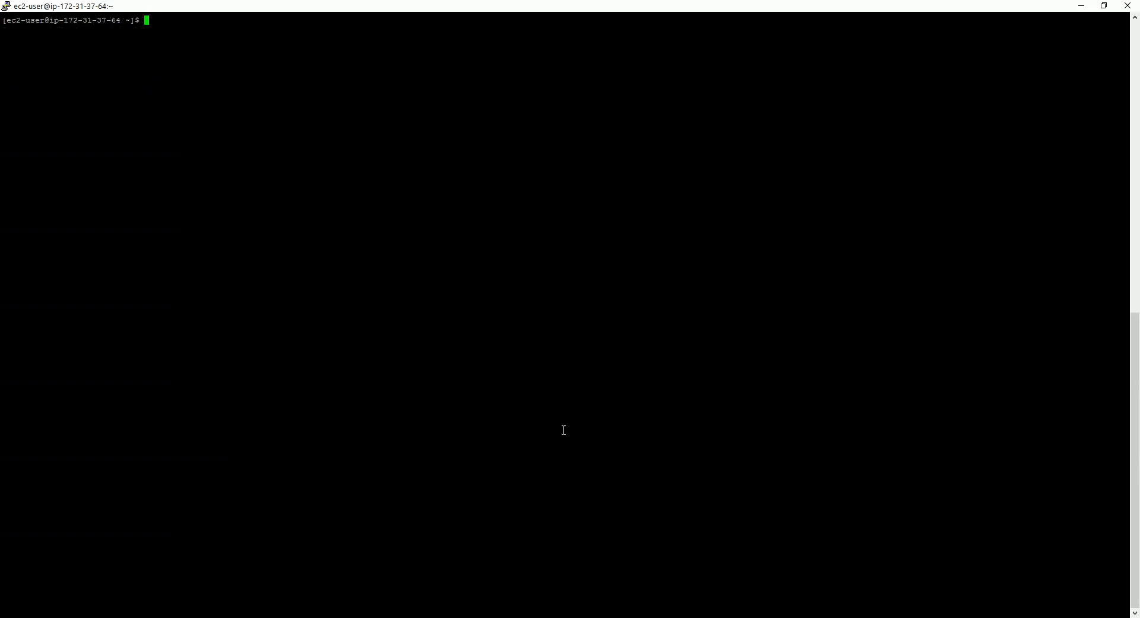
Enter jdk1.8.0_91, list its contents, and copy the pwd path /home/ec2-user/jdk1.8.0_91
text(ls)
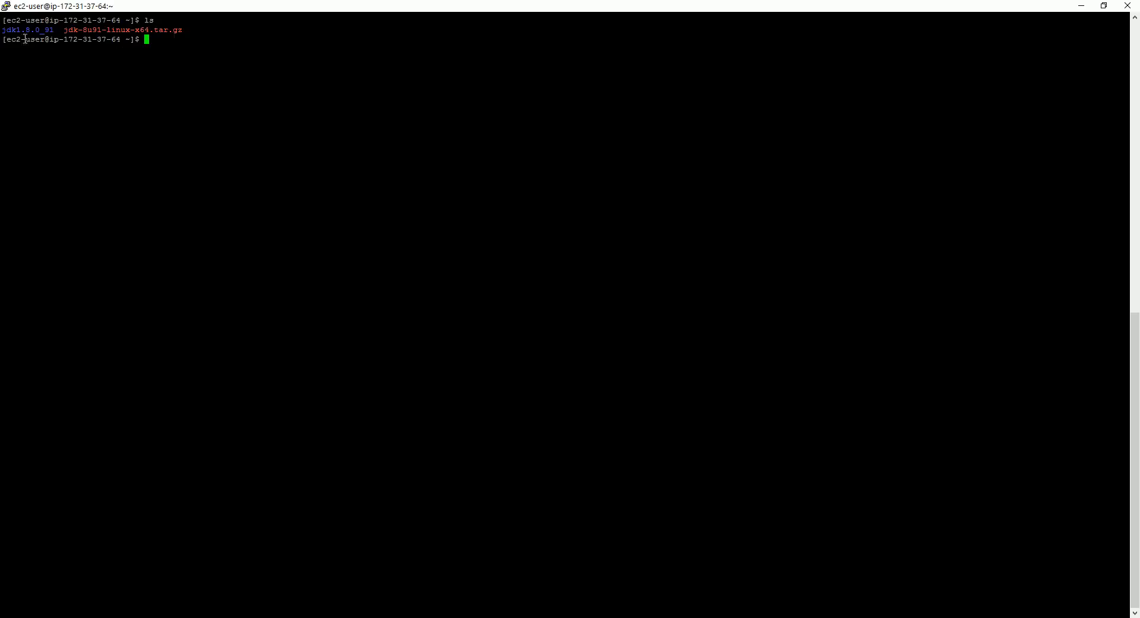
double_click(26, 30)
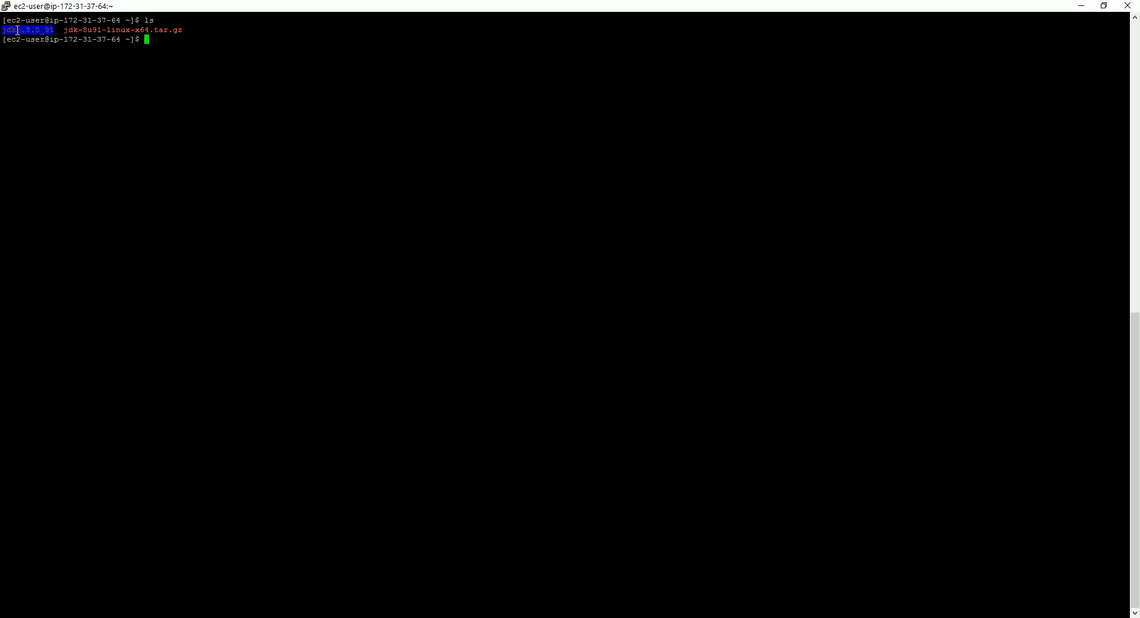
text(cd)
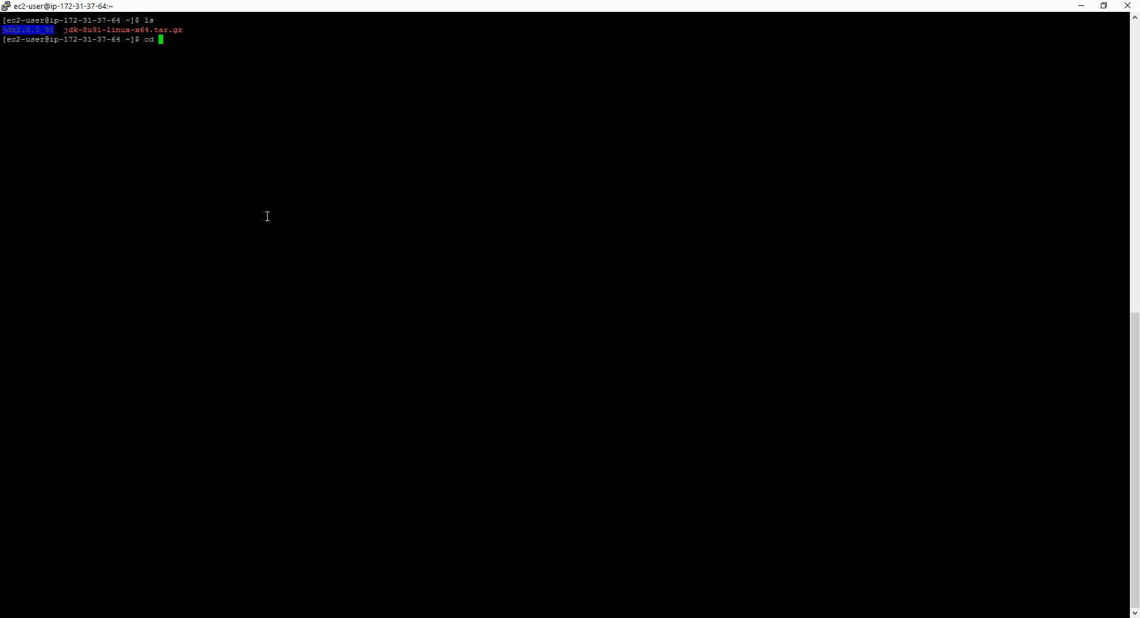
text(jdk)
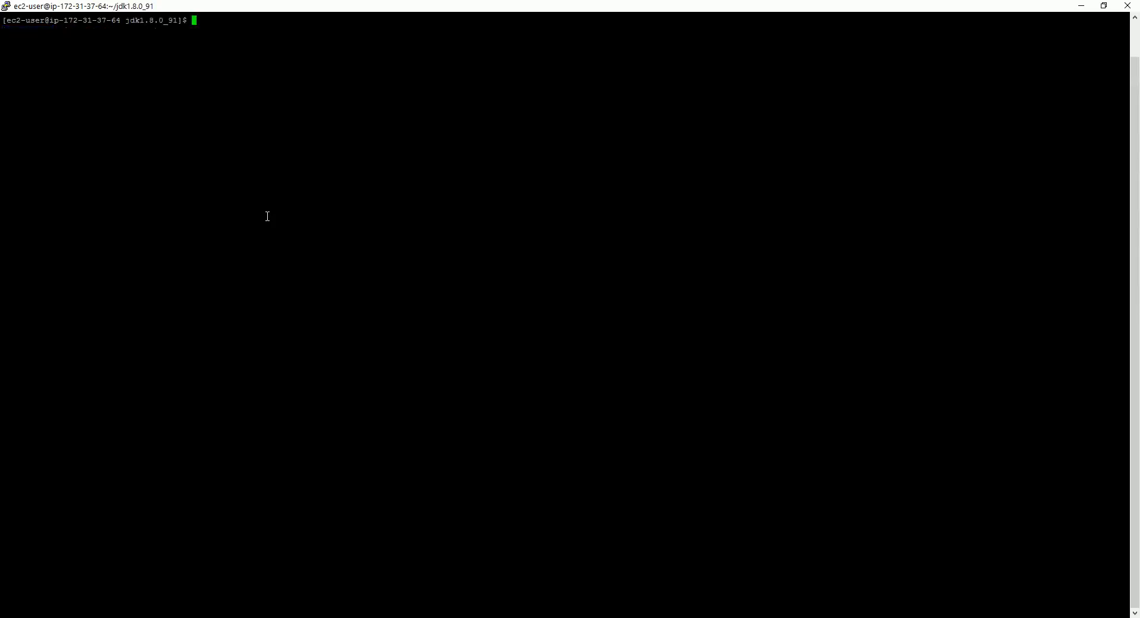
text(ls)
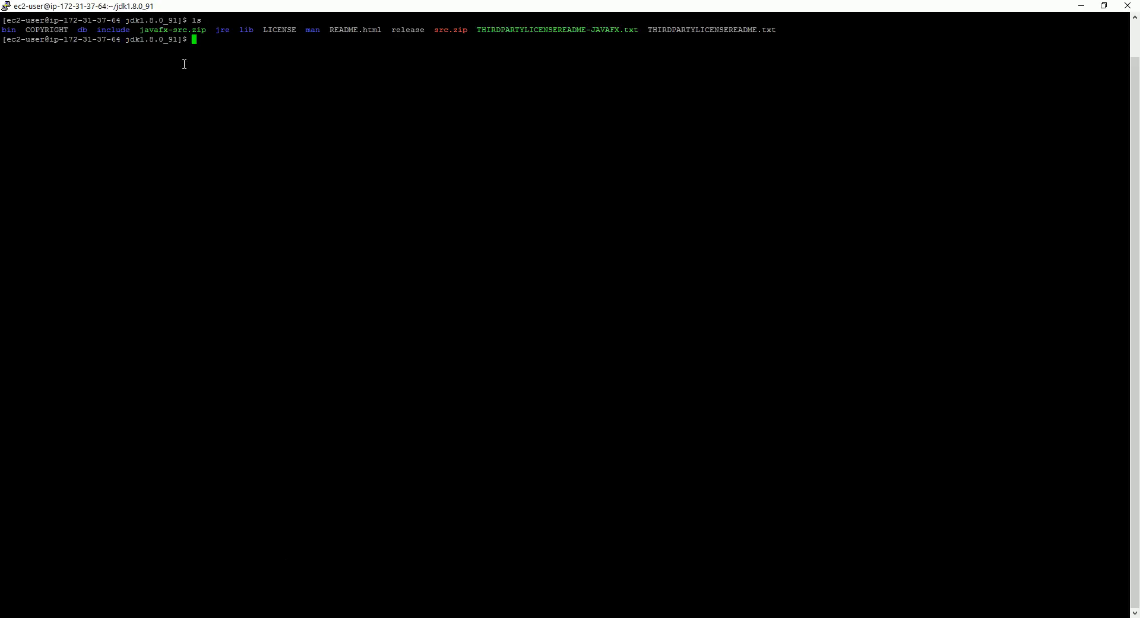
mouse_move(243, 109)
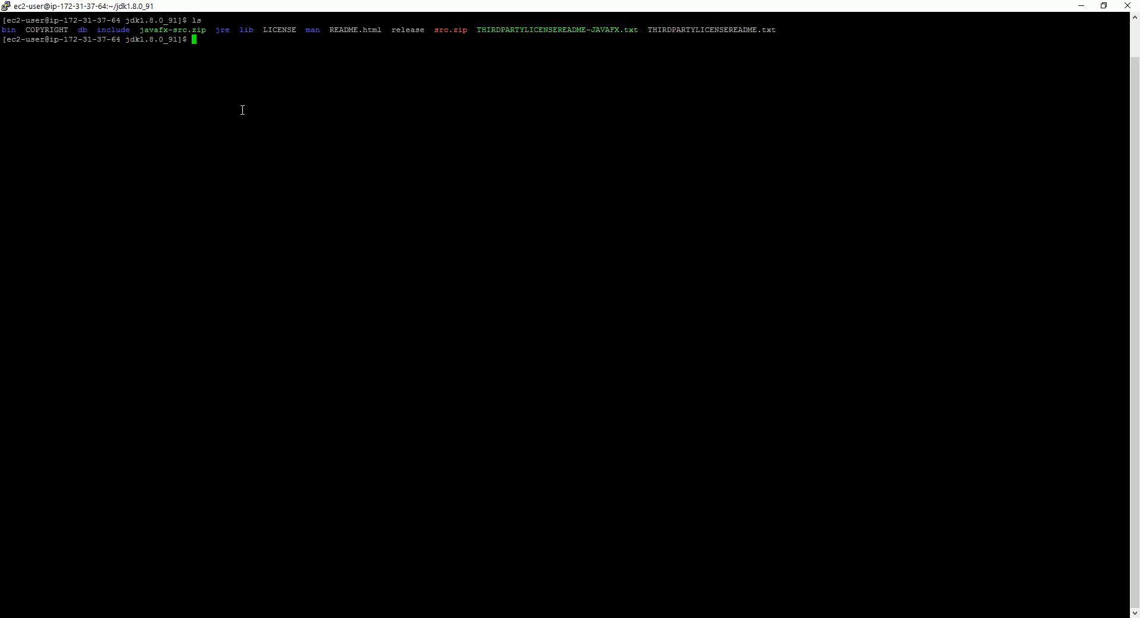
text(pwd)
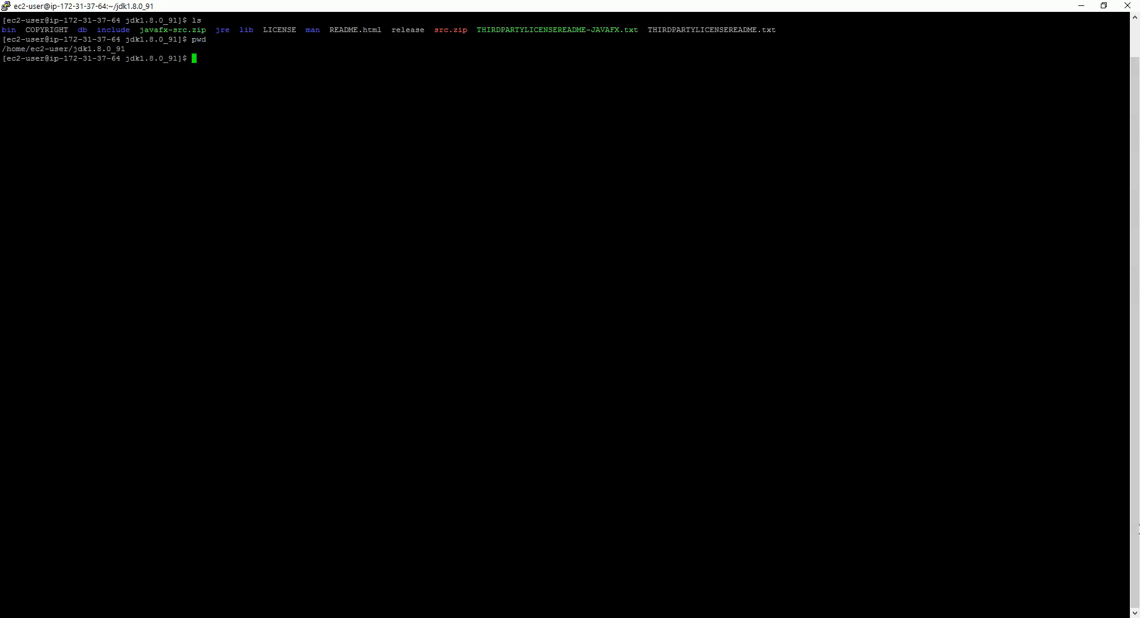
double_click(15, 49)
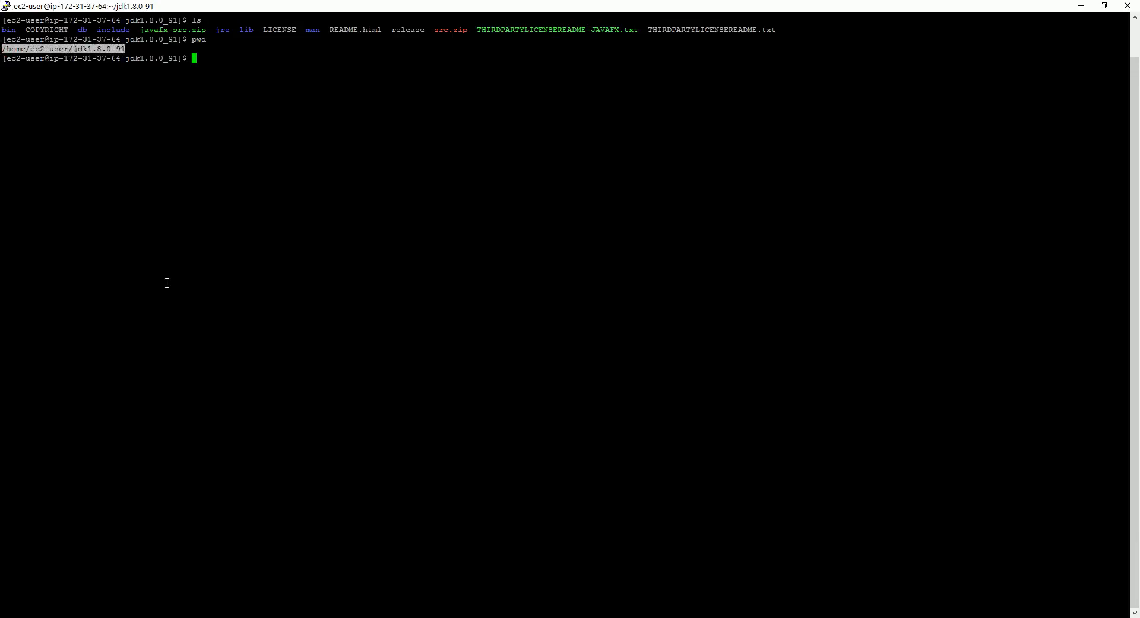
text(cl)
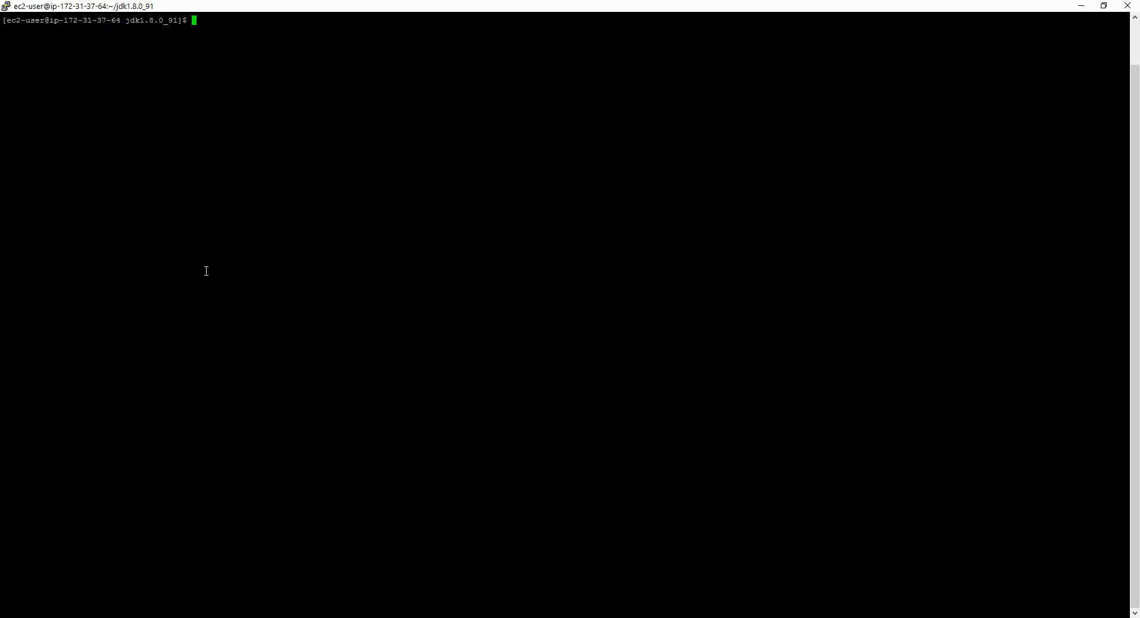
Return home, list hidden files with ls -al, and open .bashrc in vi
text(ls)
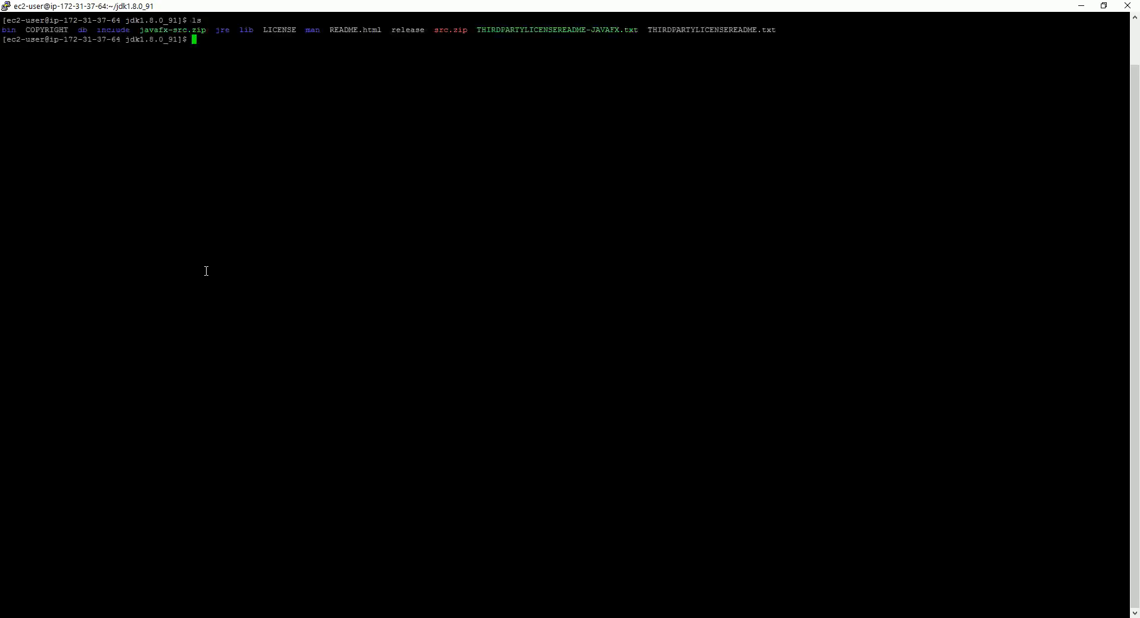
text(cd)
text(pwd)
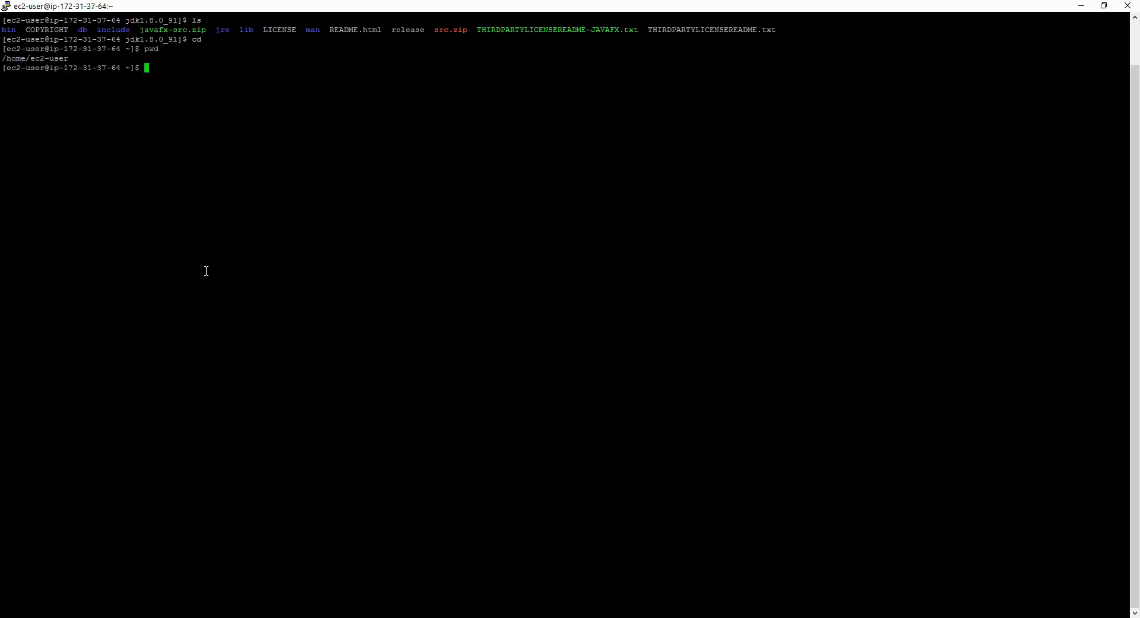
text(ls -al)
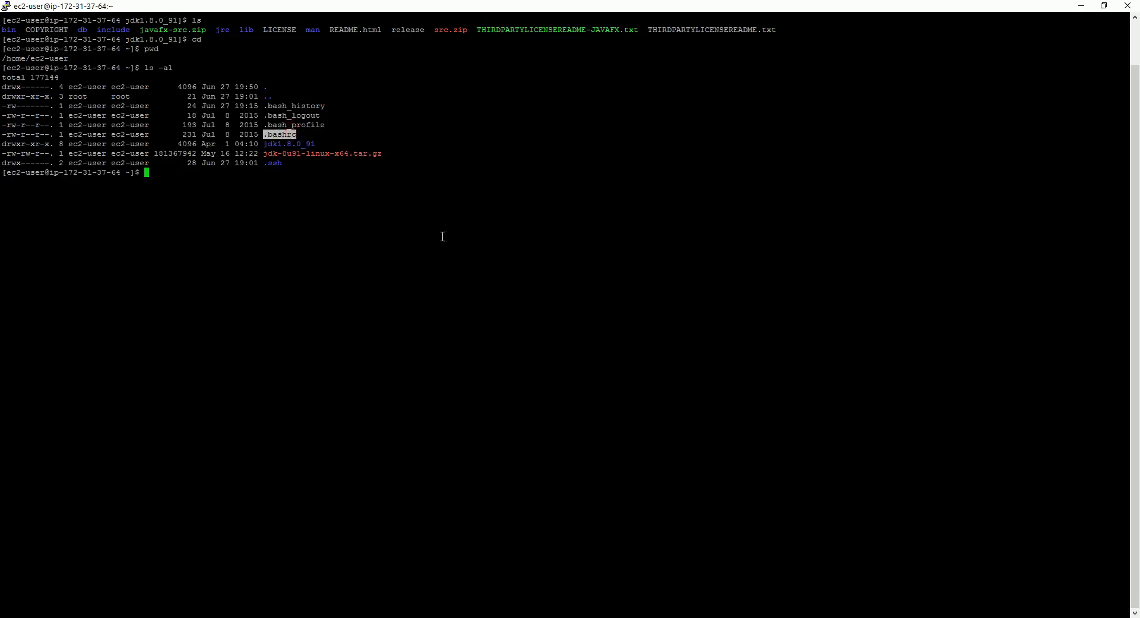
text(vi /)
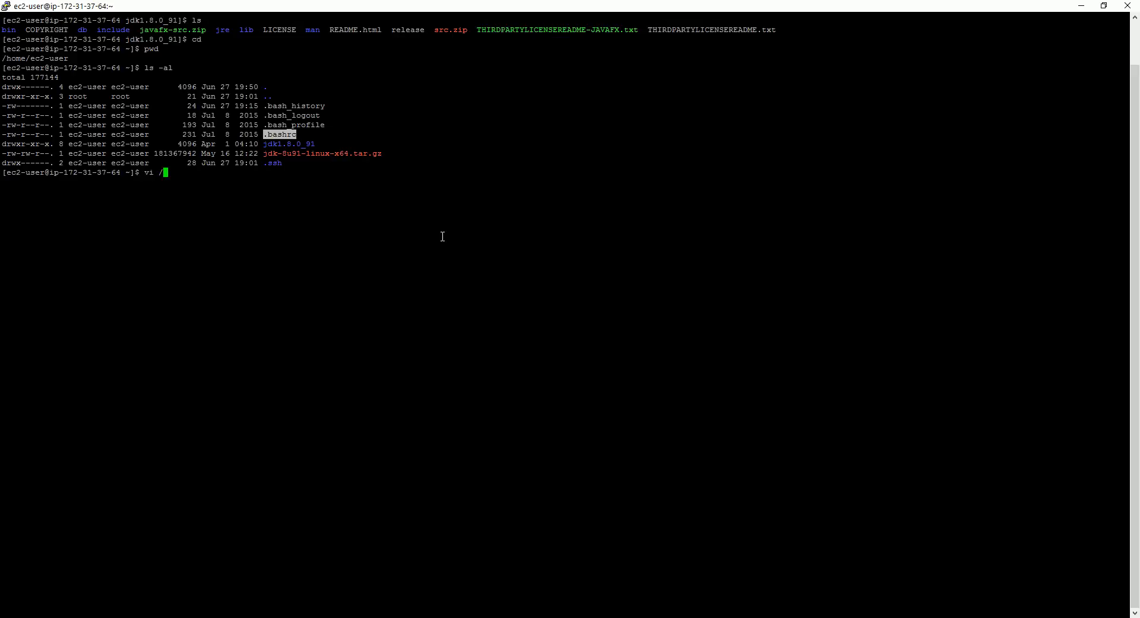
text(.basy)
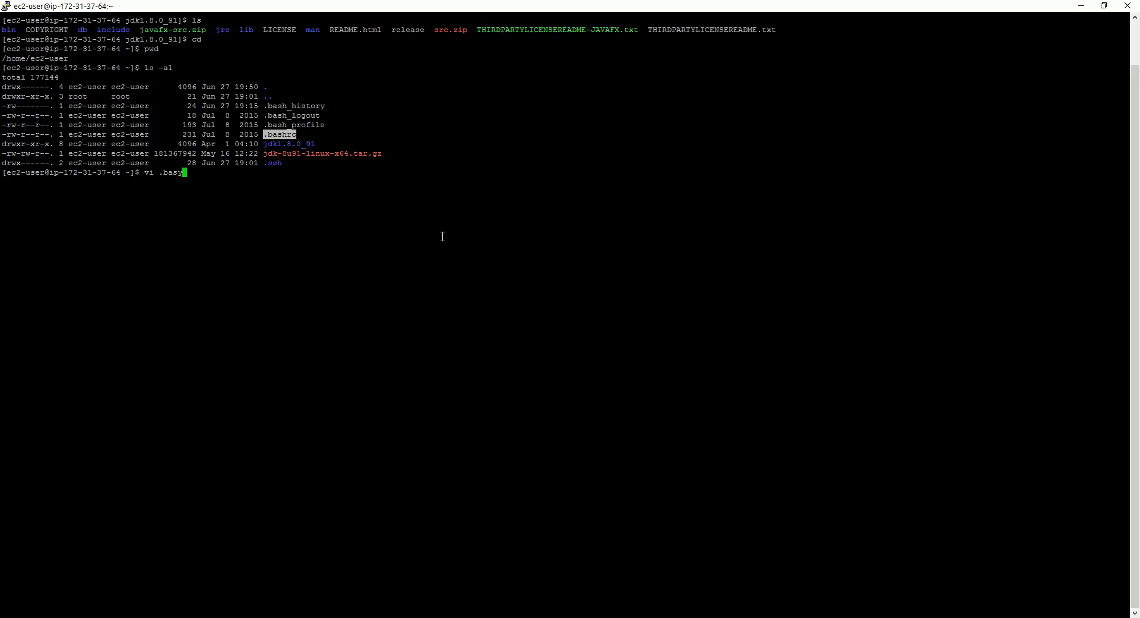
text(r)
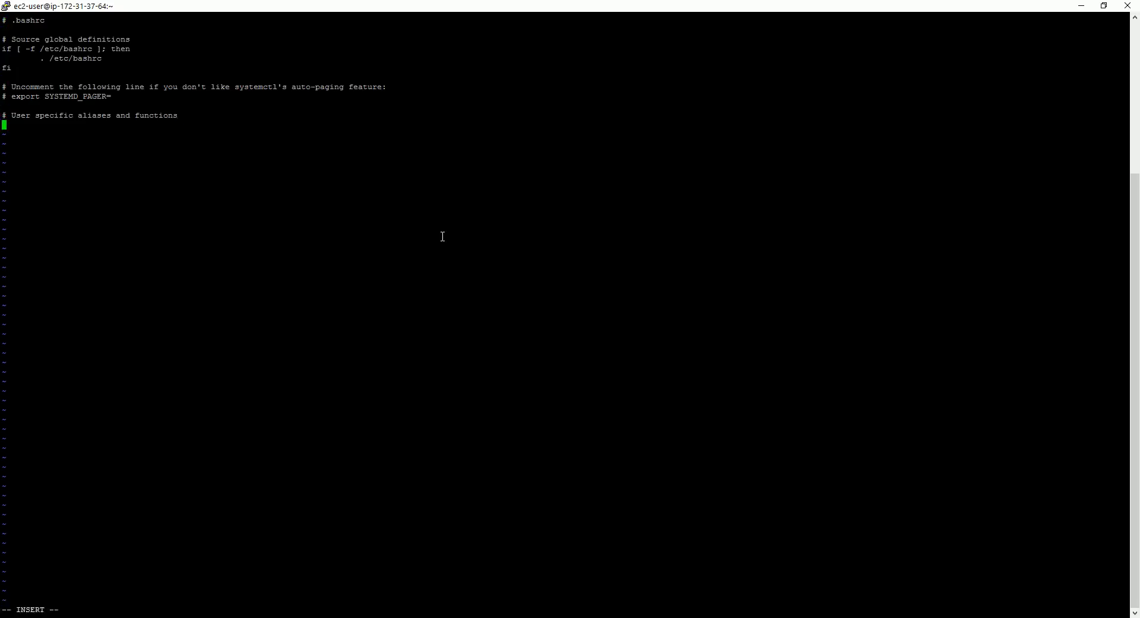
Type 'export JAVA_HOME=~/' on a new line in .bashrc
text(e)
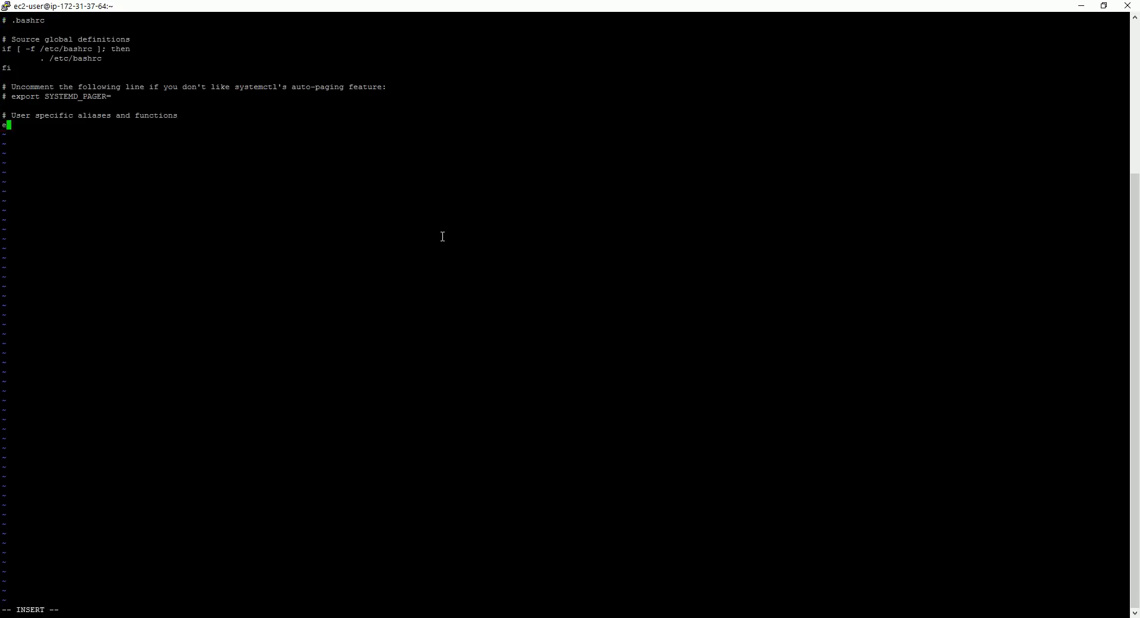
text(xport)
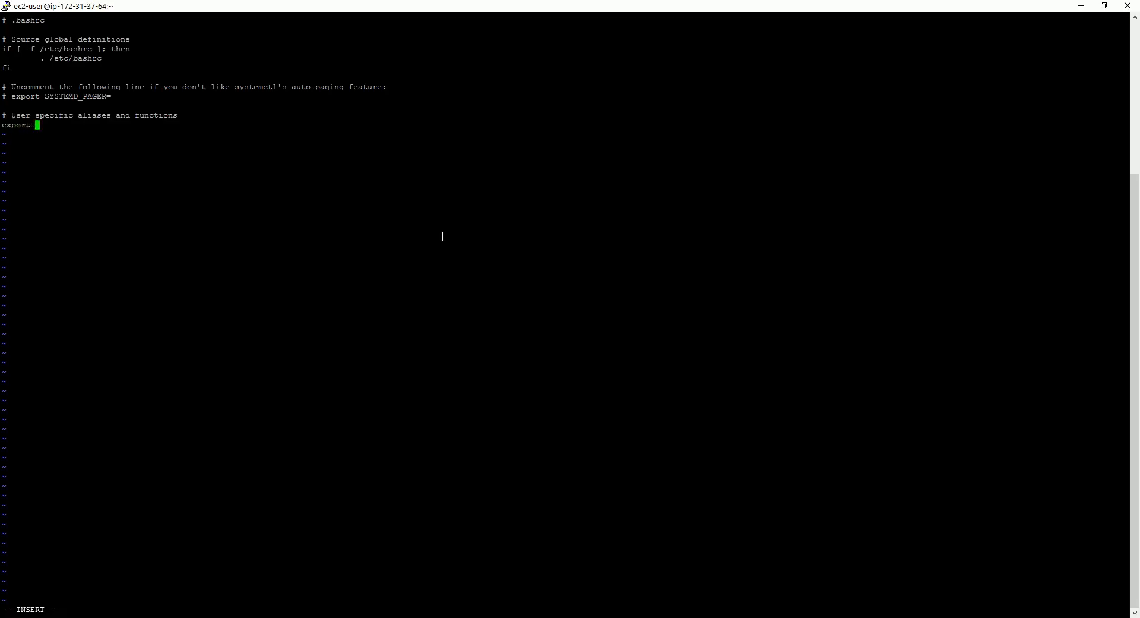
text(JAVA)
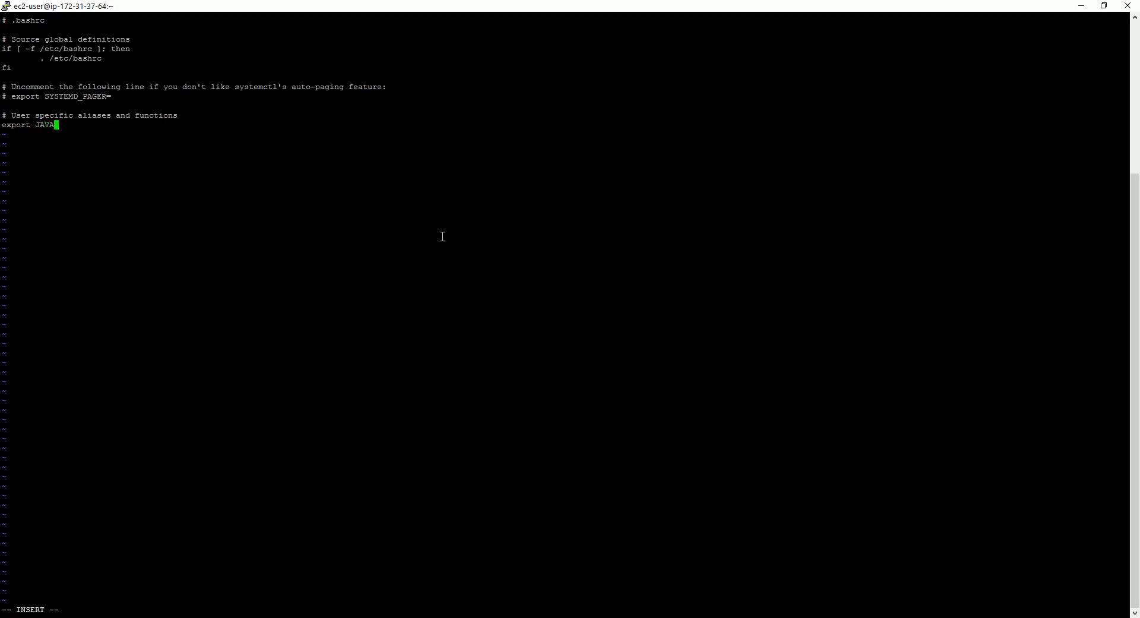
text(_HOME)
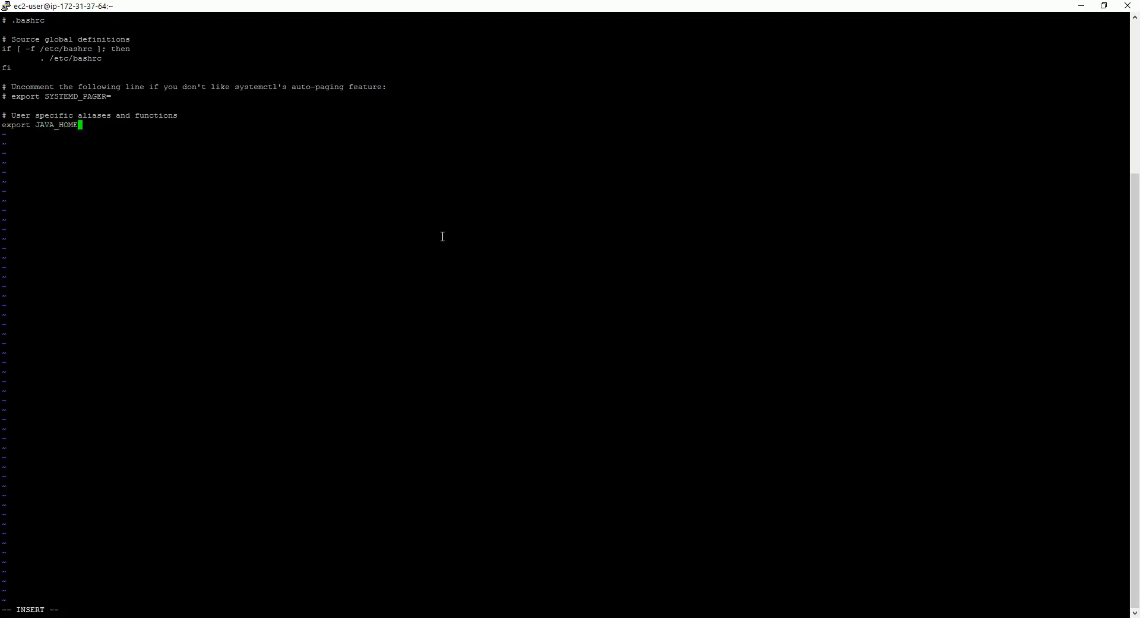
text(=)
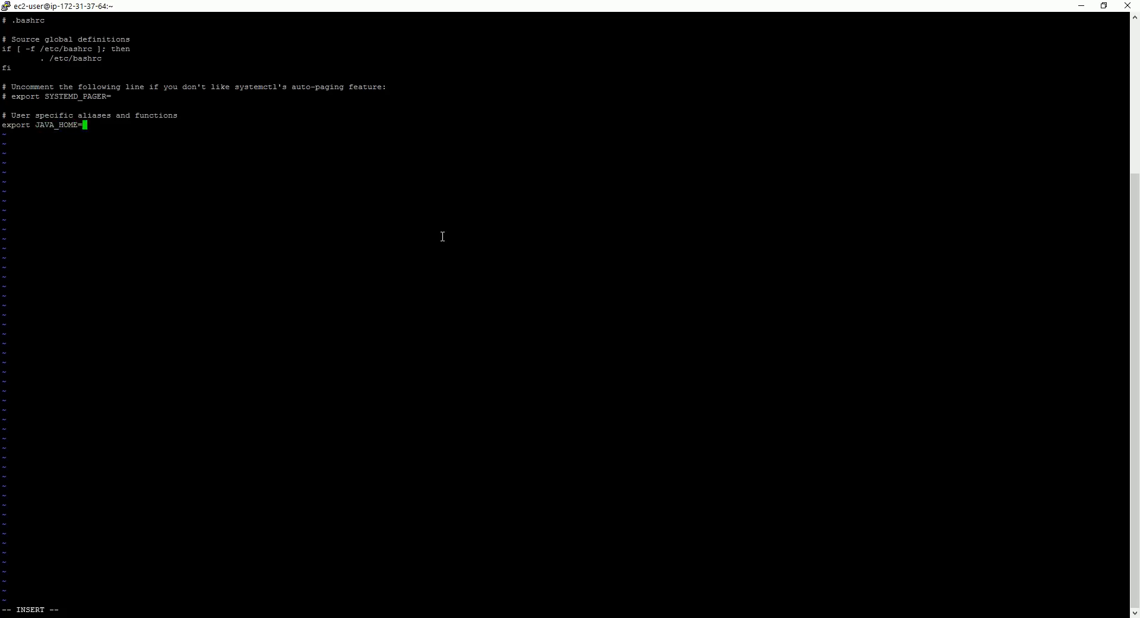
text(~)
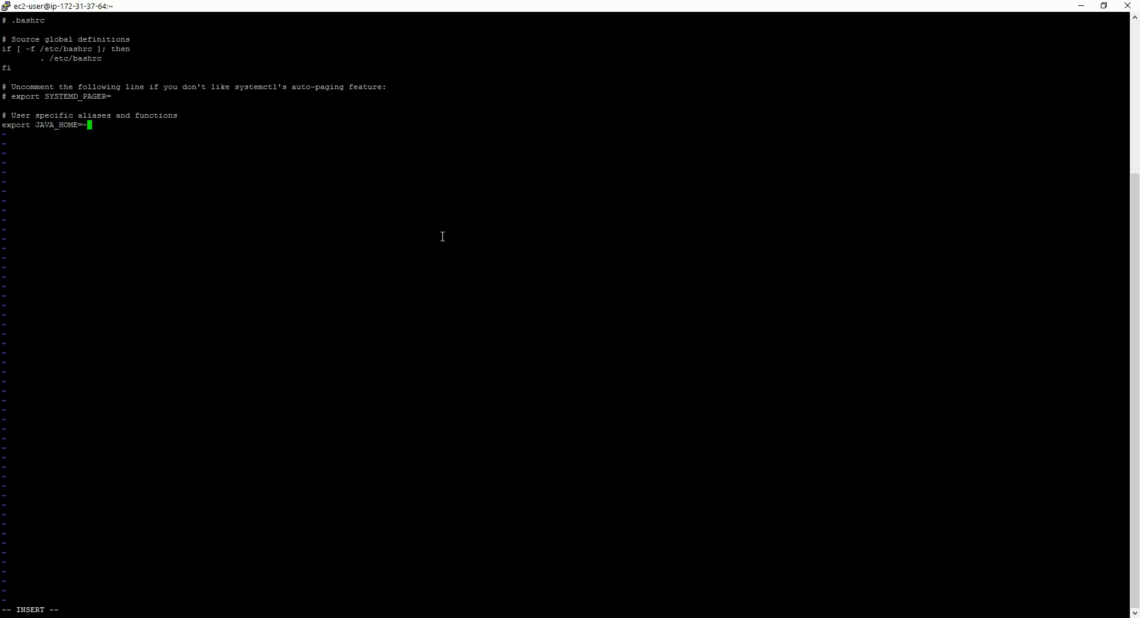
text(/)
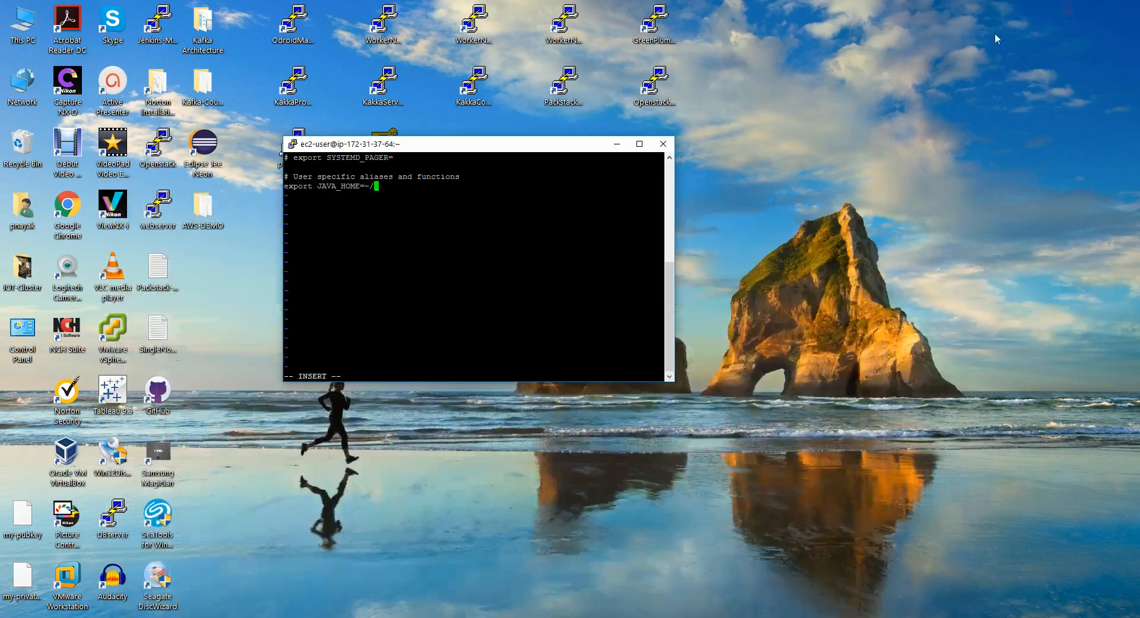
In a second session, cd into jdk1.8.0_91 and print its path with pwd
drag(473, 143, 814, 136)
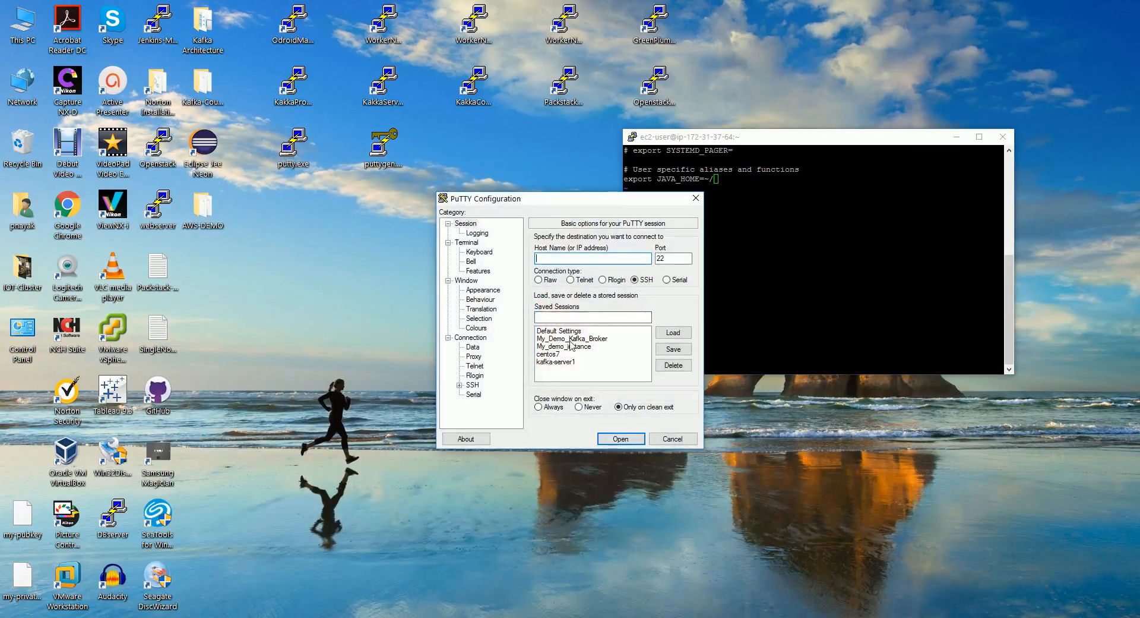
click(619, 438)
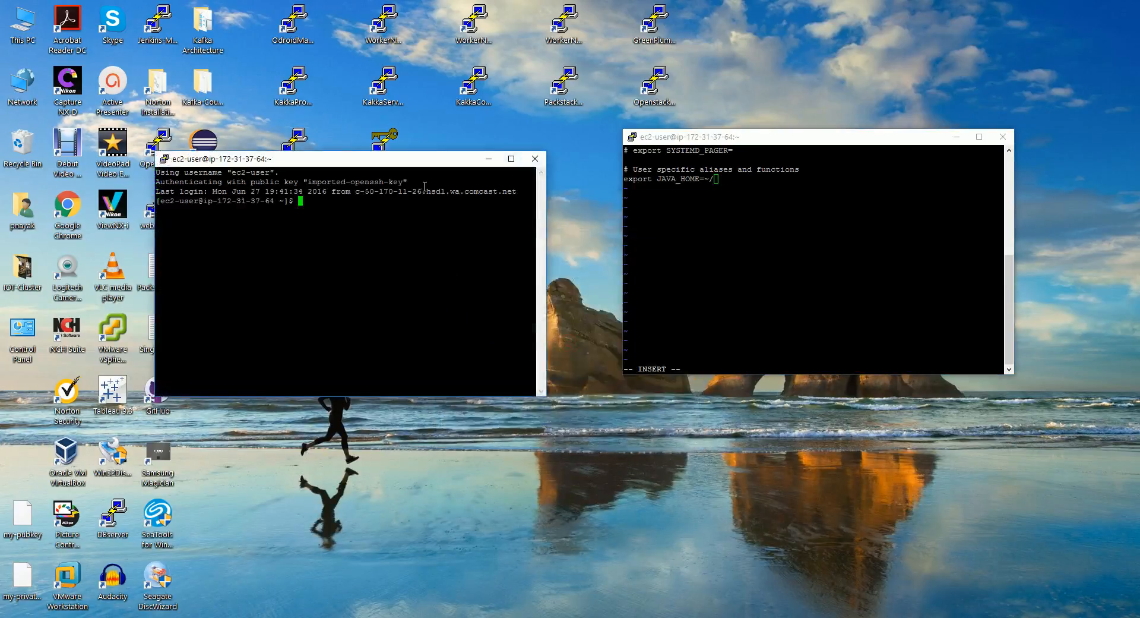
text(cd)
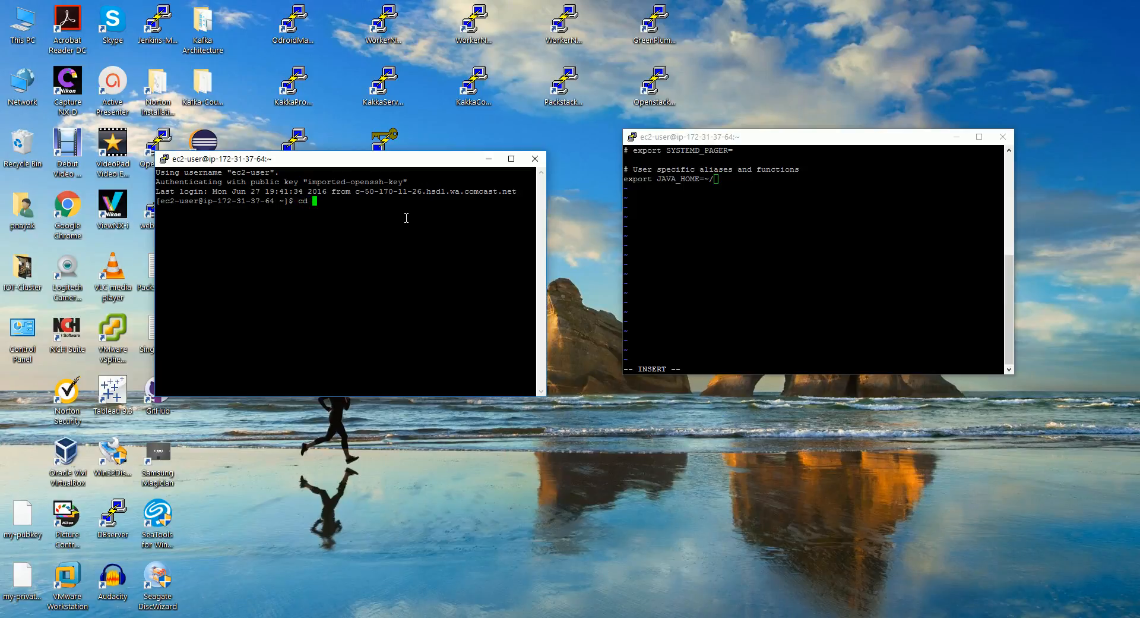
key(Enter)
text(ls)
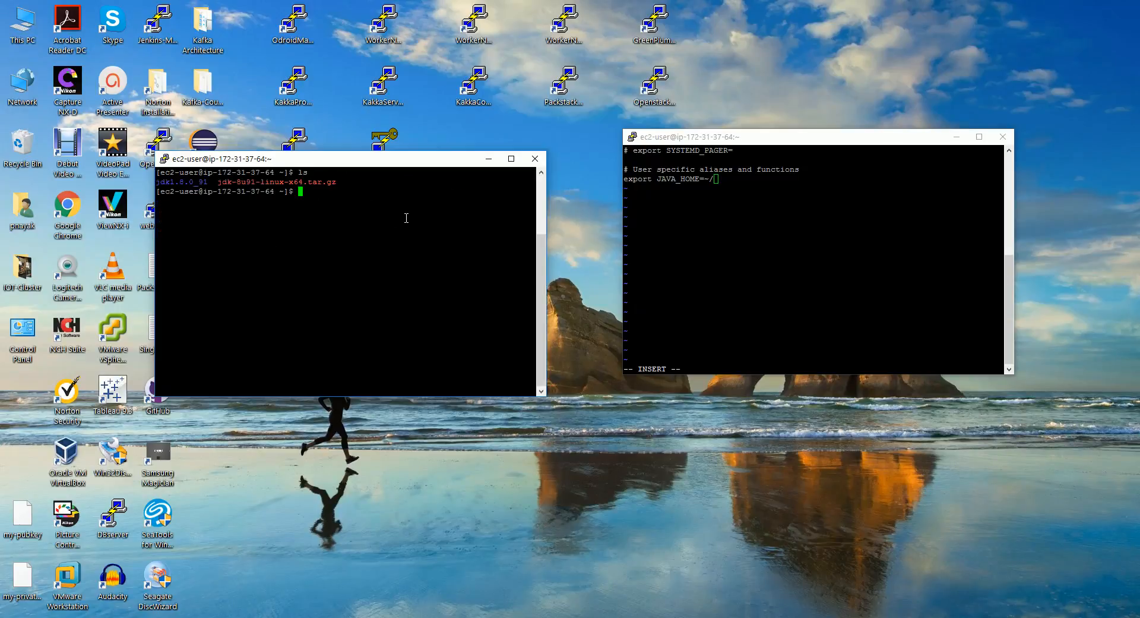
text(cd)
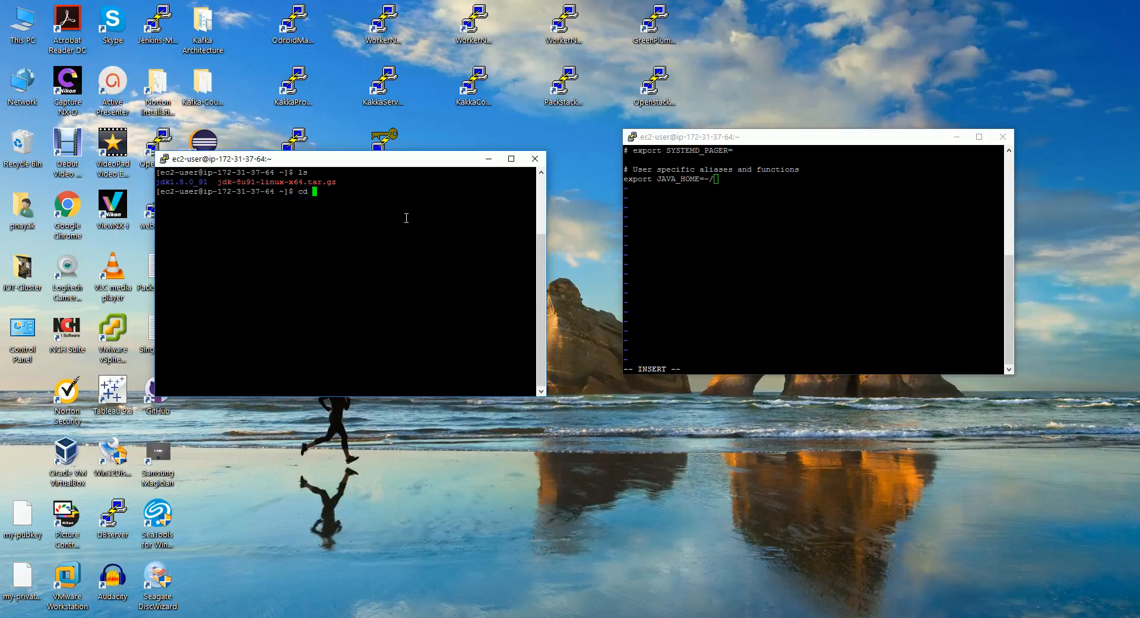
text(jdk1.8.0_91/)
text(c)
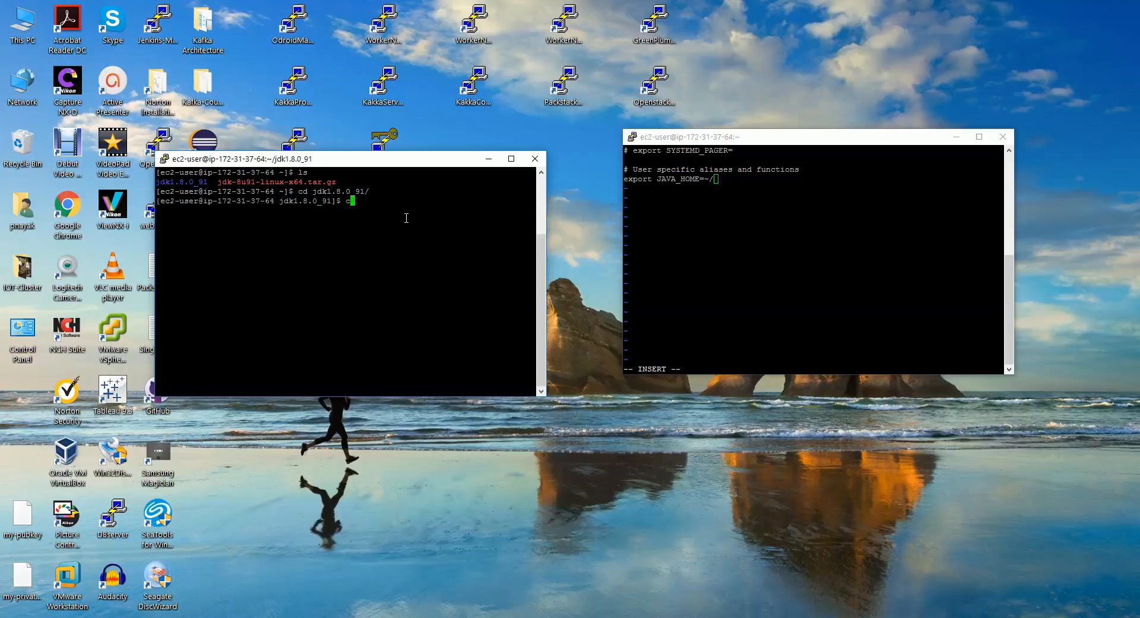
text(pwd)
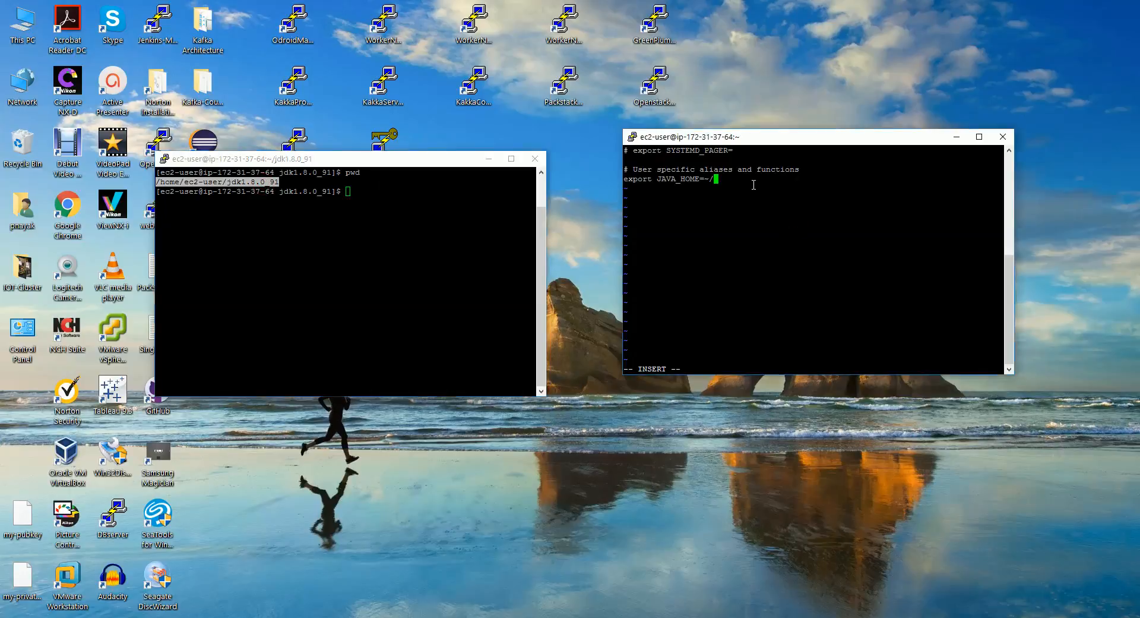
Complete JAVA_HOME with the jdk1.8.0_91 path, add 'export PATH=$PATH:$JAVA_HOME/bin', and exit vi
text(/home/ec2-user/jdk1.8.0_9)
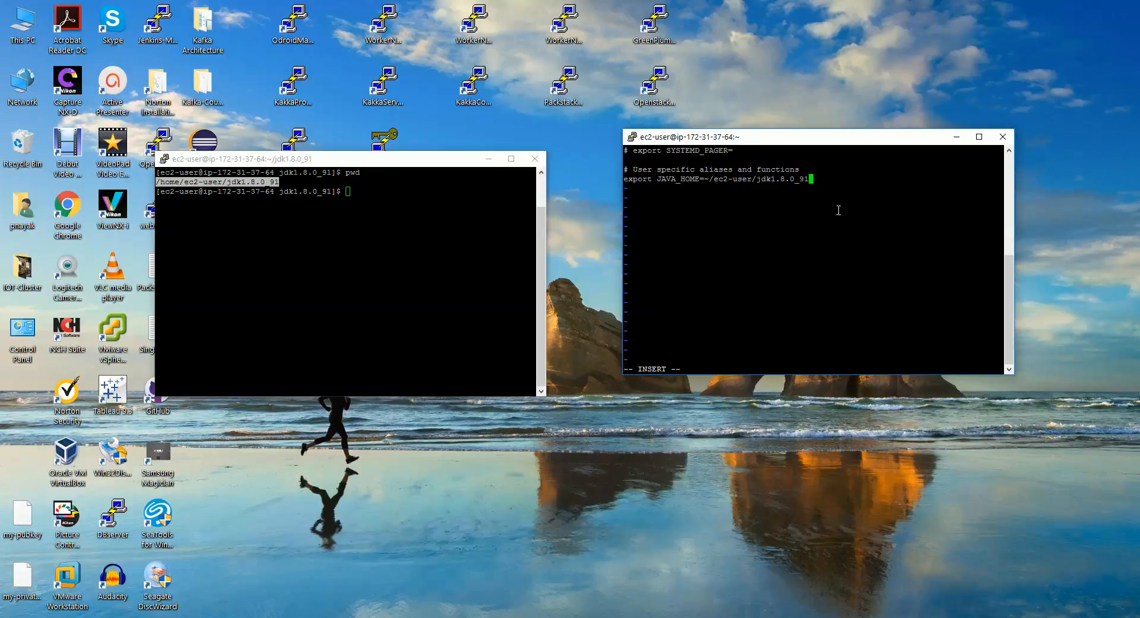
text(e)
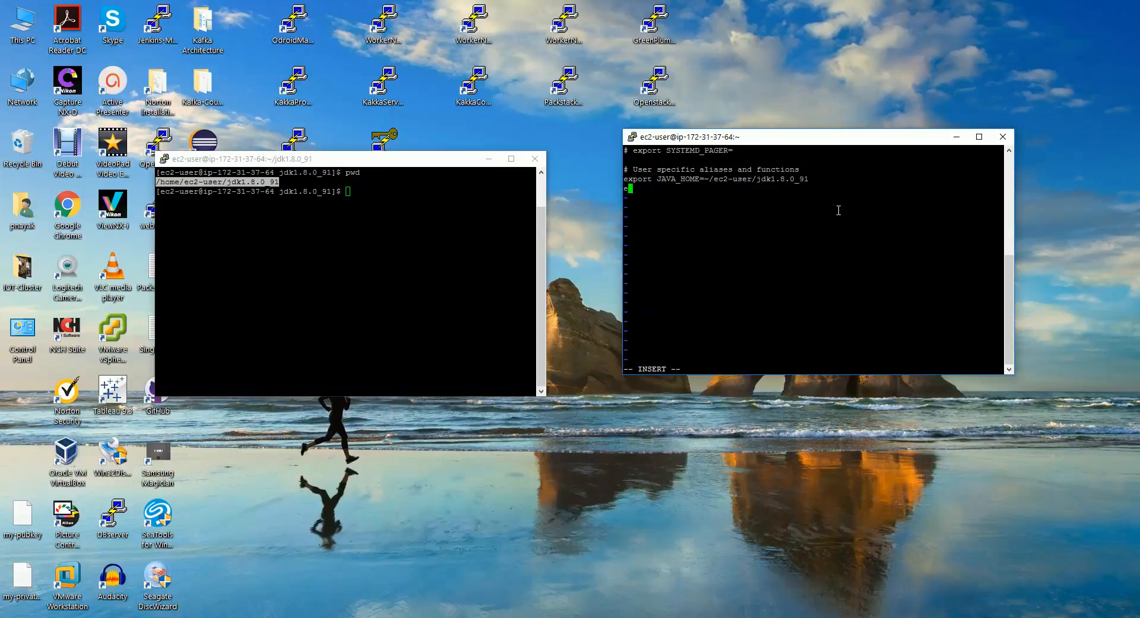
text(xport)
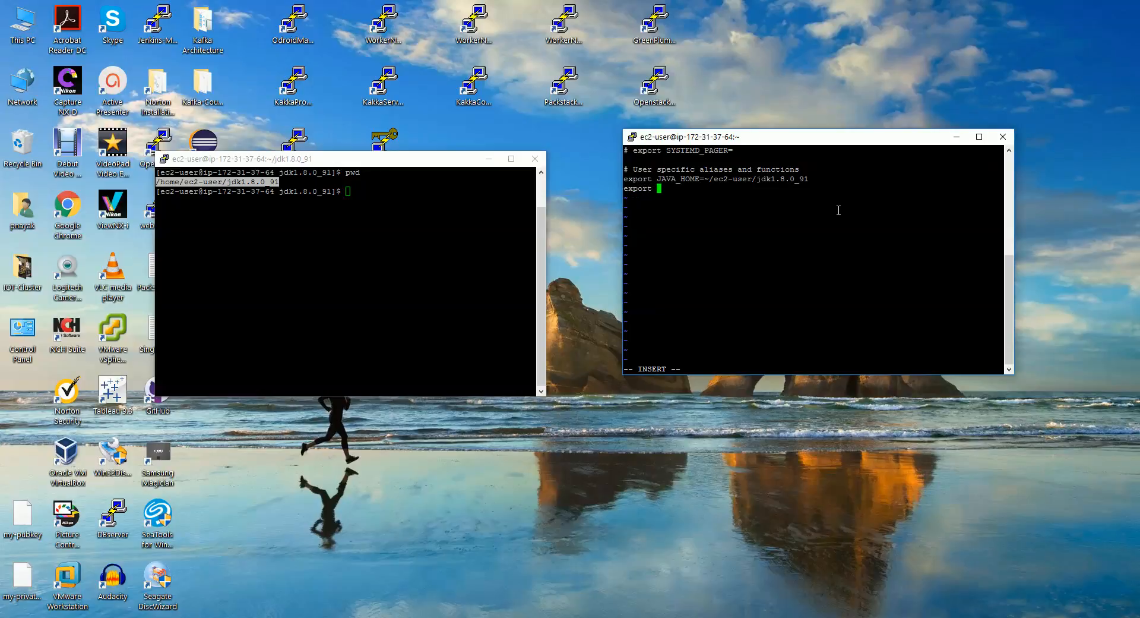
text(PATH)
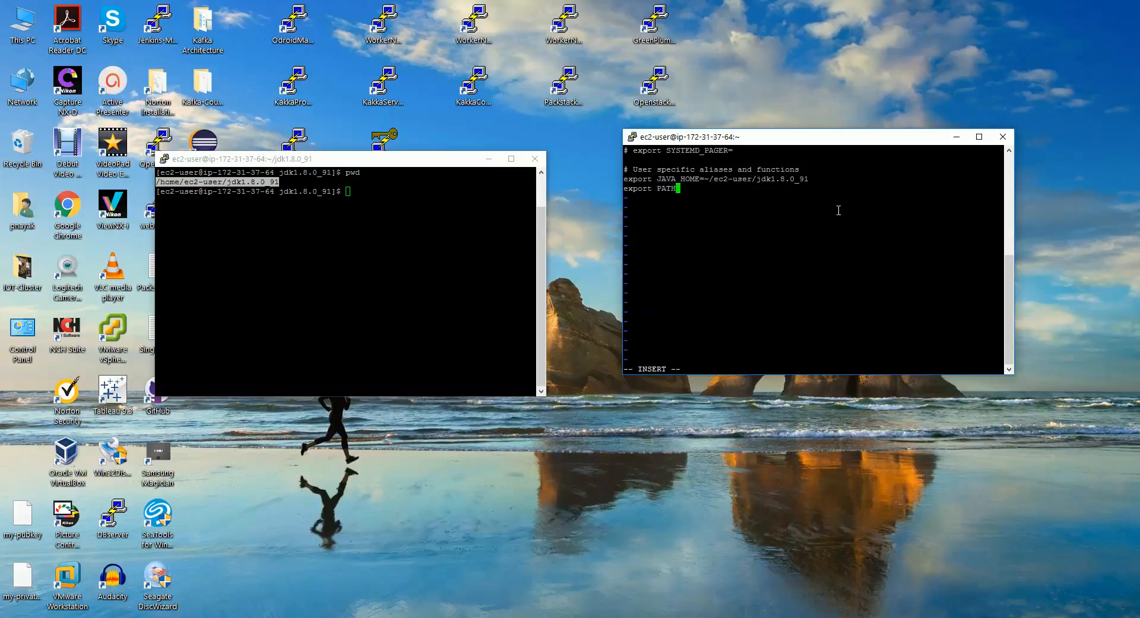
text(=)
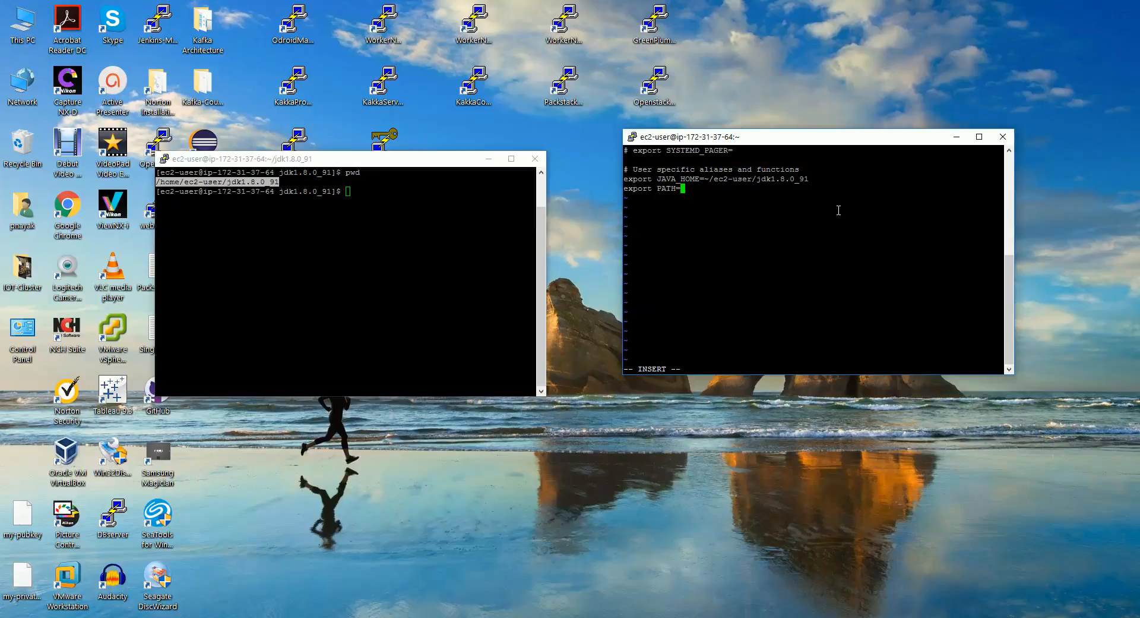
text($PATH)
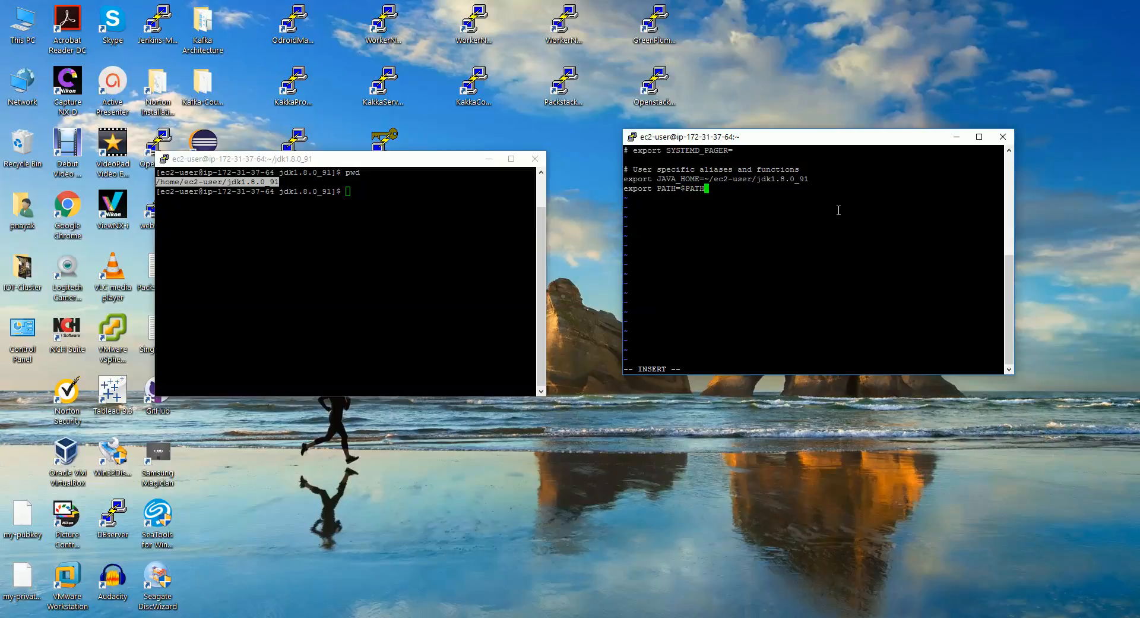
text(:)
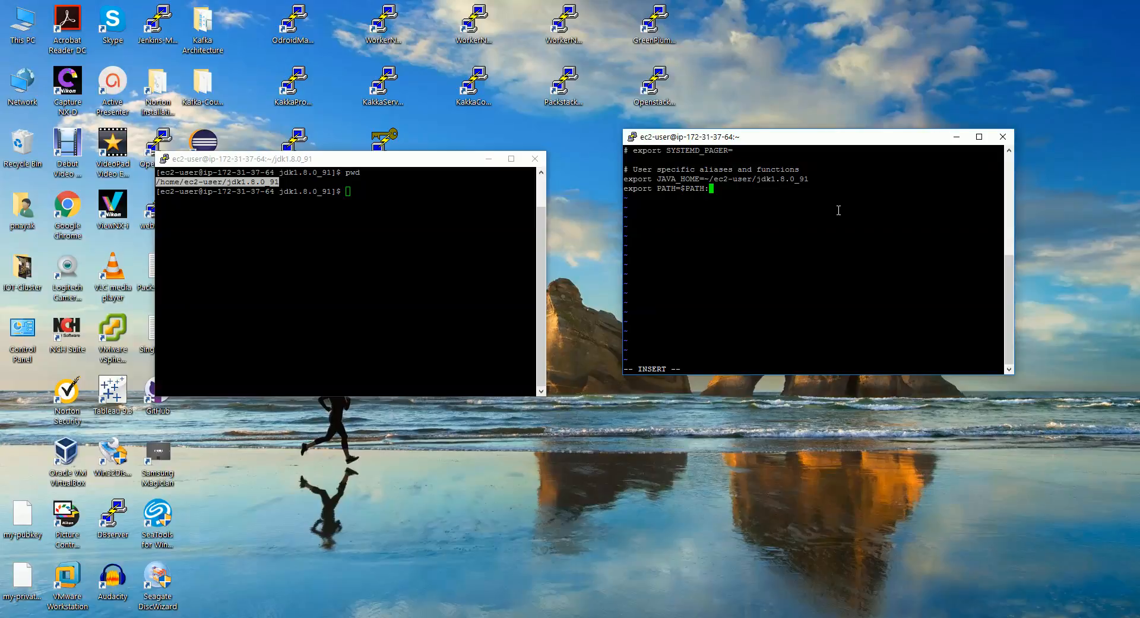
text($)
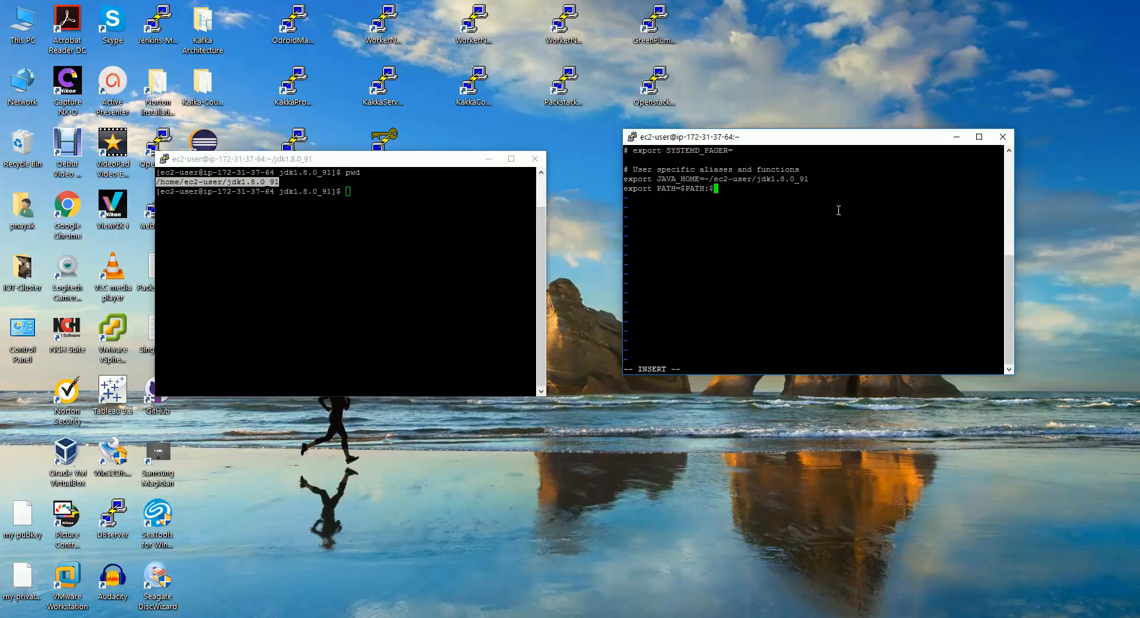
text(JAVA_HOME)
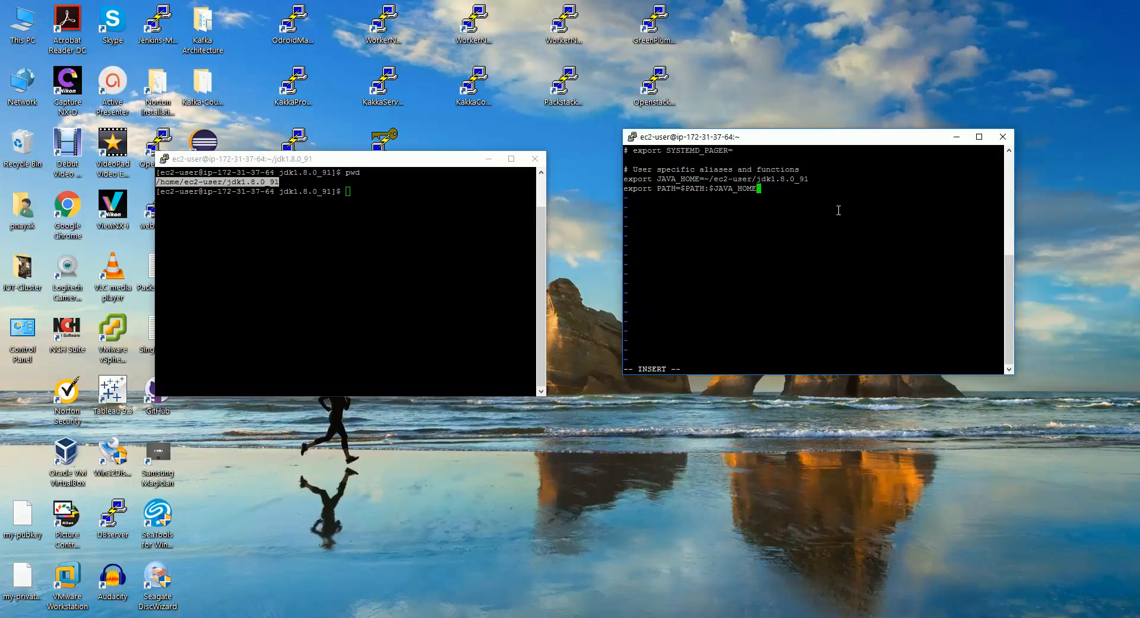
text(/bin)
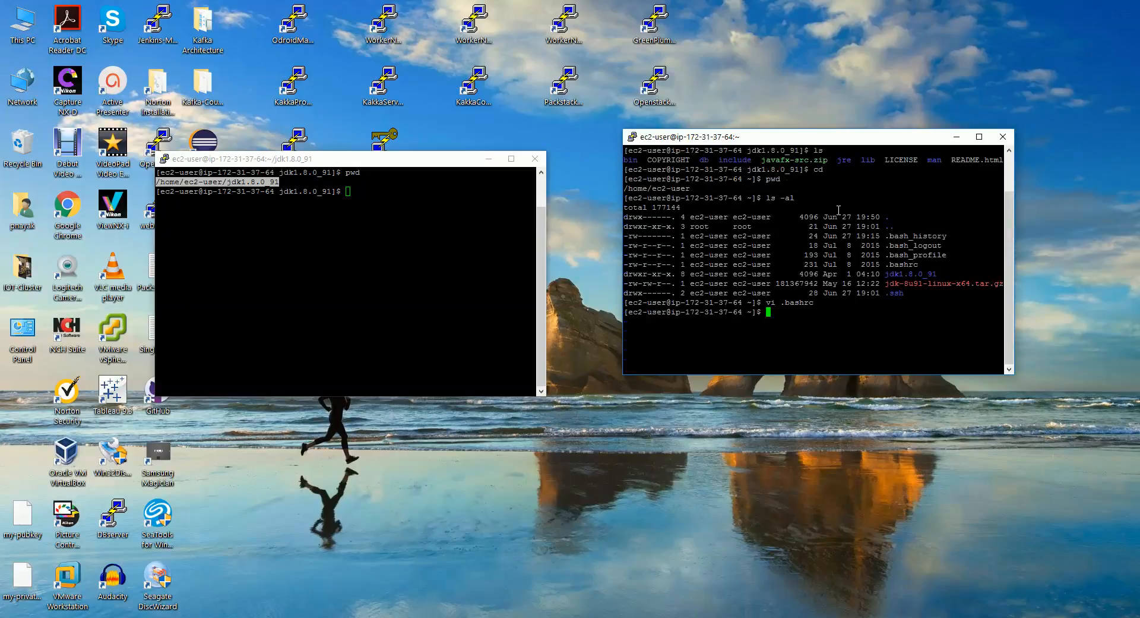
text(exit)
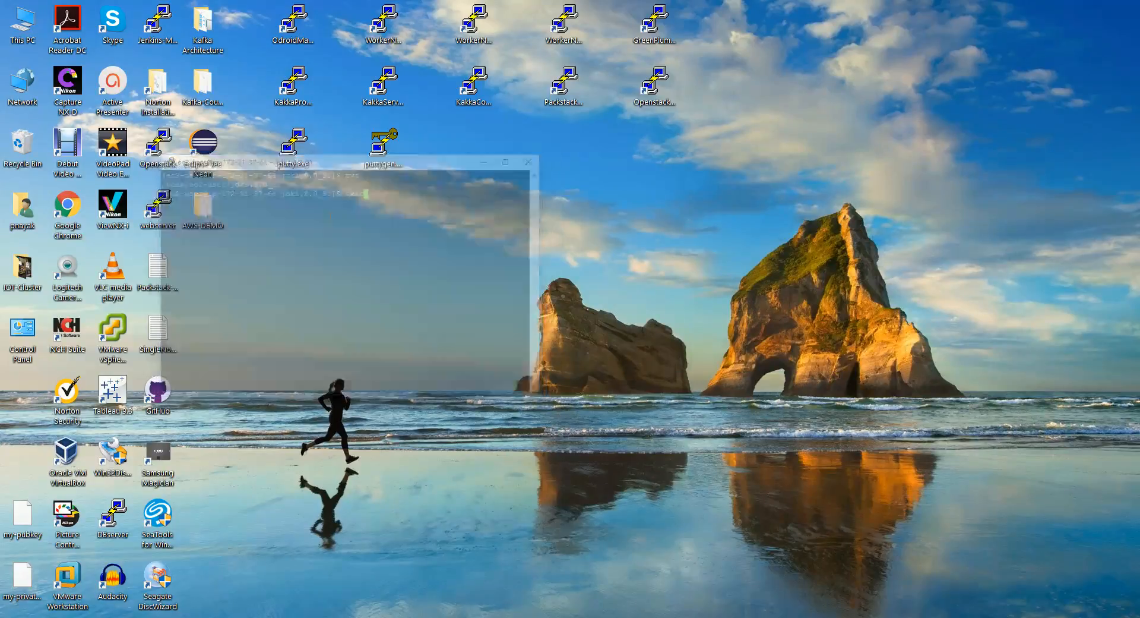
Launch PuTTY again and connect to the saved EC2 session
click(529, 162)
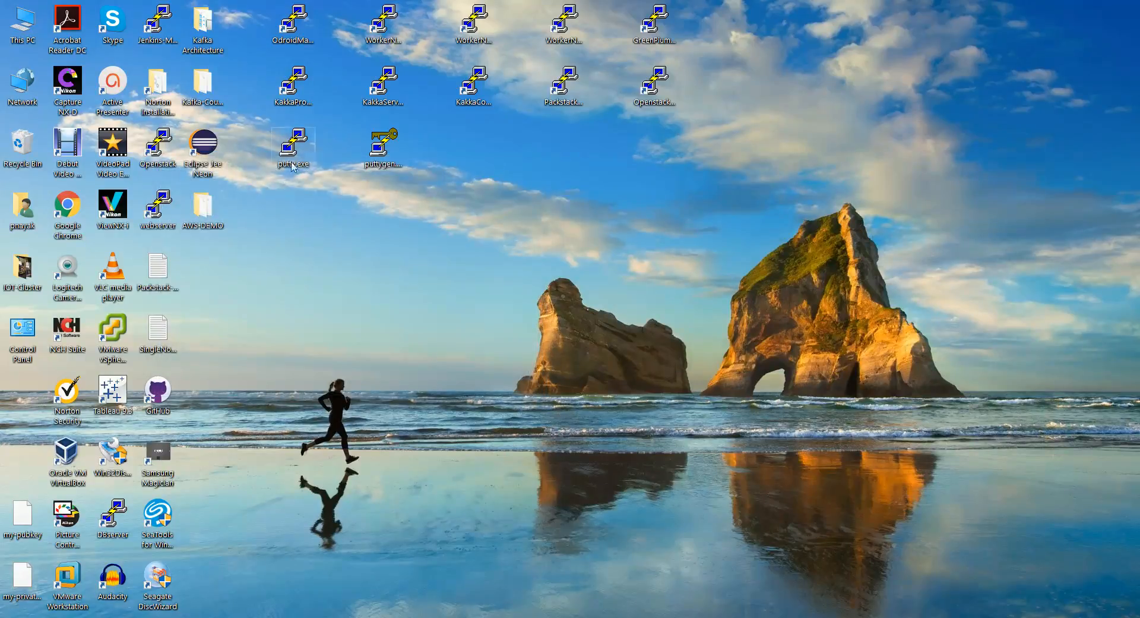
double_click(293, 145)
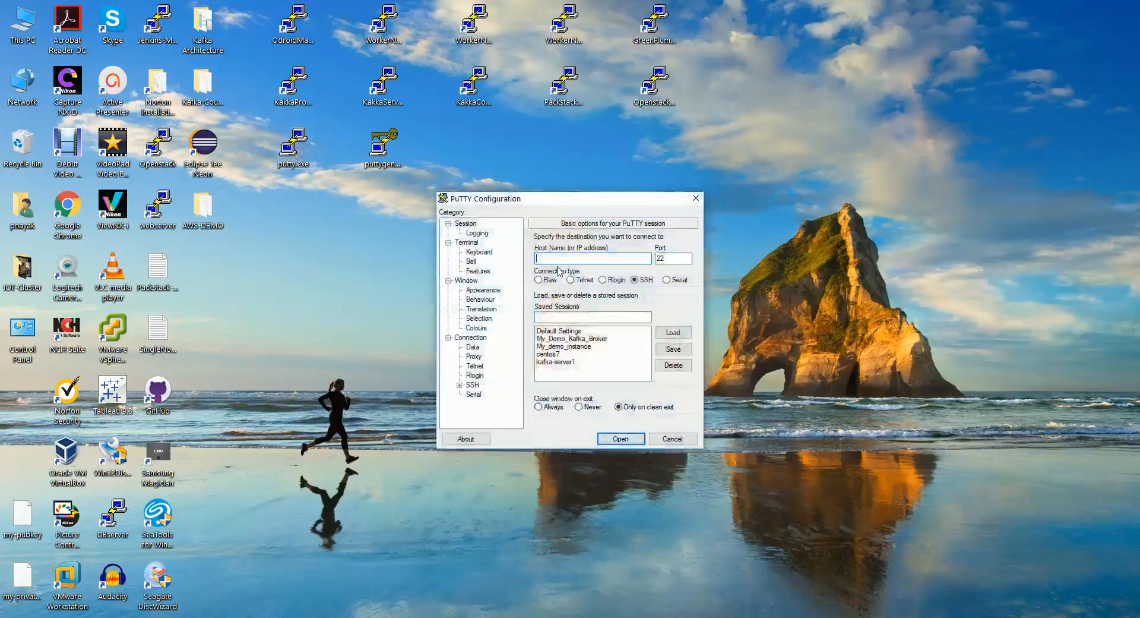
click(620, 437)
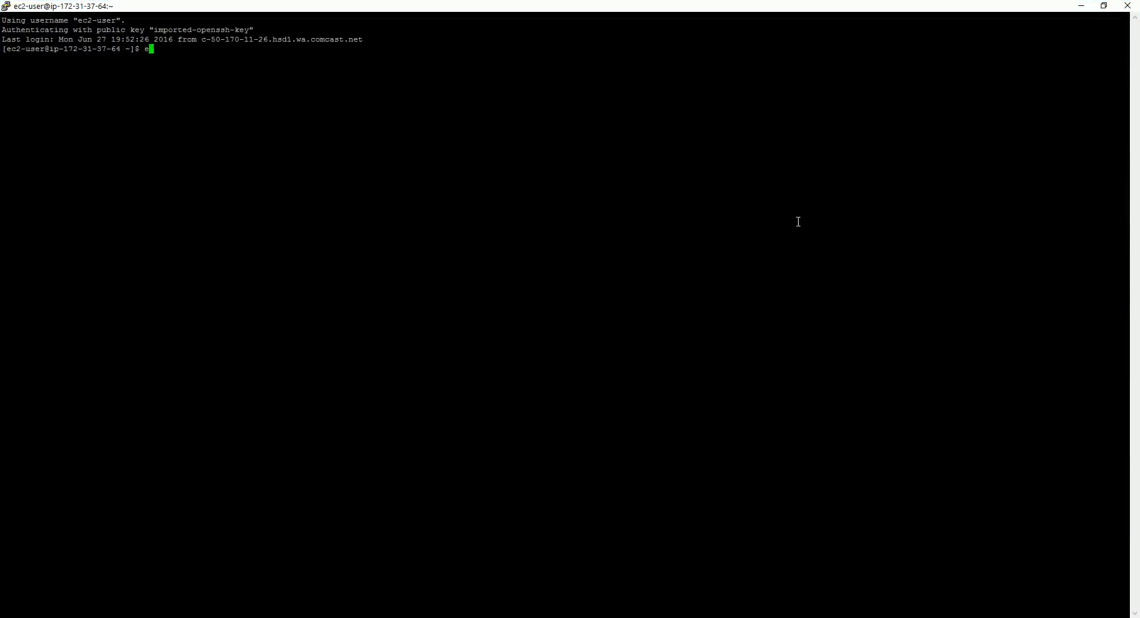
Check echo $JAVA_HOME, java, and echo $PATH, copying the JDK bin path from the output
text(cho)
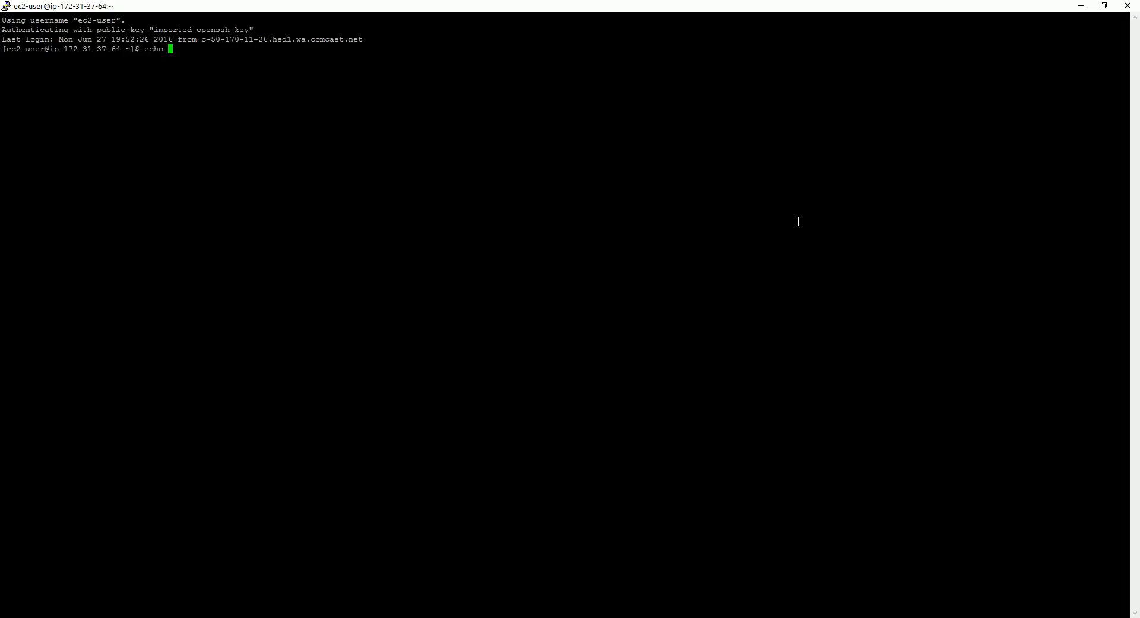
text($JAVA_H)
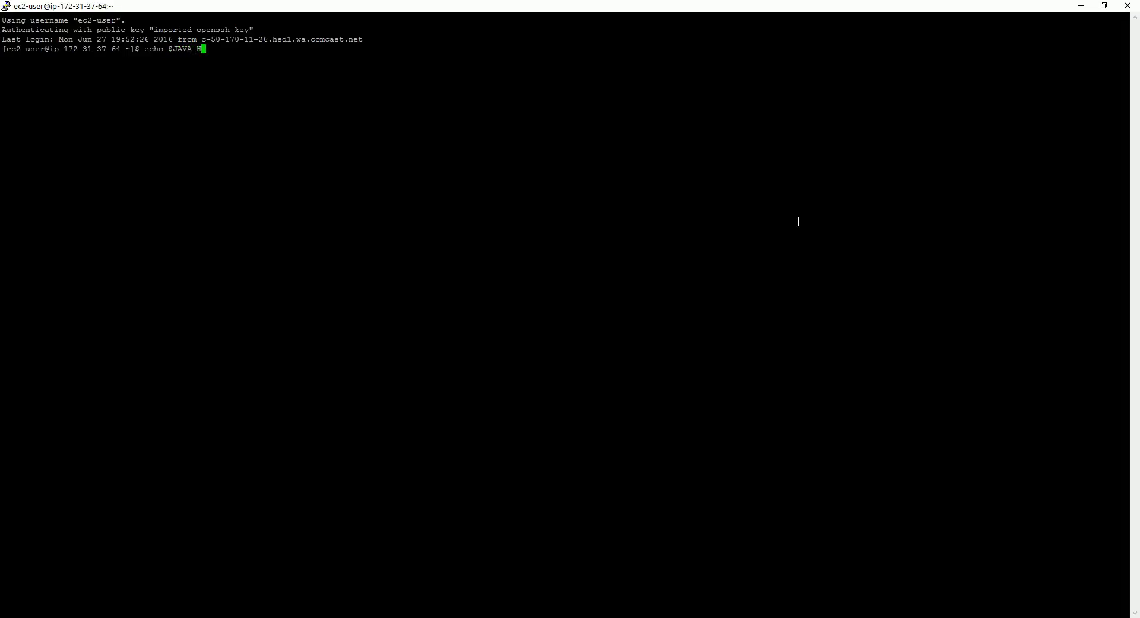
key(Return)
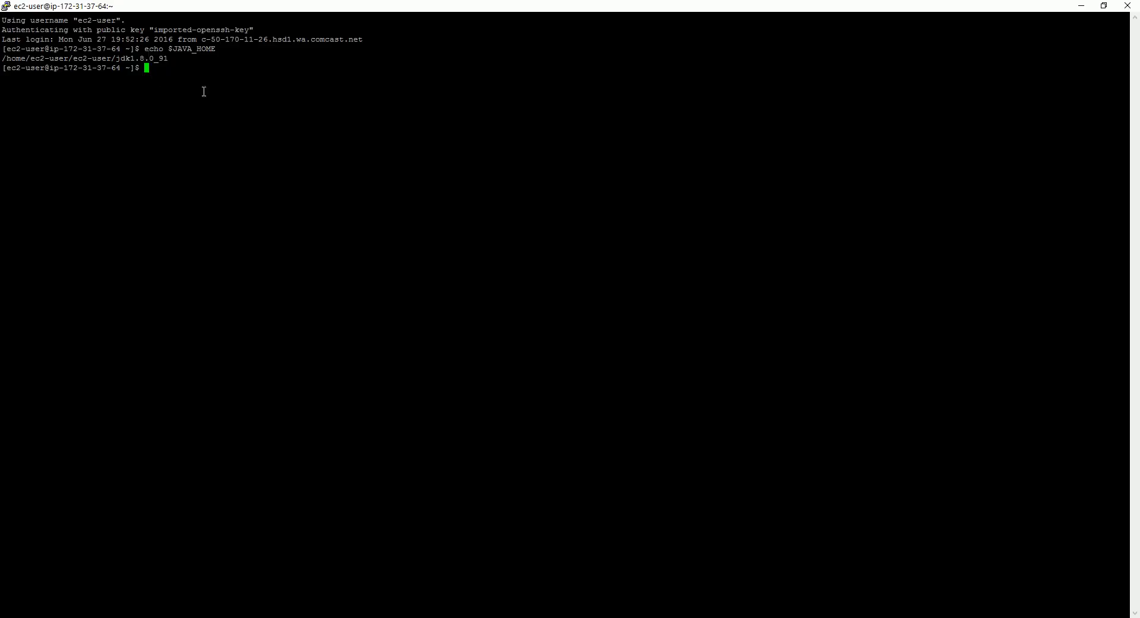
text(java)
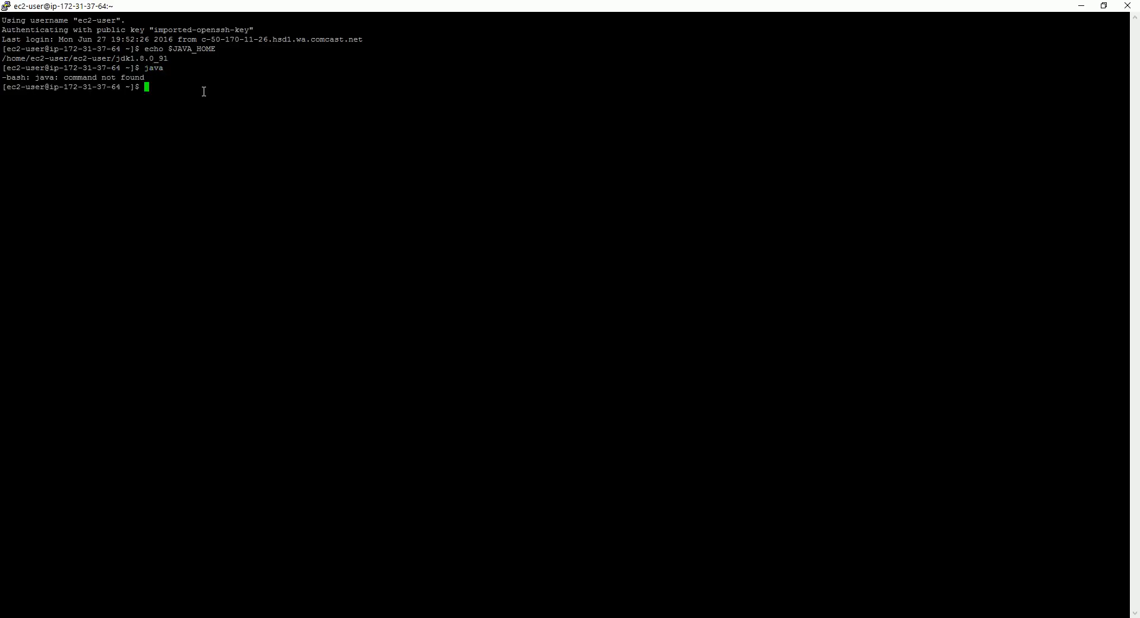
text(echo $)
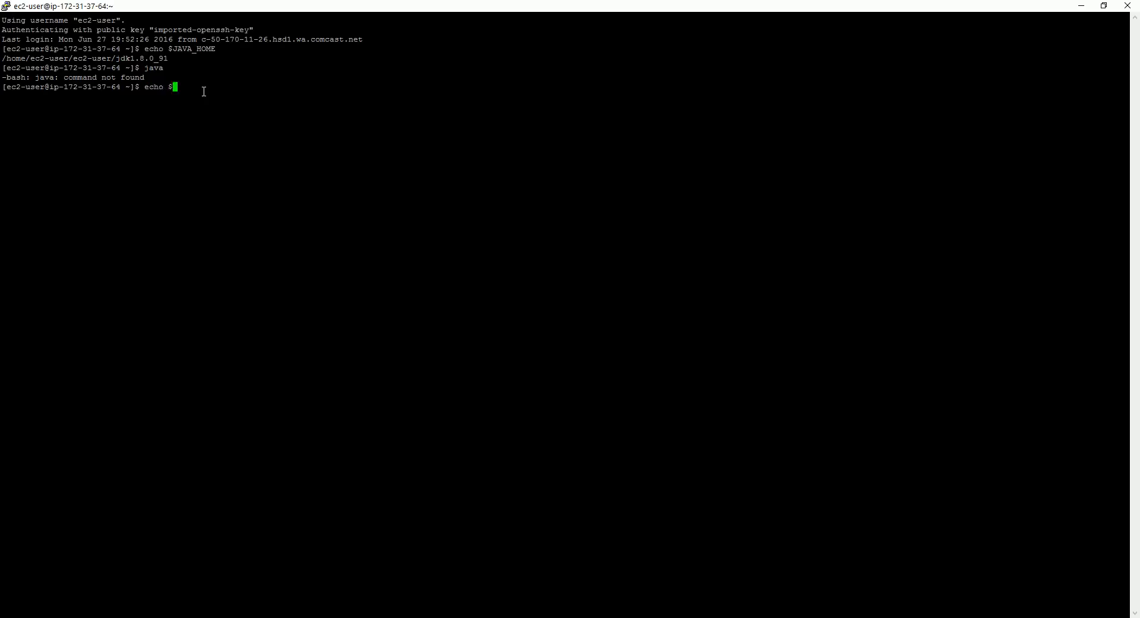
text(PATH)
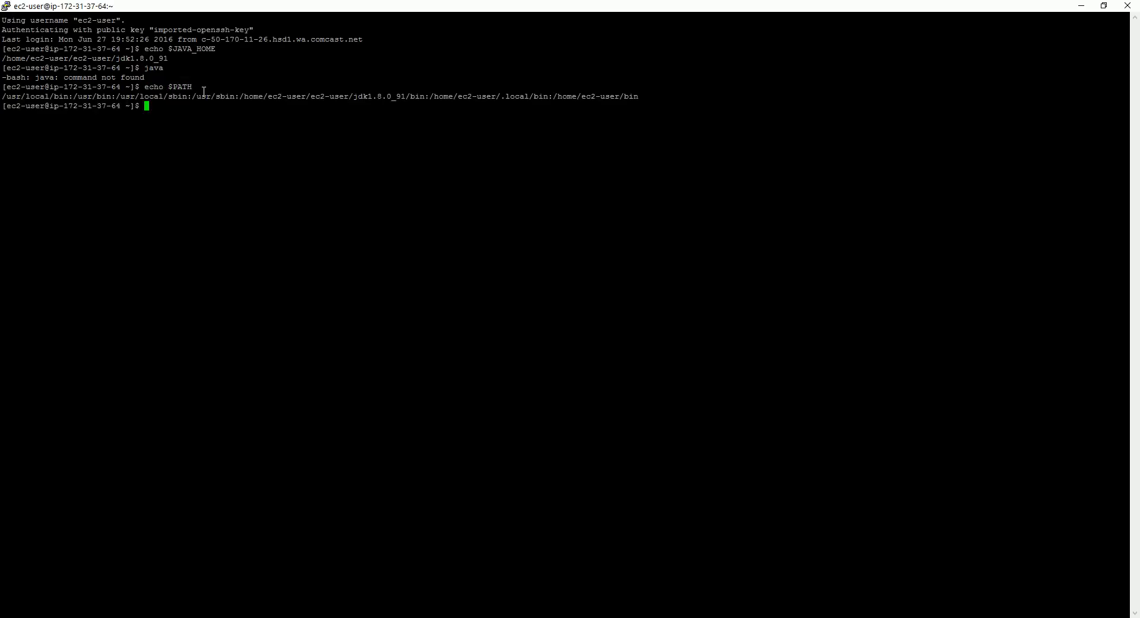
mouse_move(349, 101)
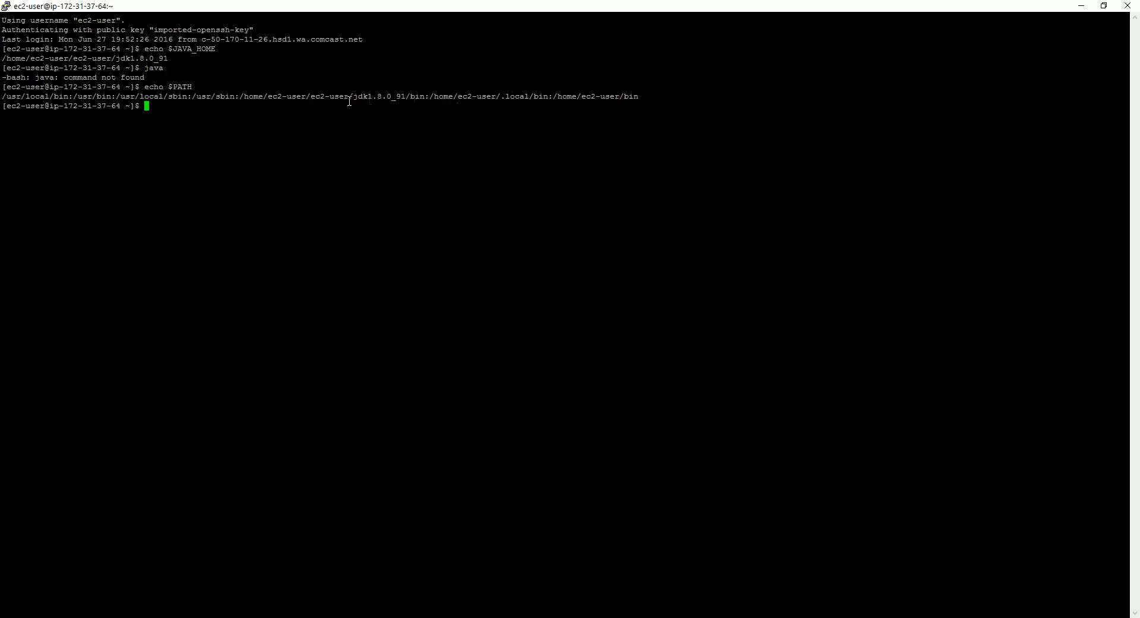
mouse_move(282, 96)
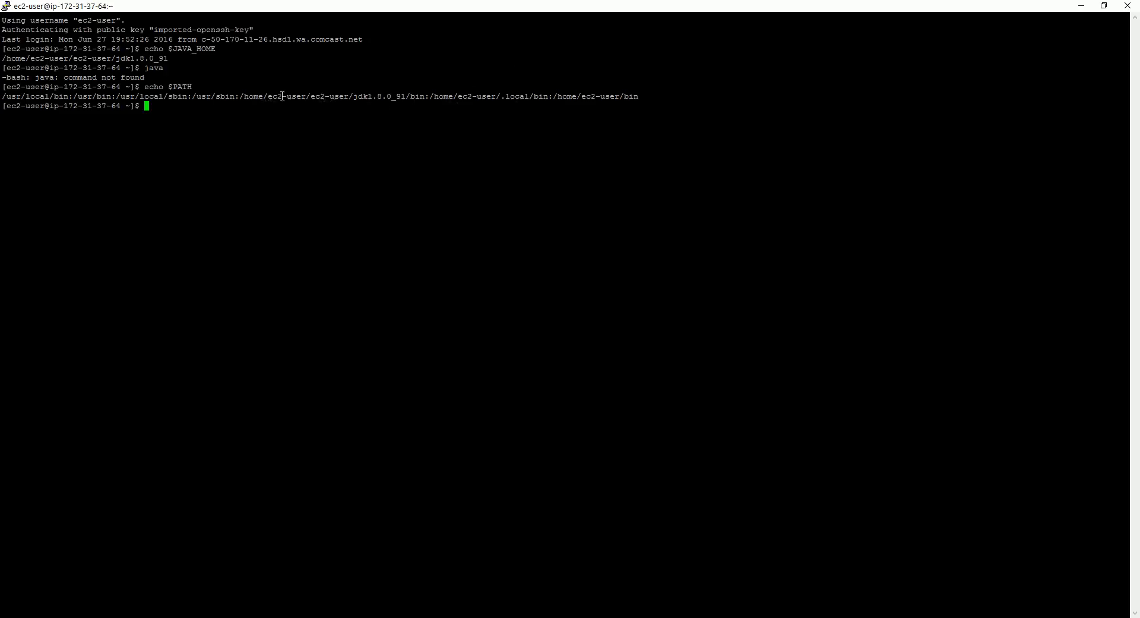
drag(240, 95, 353, 95)
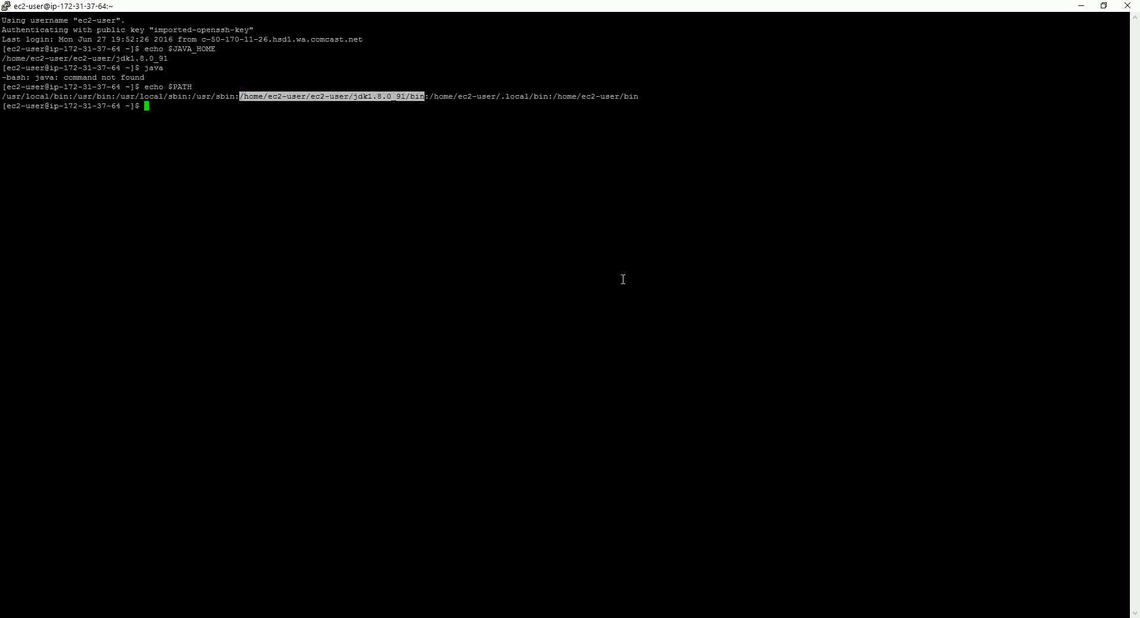
text(vi .bas)
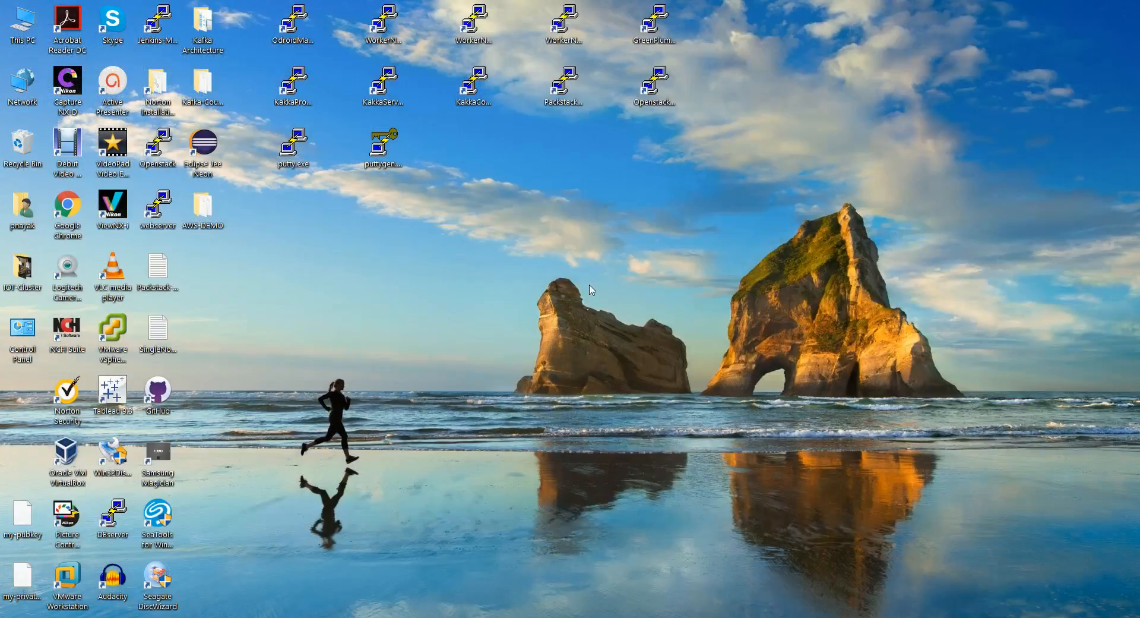
Open the saved EC2 session maximized and list jdk1.8.0_91 and its tar.gz archive
double_click(293, 148)
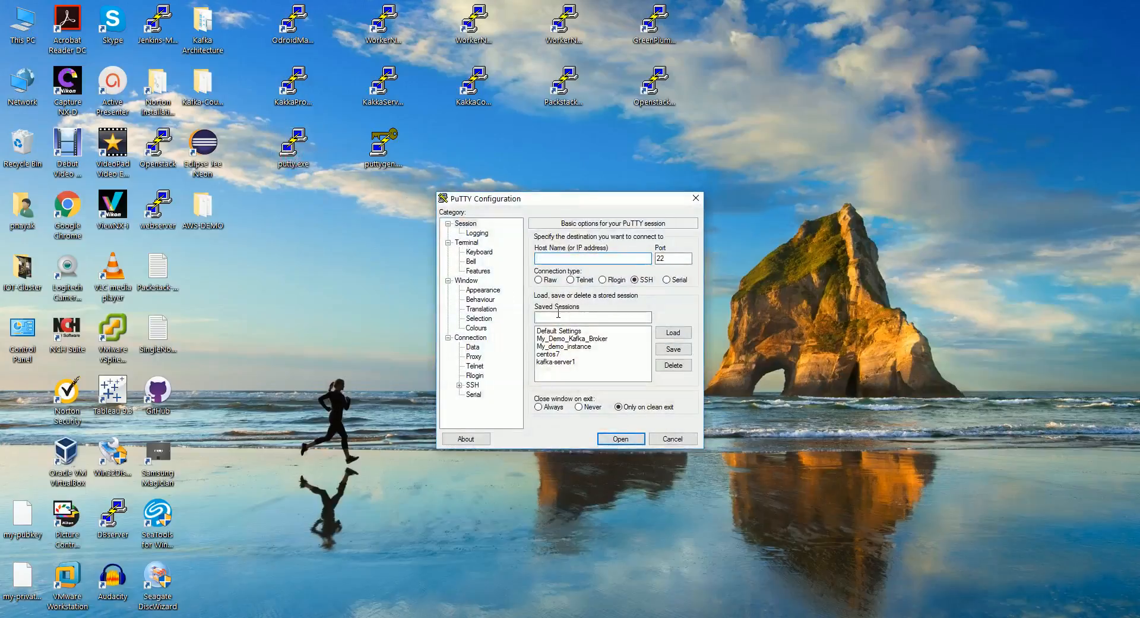
click(620, 438)
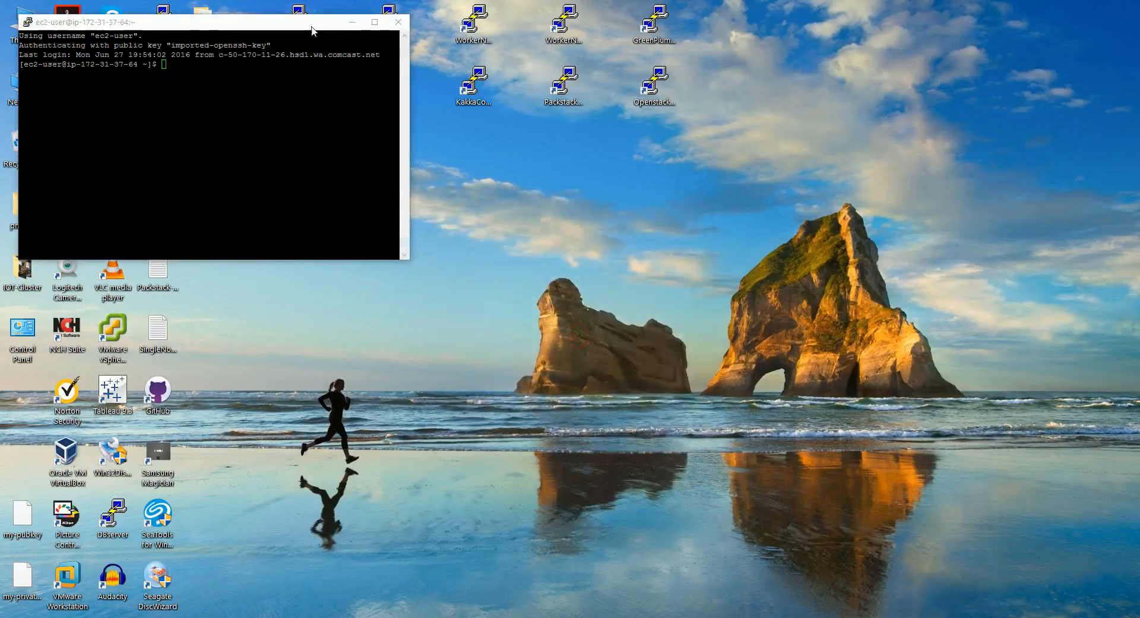
click(375, 22)
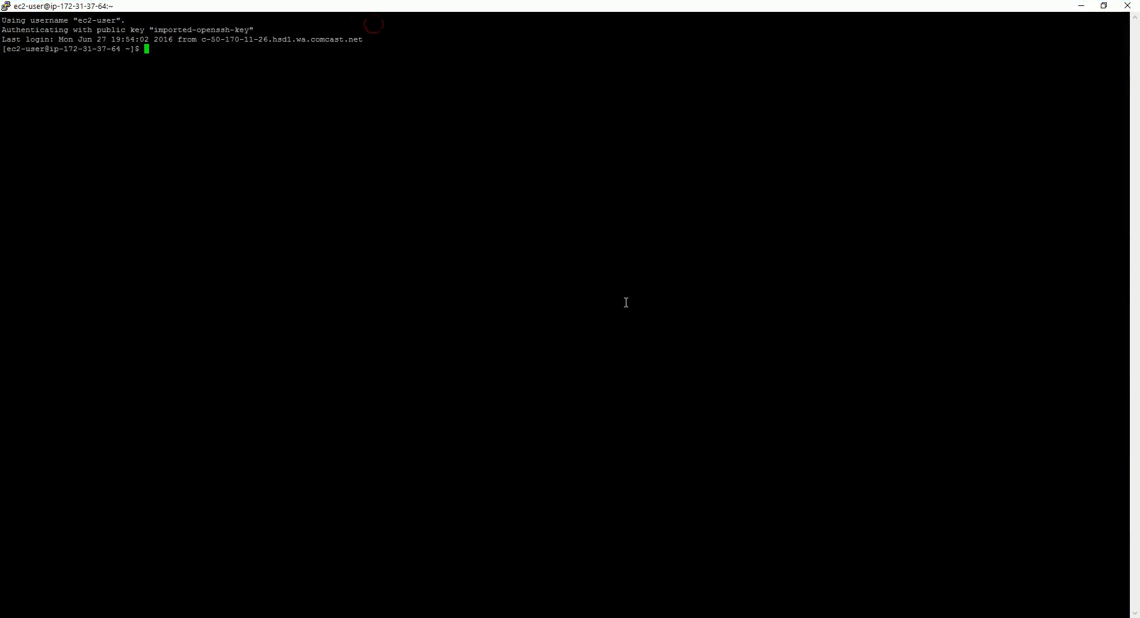
text(java)
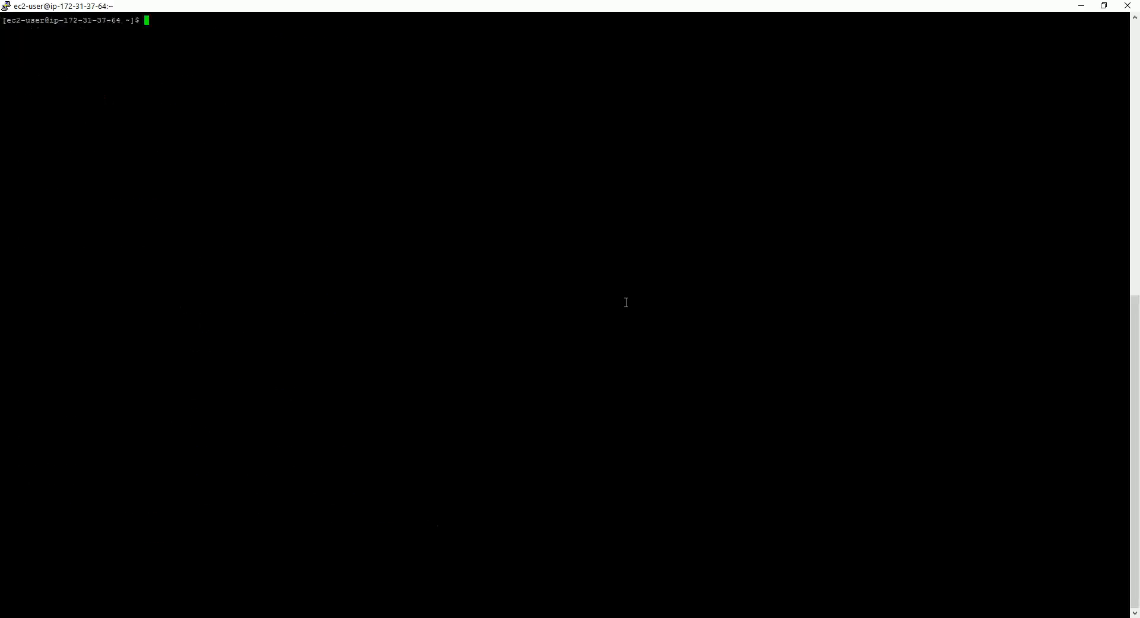
text(ls)
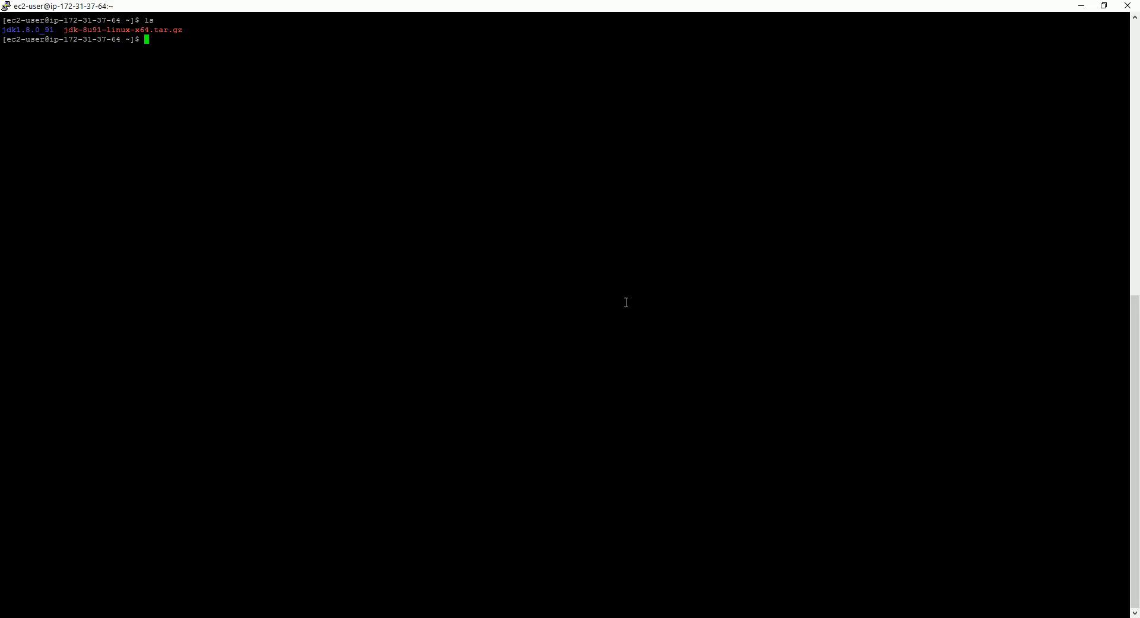
mouse_move(573, 363)
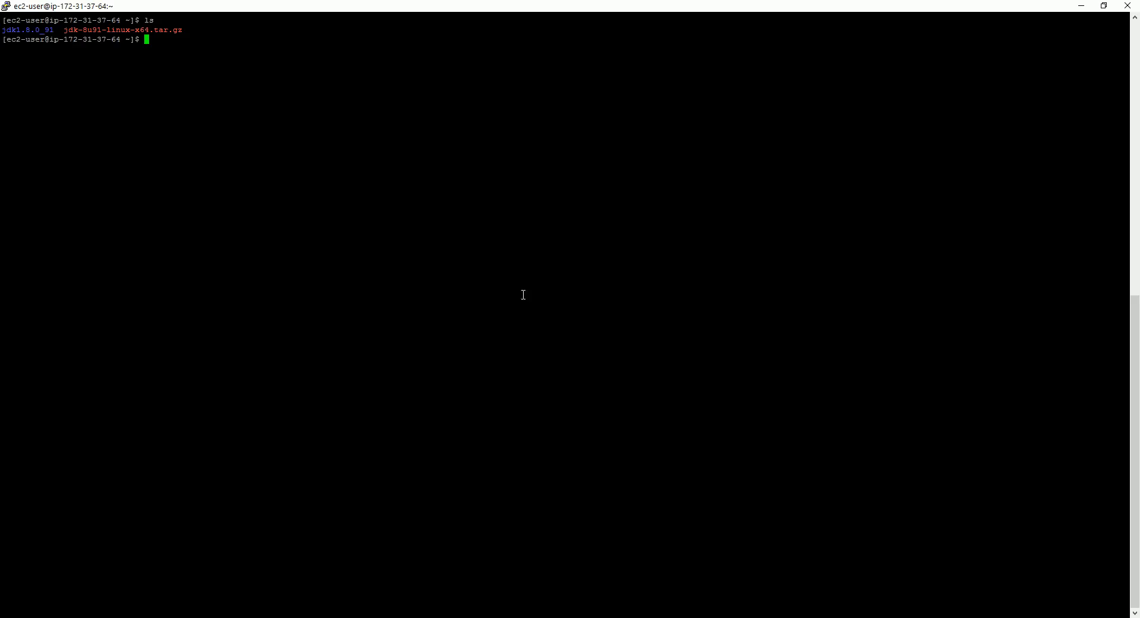
Fetch the Kafka 0.10.0.0 archive with wget and extract kafka_2.11-0.10.0.0.tgz using tar -zxvf
text(wge)
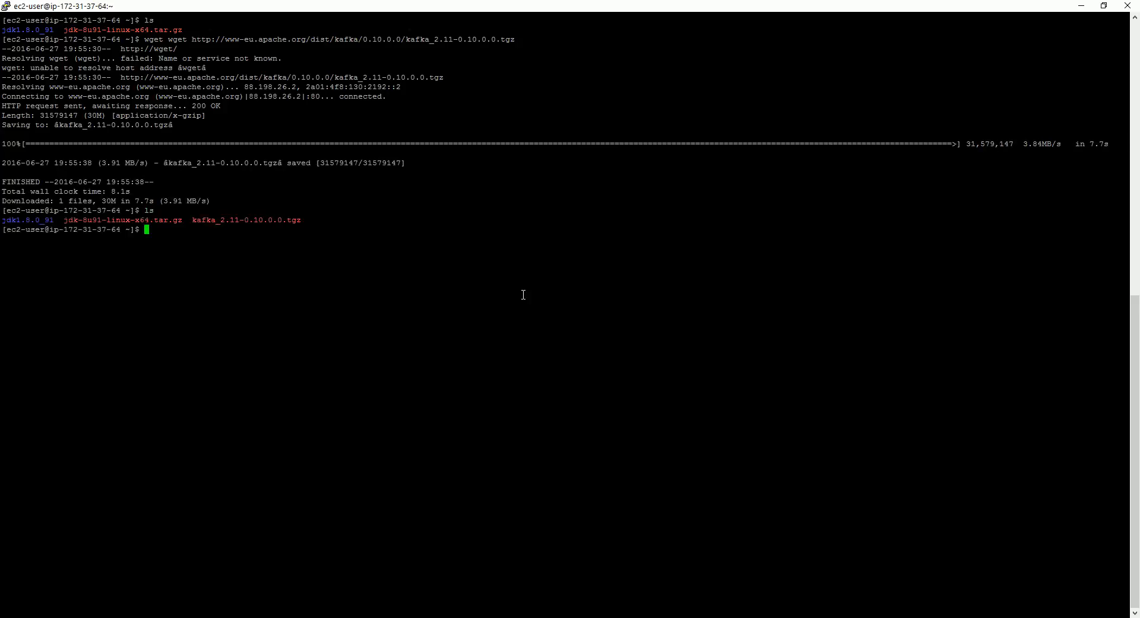
text(tar)
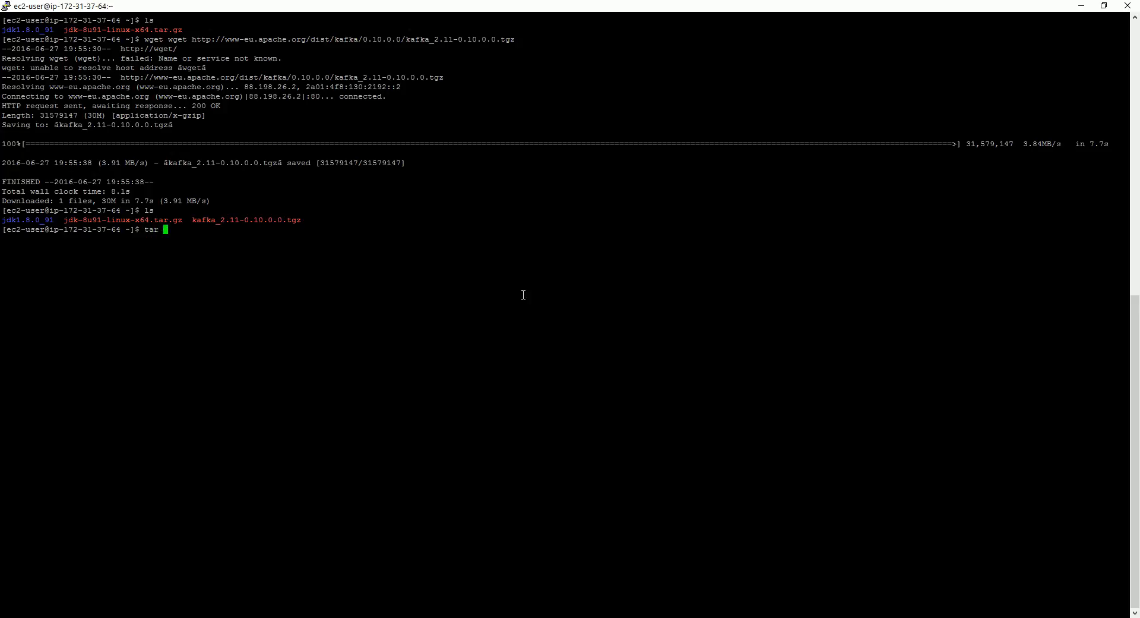
text(-zxv)
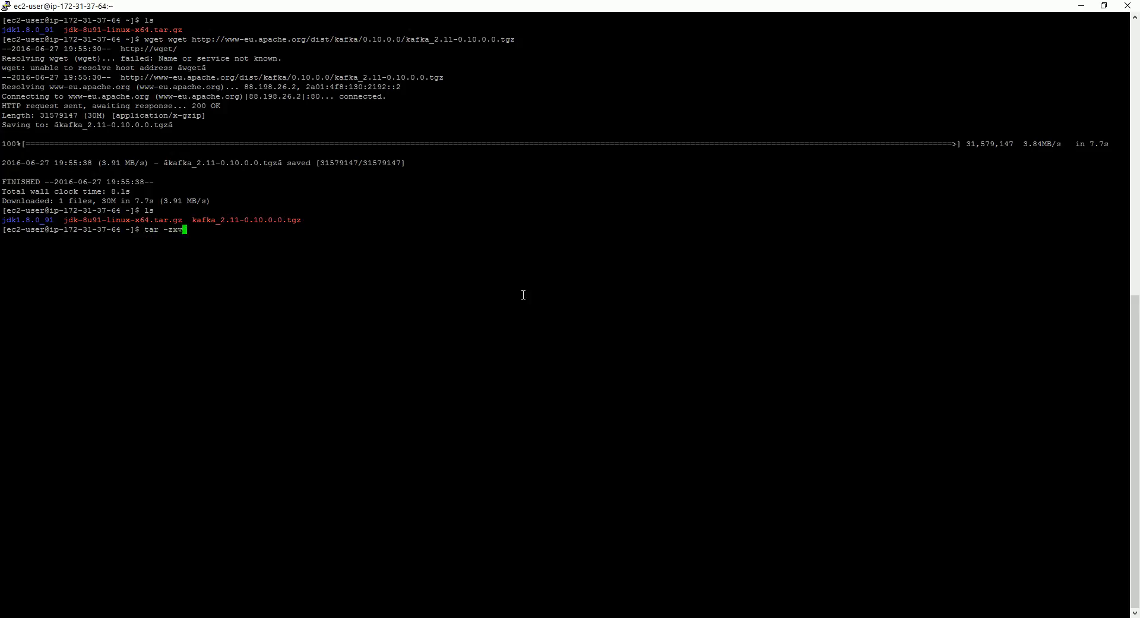
text(f)
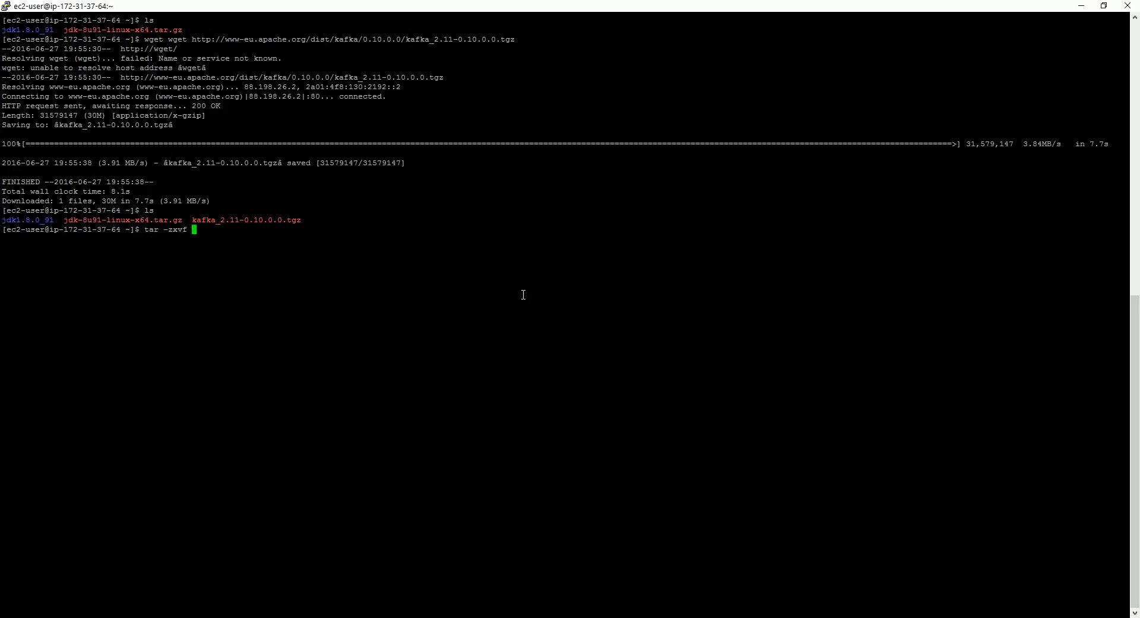
text(kafka_2.11-0.10.0.0.tgz)
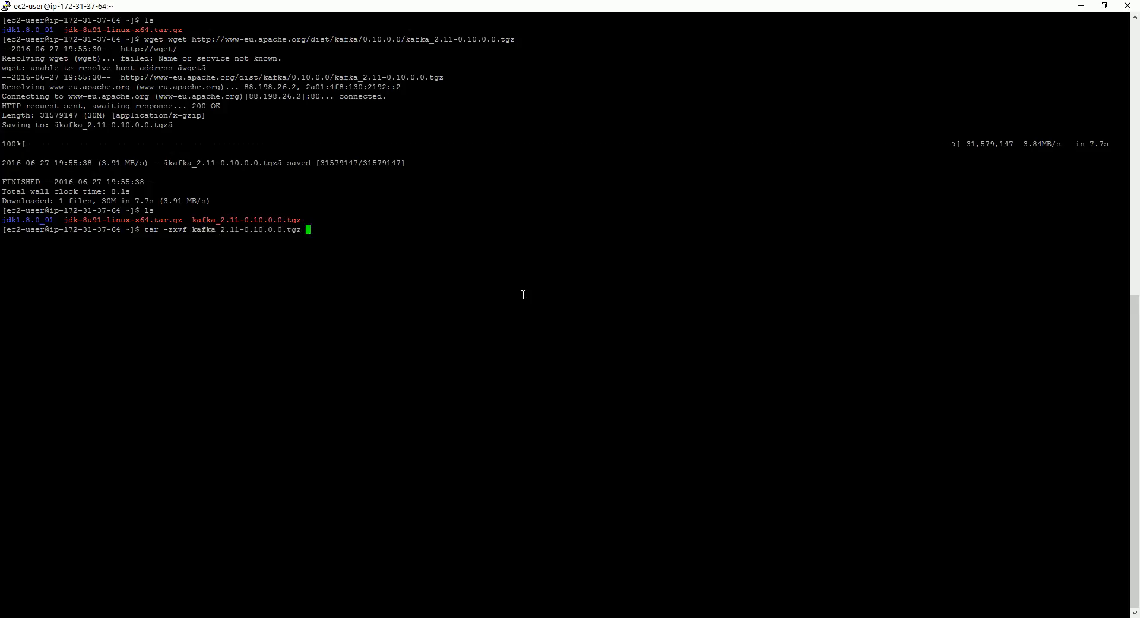
key(Return)
text(ls)
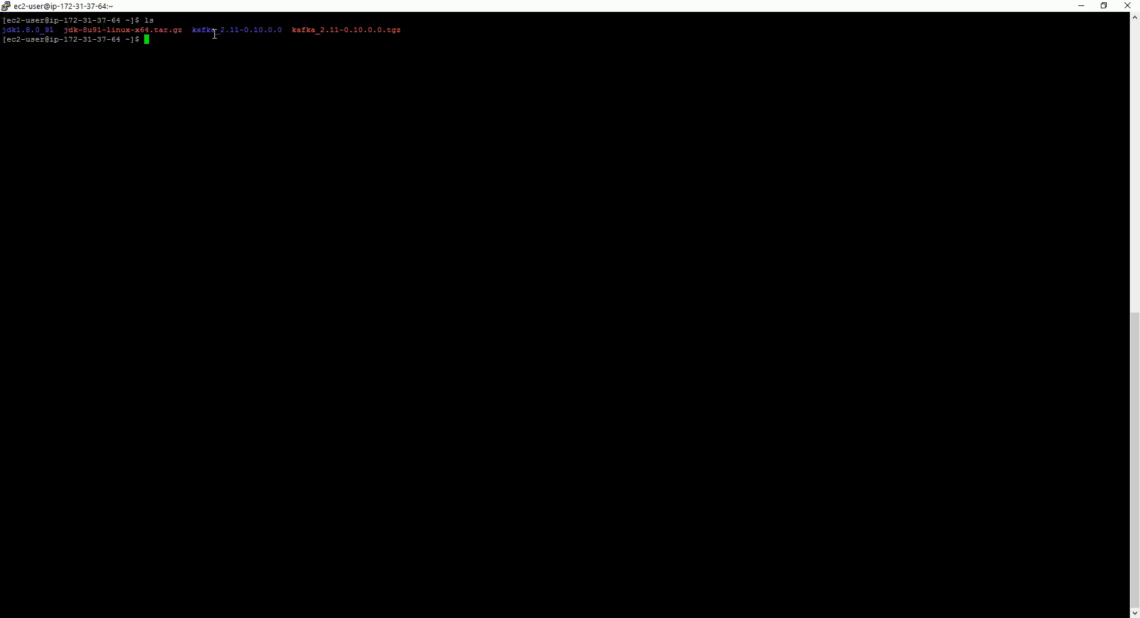
mouse_move(358, 140)
text(cd kafka_2.11-0.10.0.0)
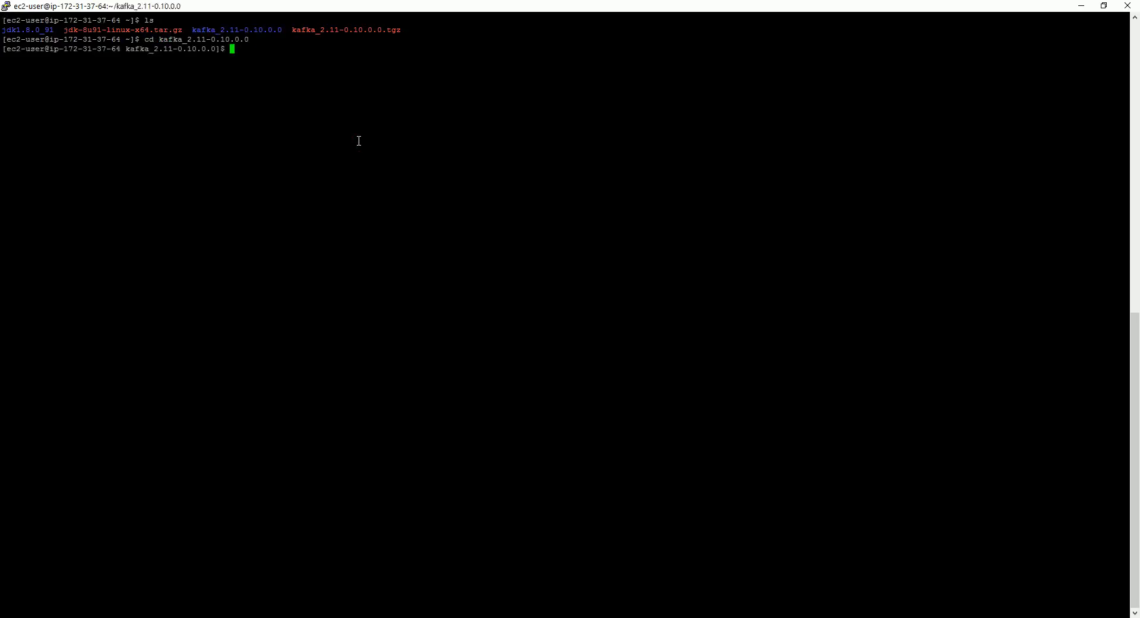
List and enter kafka_2.11-0.10.0.0 (bin, config, libs, site-docs), discarding a half-typed cd
text(ls)
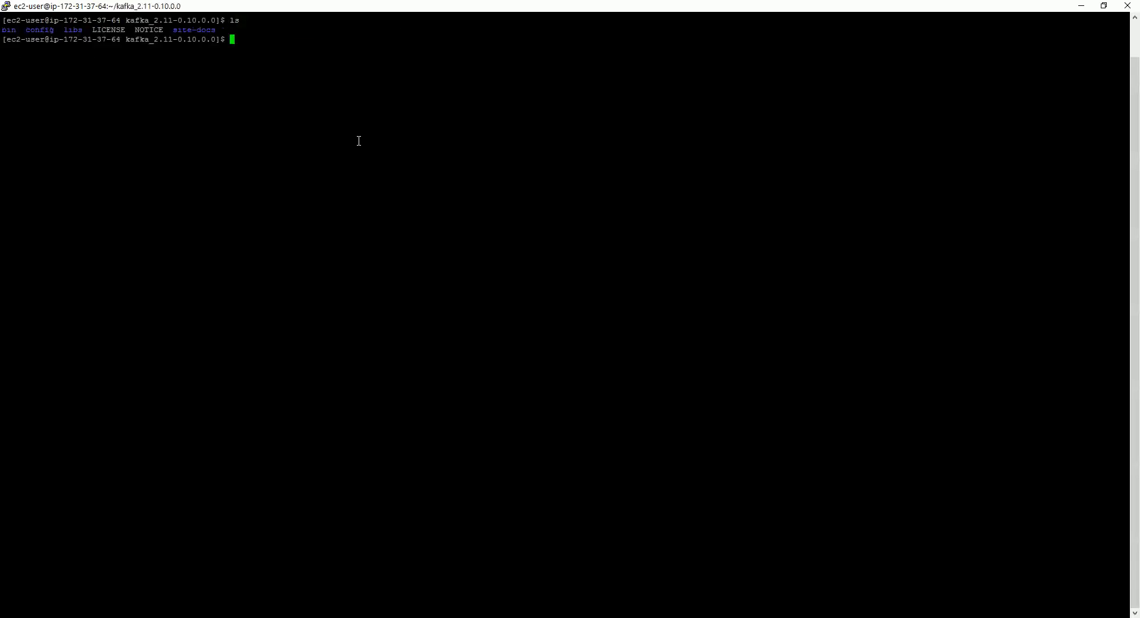
text(c)
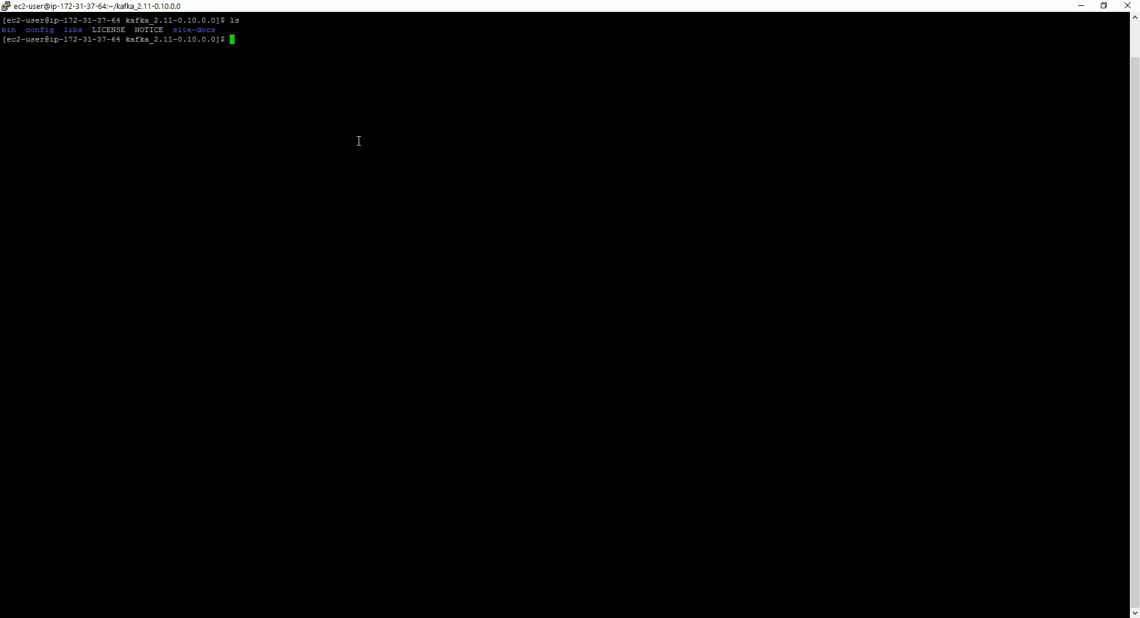
text(cd)
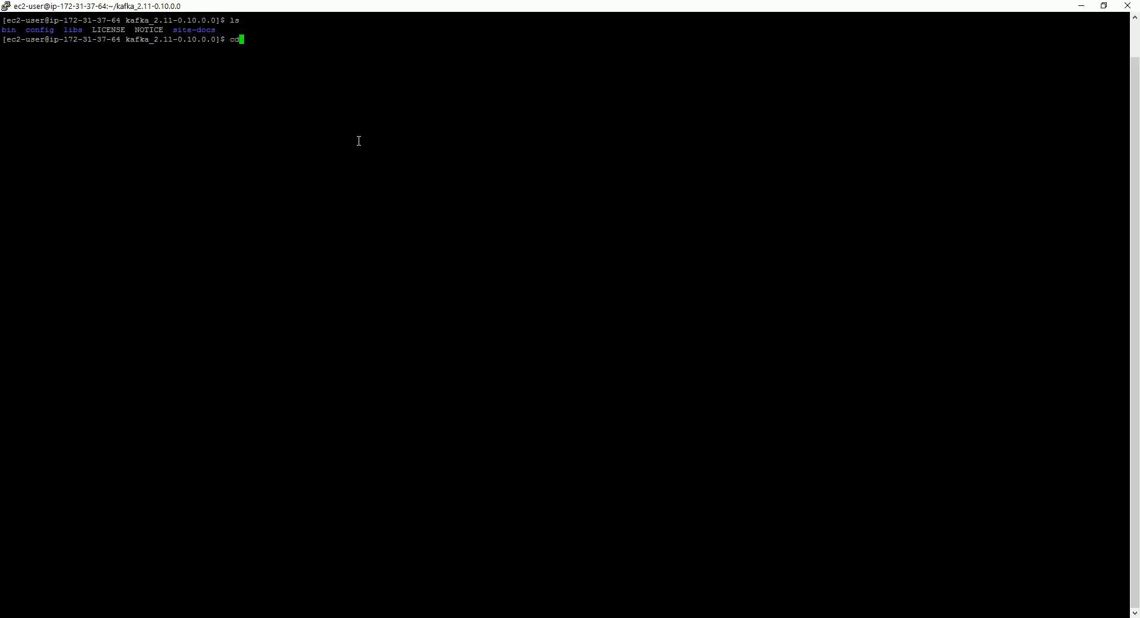
key(BackSpace)
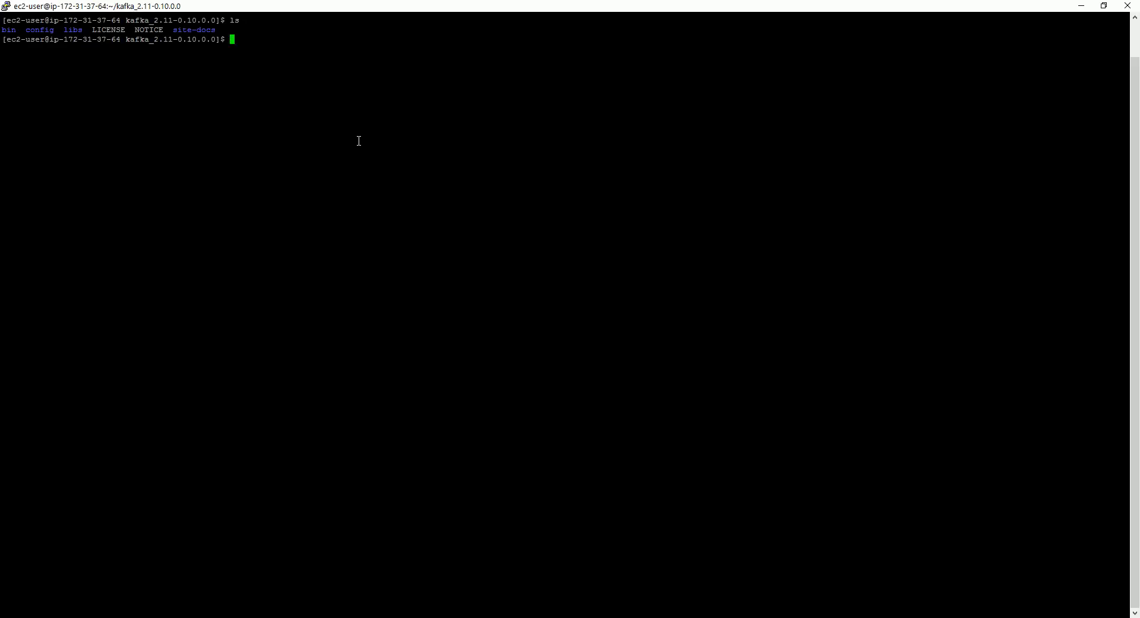
mouse_move(382, 92)
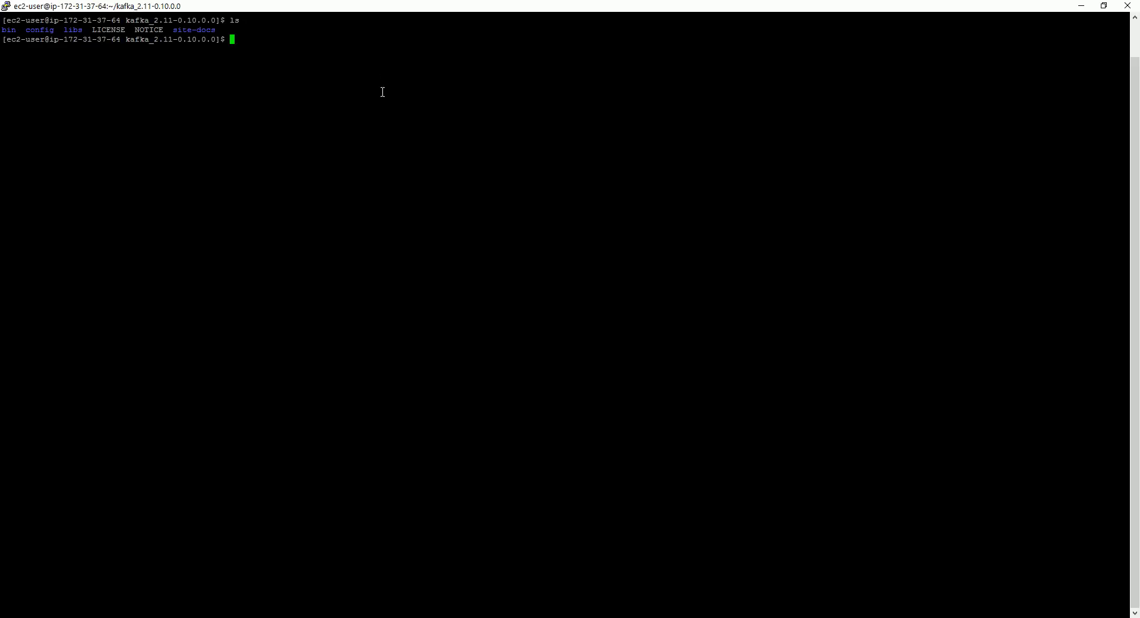